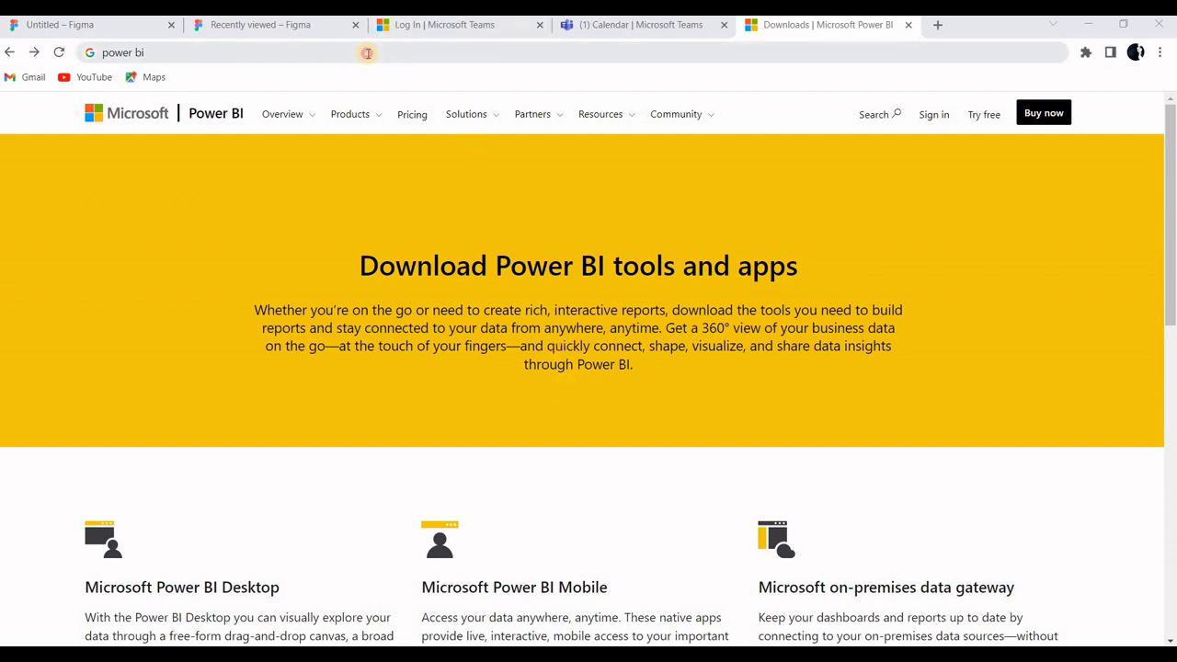
- Search Google for 'power bi' and open the Microsoft Power BI: Data Visualisation result
click(368, 52)
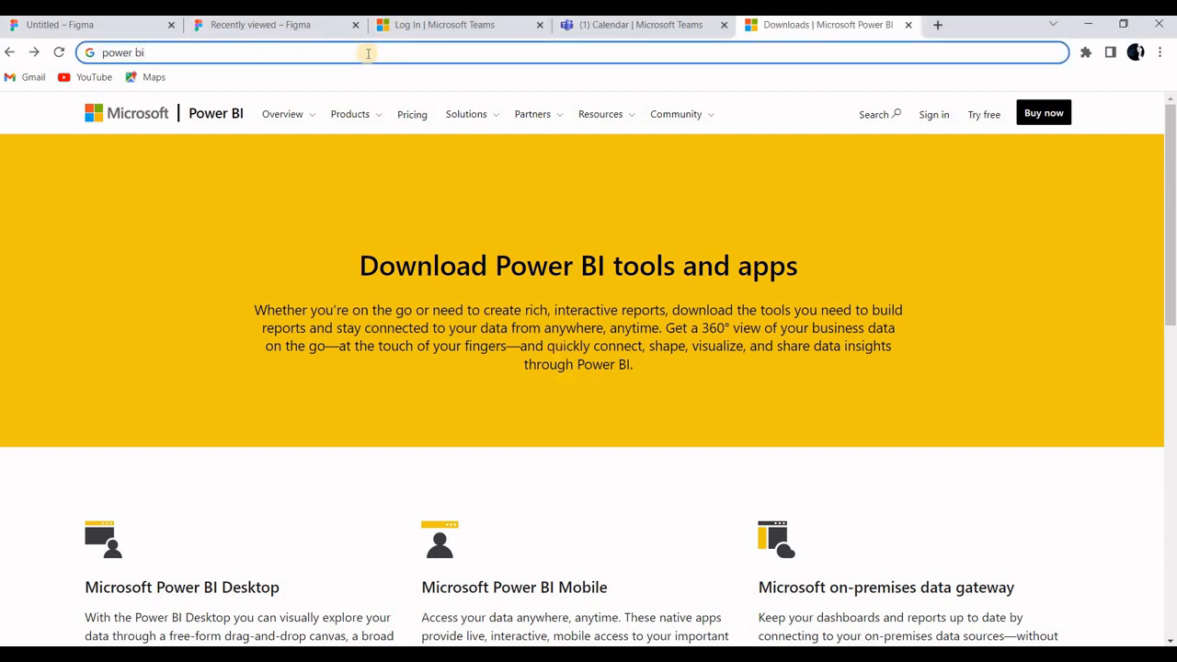
key(Return)
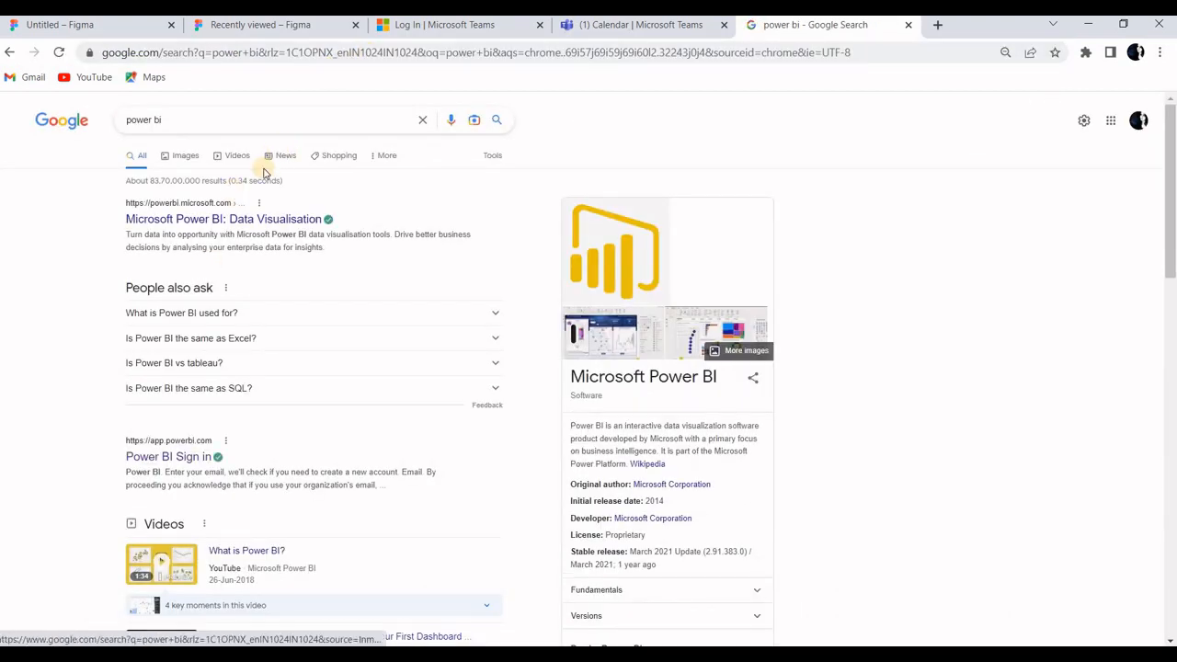
mouse_move(239, 221)
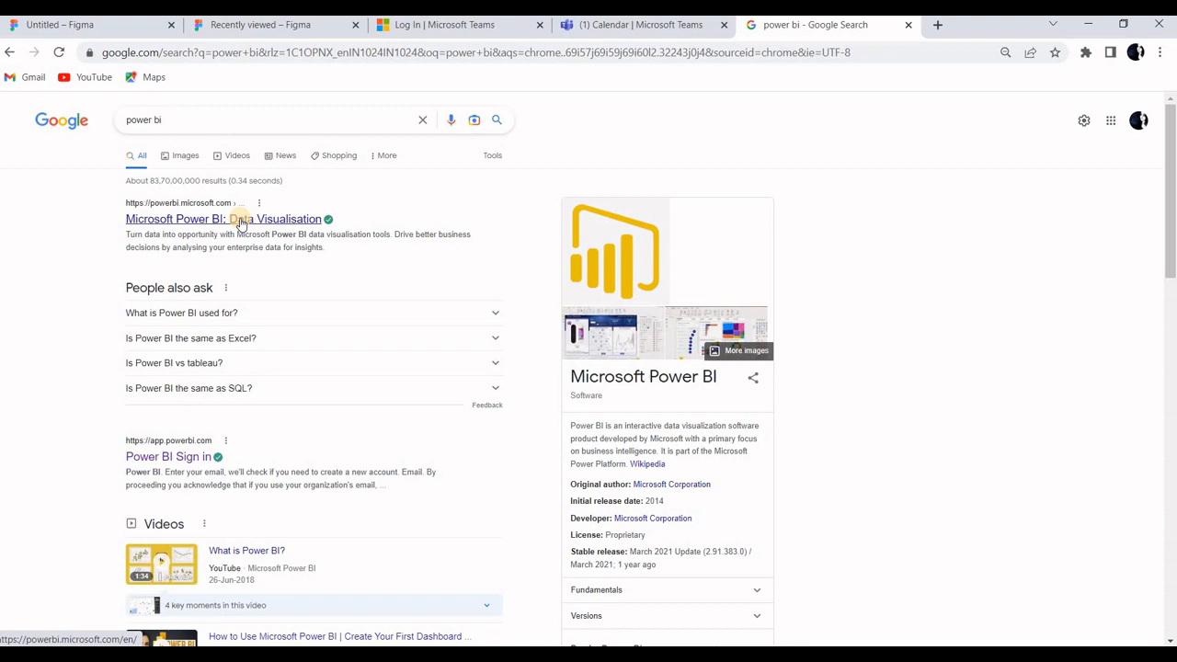
click(223, 219)
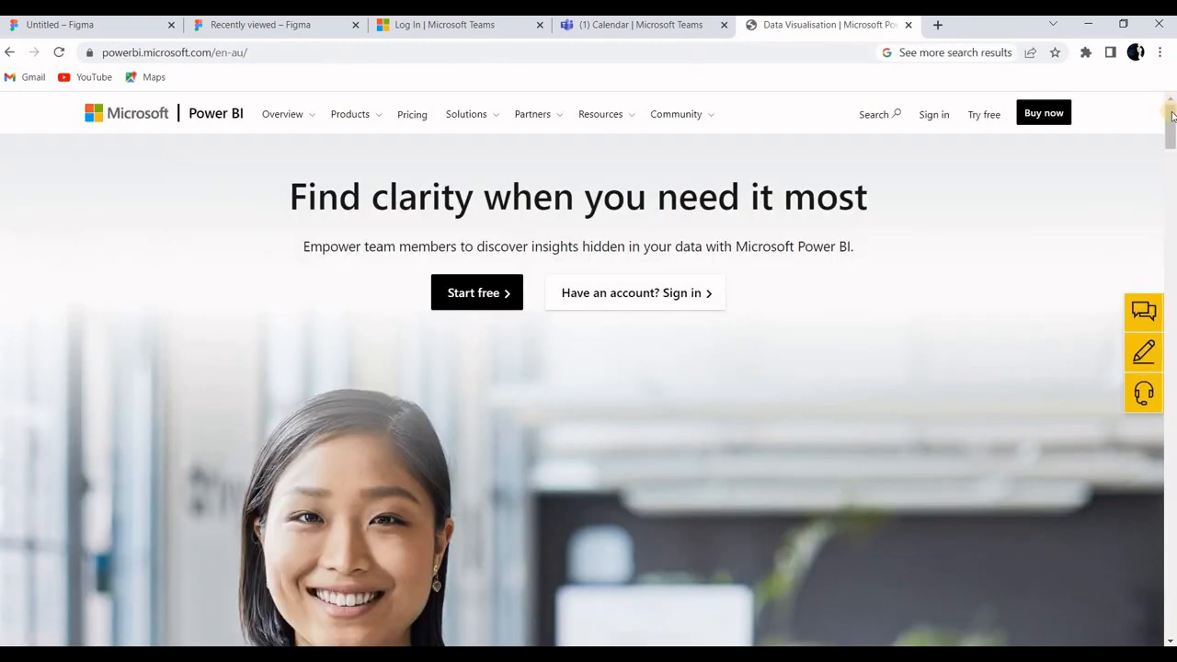
- Scroll the Power BI home page down to the Download Power BI Desktop card
scroll(down, 3)
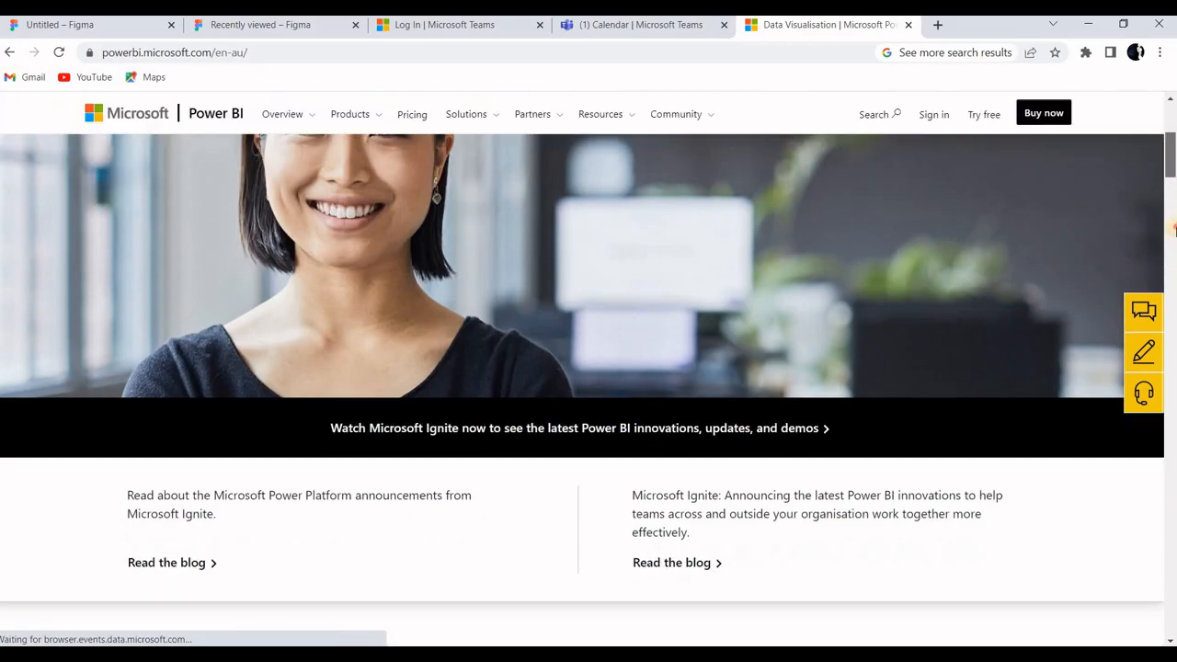
scroll(down, 3)
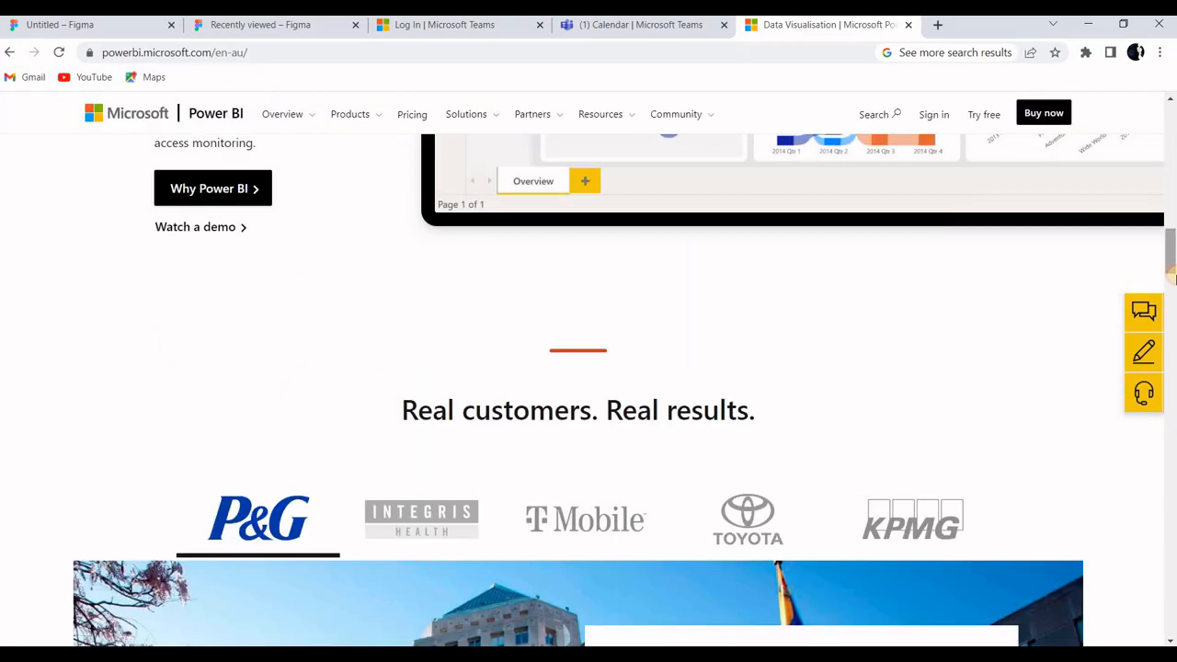
scroll(down, 3)
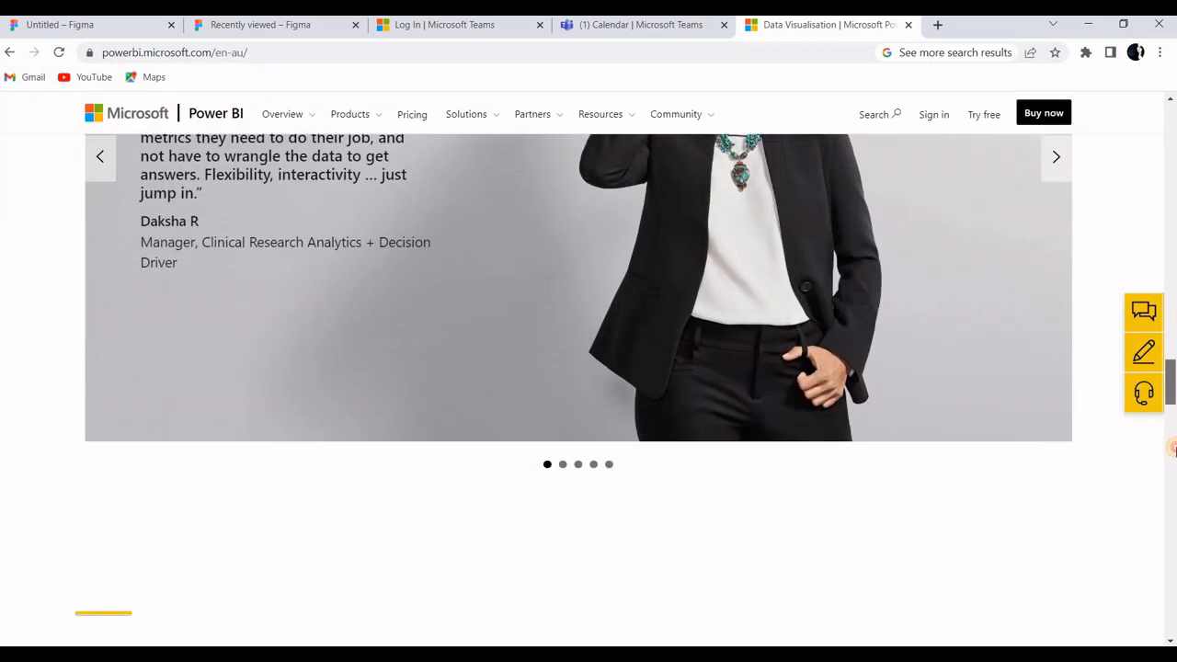
scroll(down, 3)
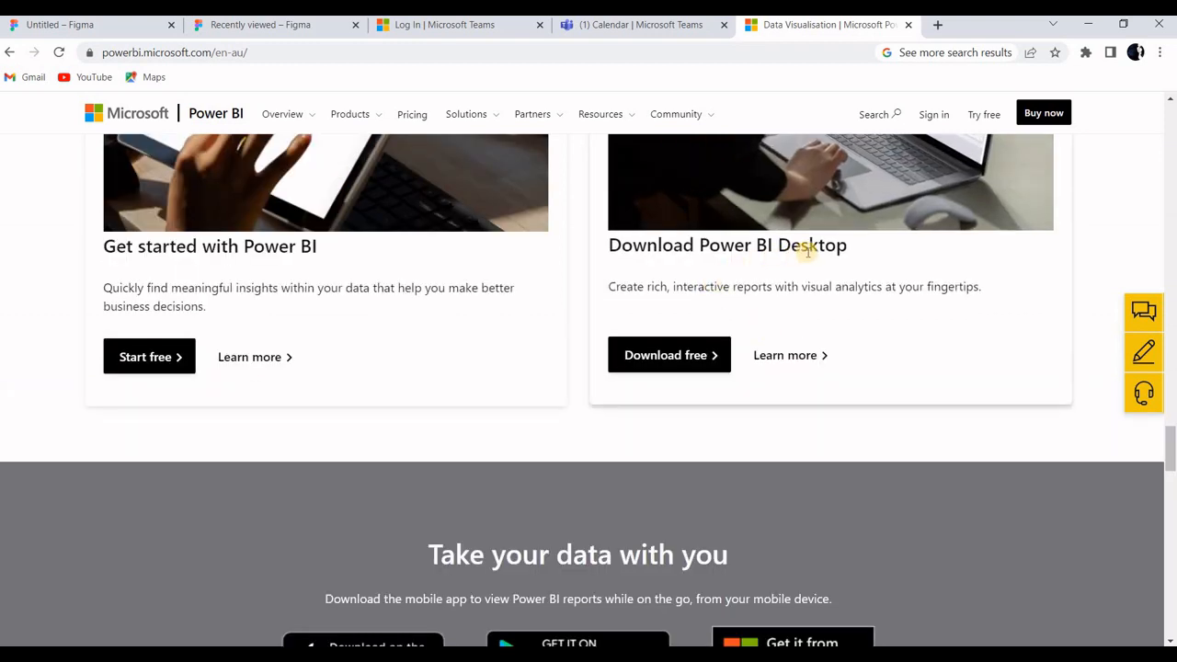
mouse_move(758, 267)
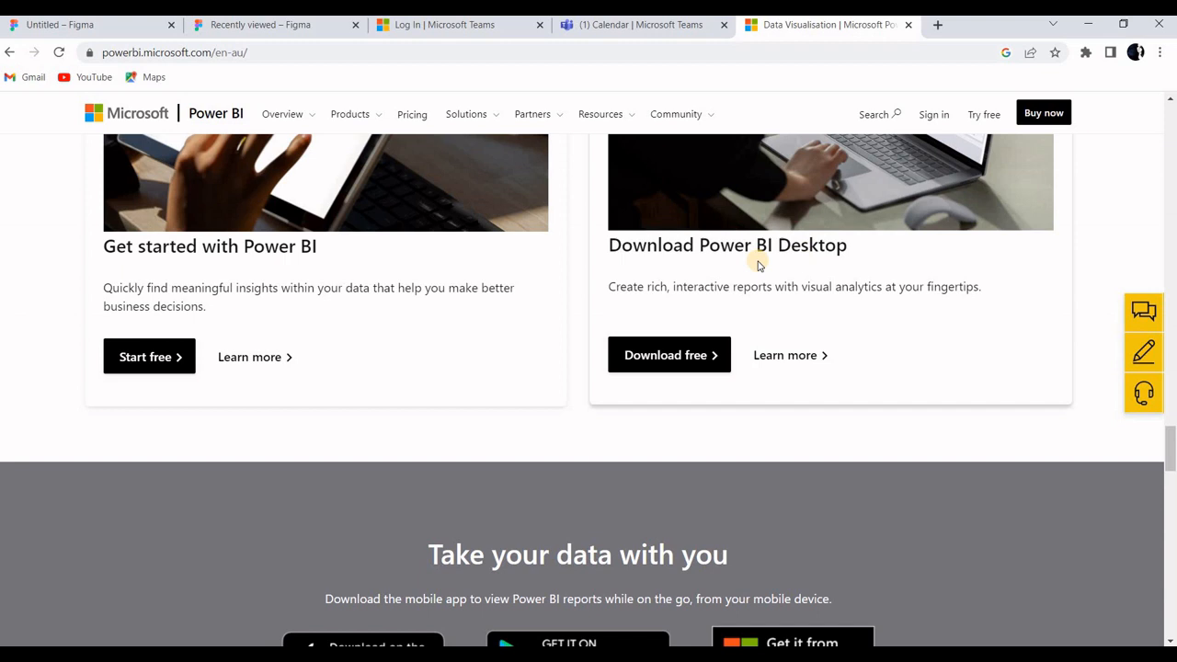
mouse_move(722, 267)
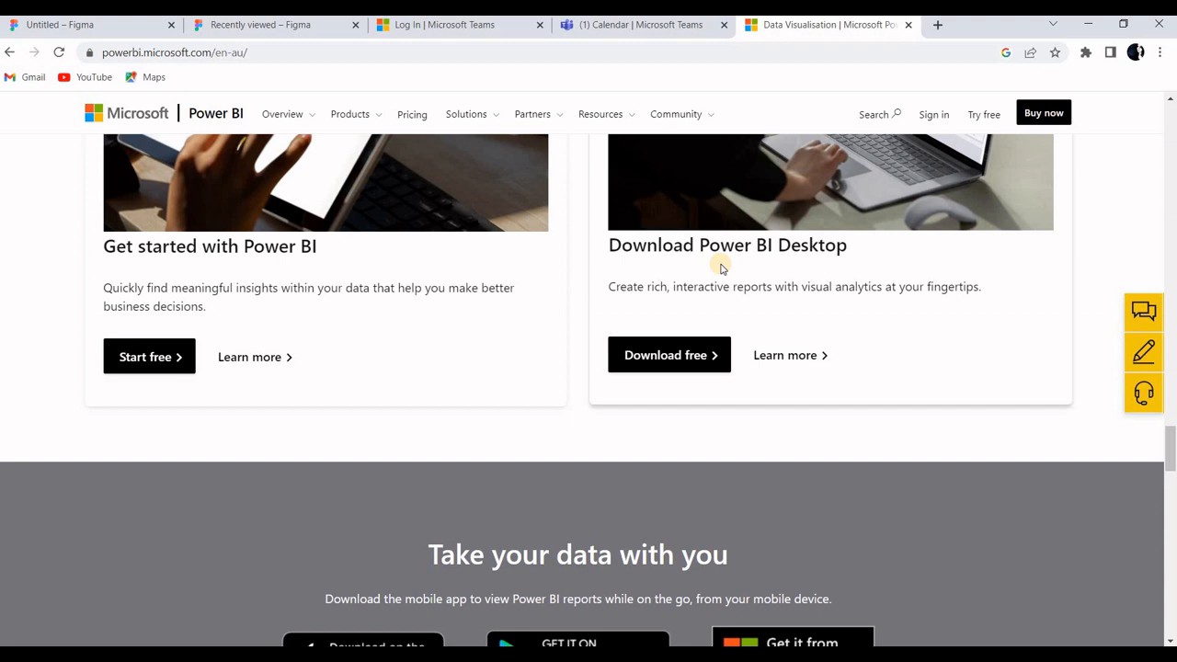
mouse_move(670, 355)
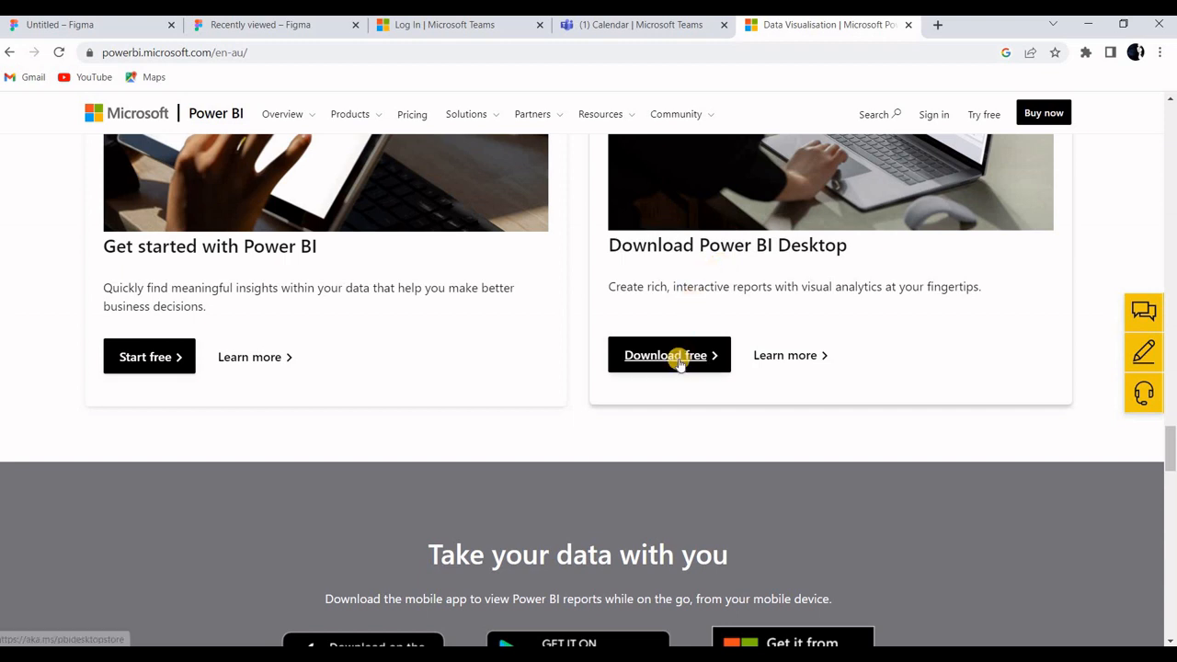
- Download Power BI Desktop free and let the link open Microsoft Store
click(665, 354)
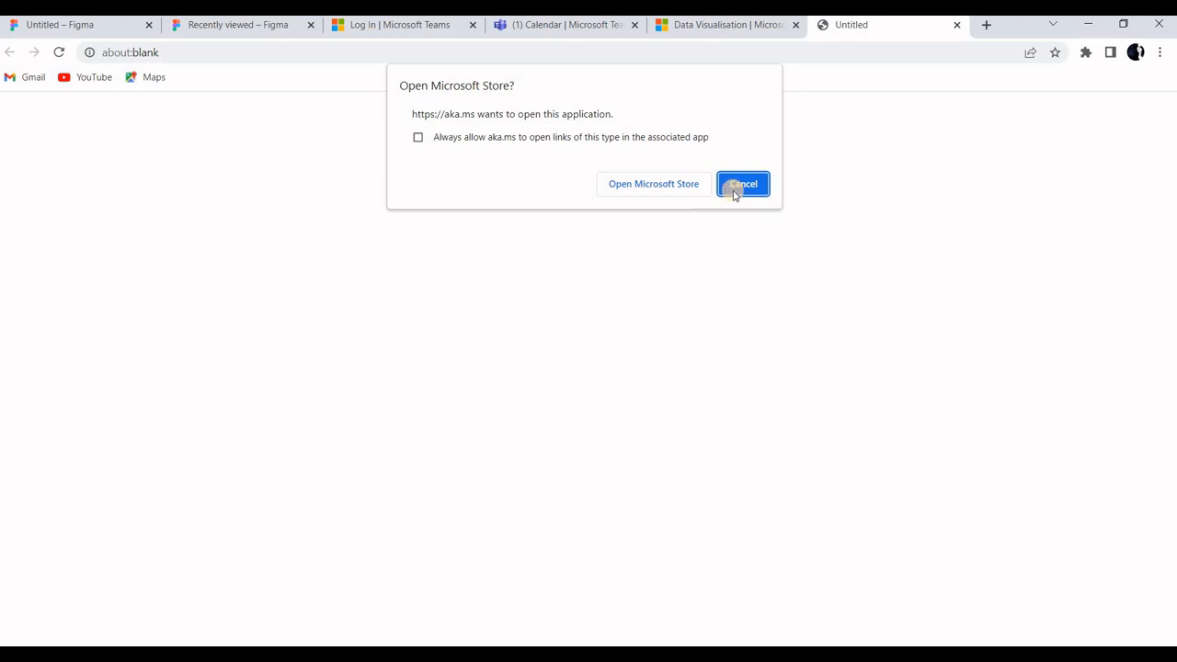
click(742, 184)
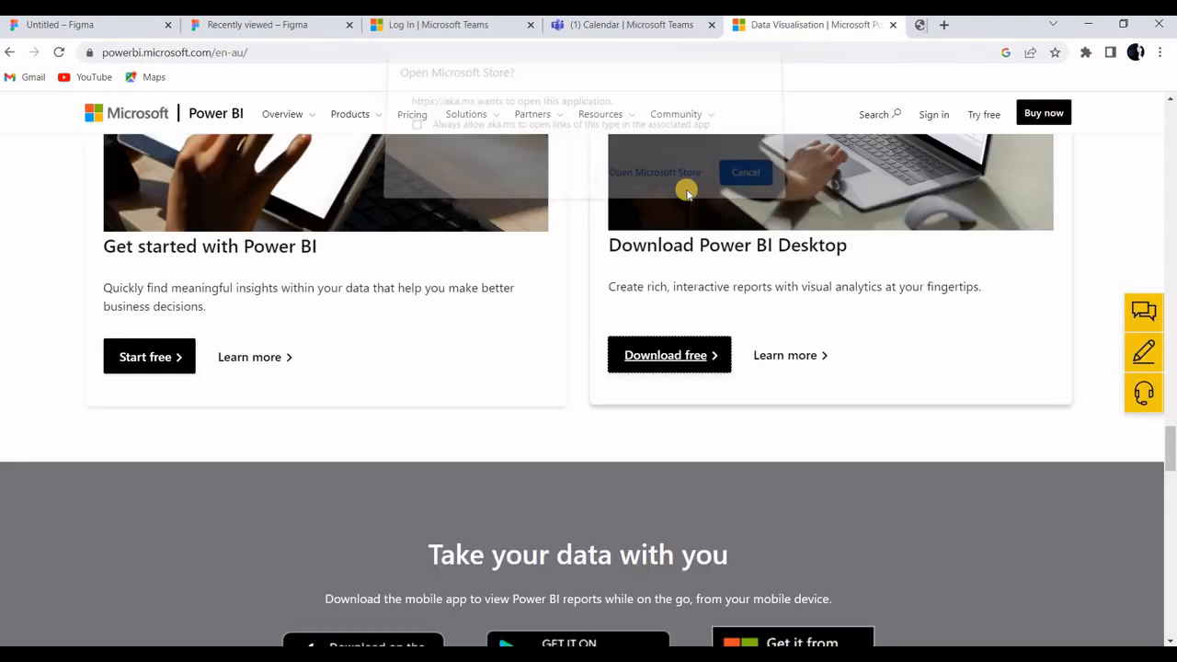
click(654, 172)
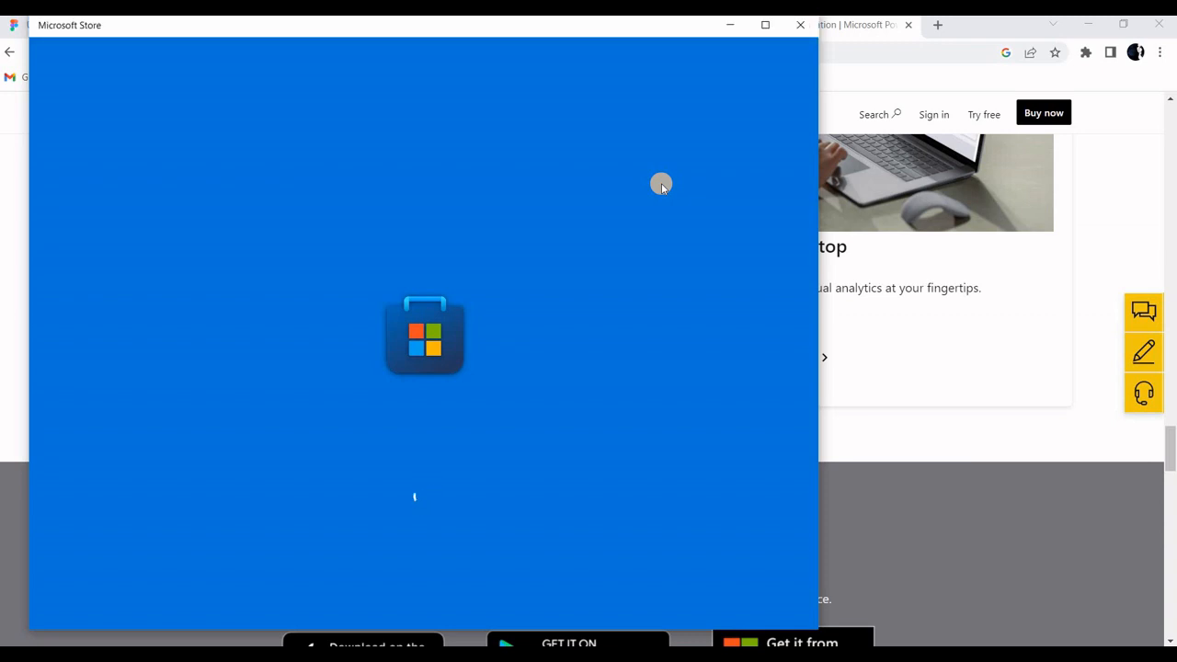
mouse_move(43, 637)
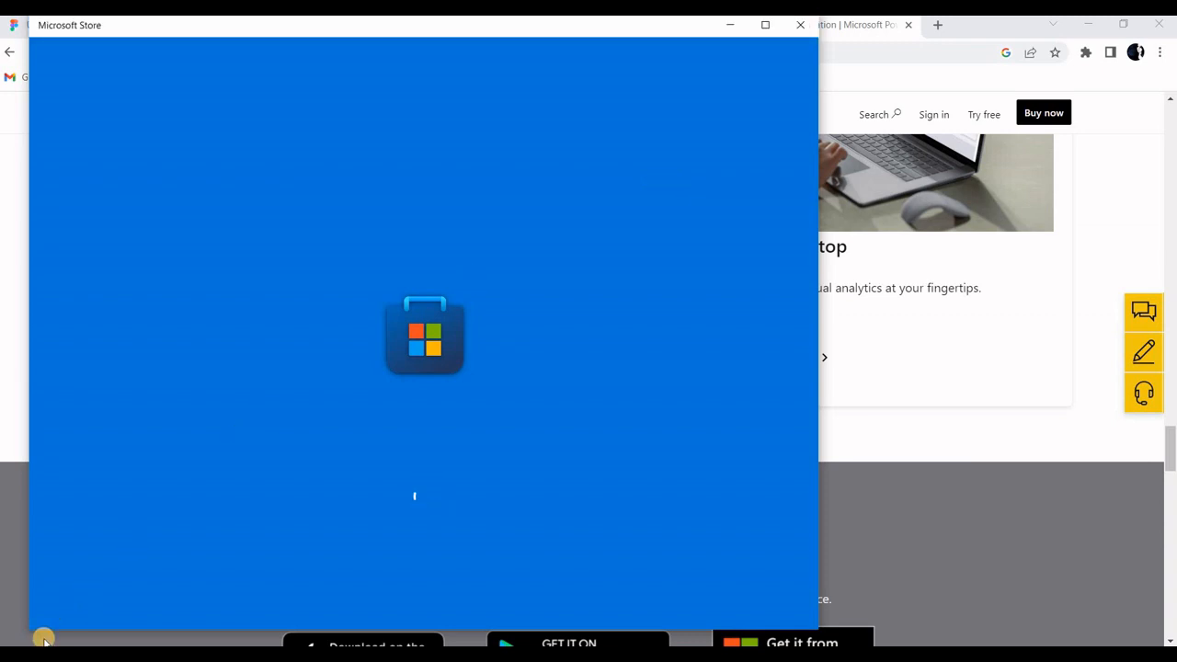
mouse_move(110, 600)
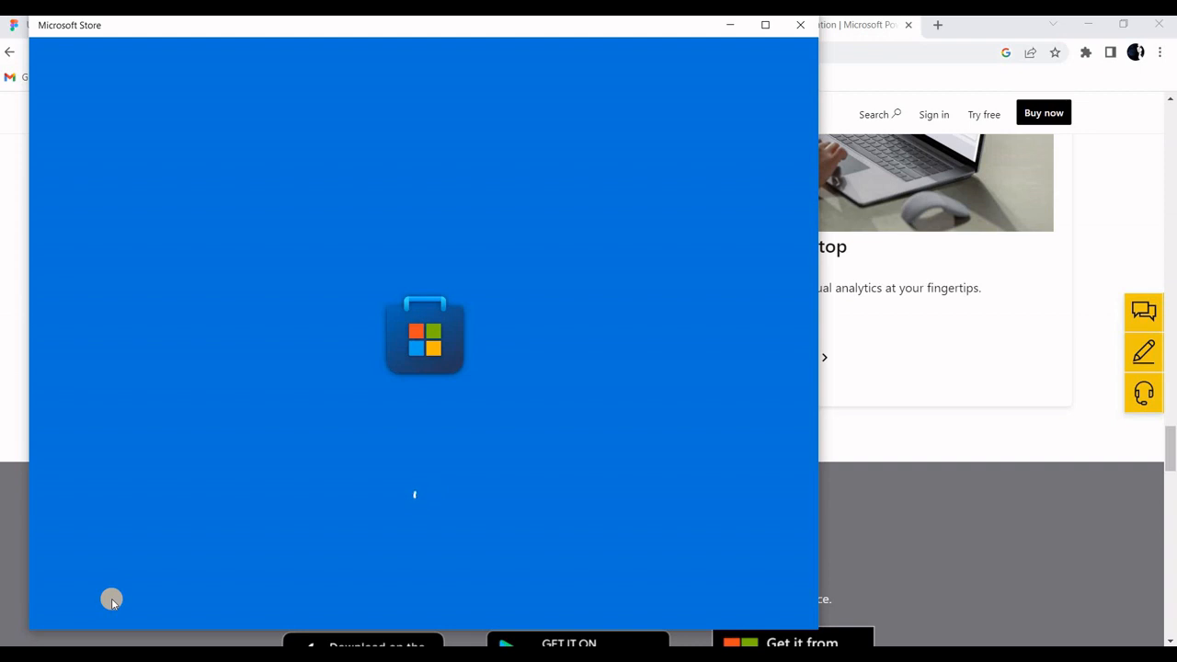
mouse_move(441, 492)
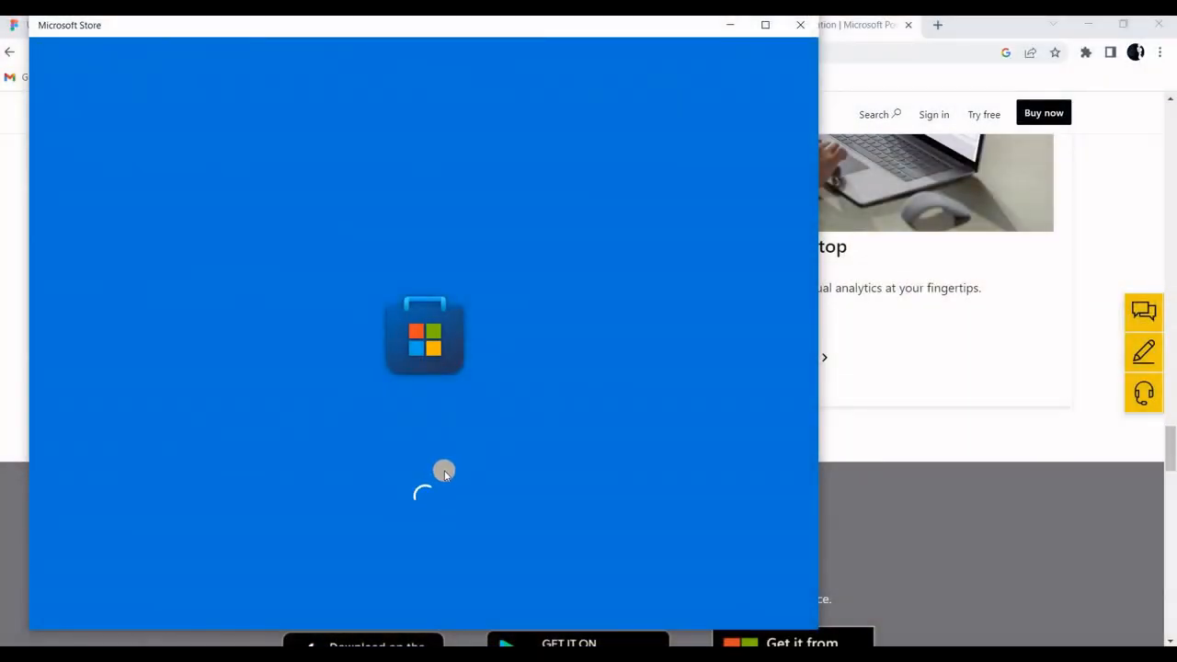
mouse_move(447, 472)
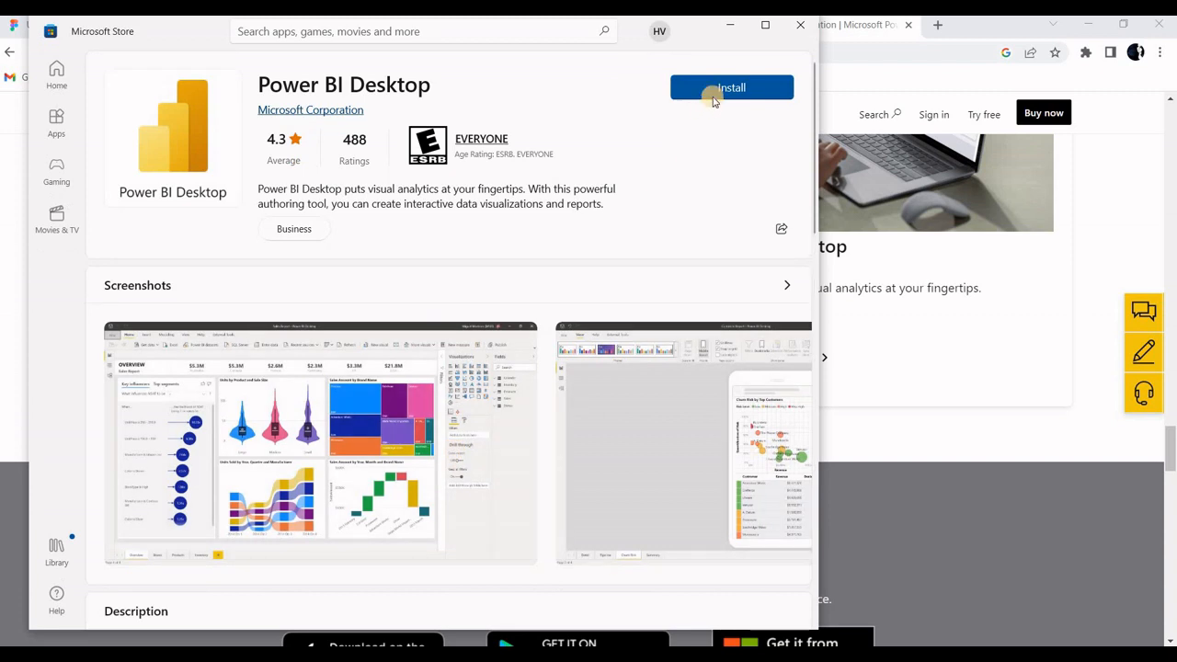
- Install Power BI Desktop from its Microsoft Store page
click(731, 86)
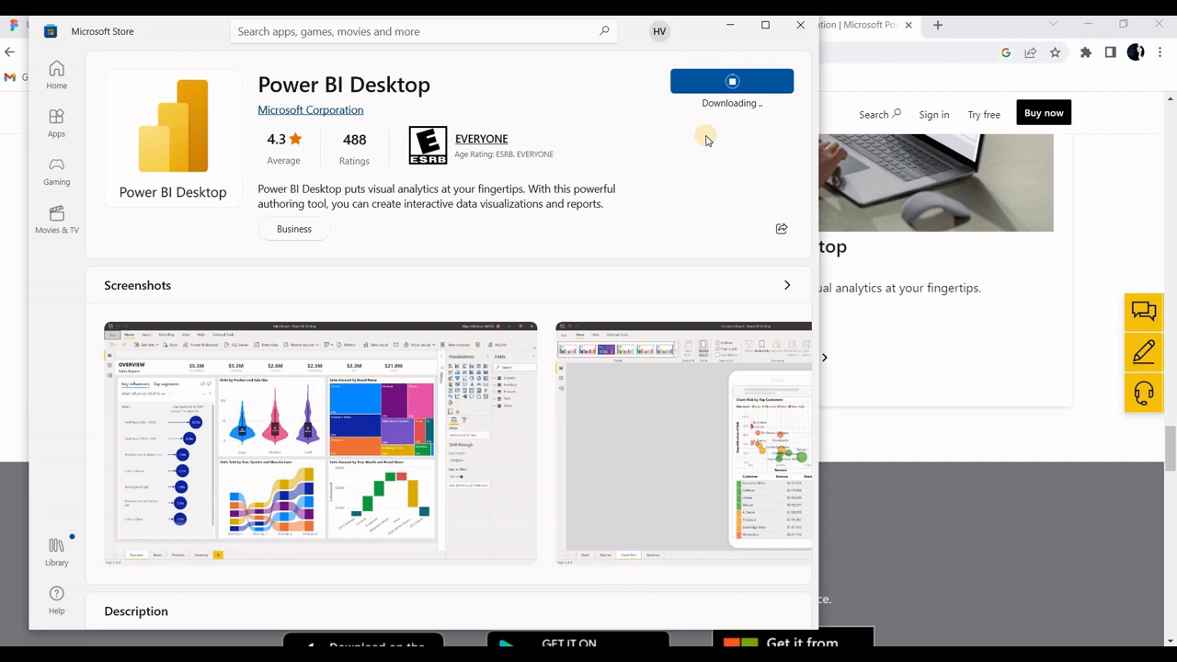
mouse_move(901, 70)
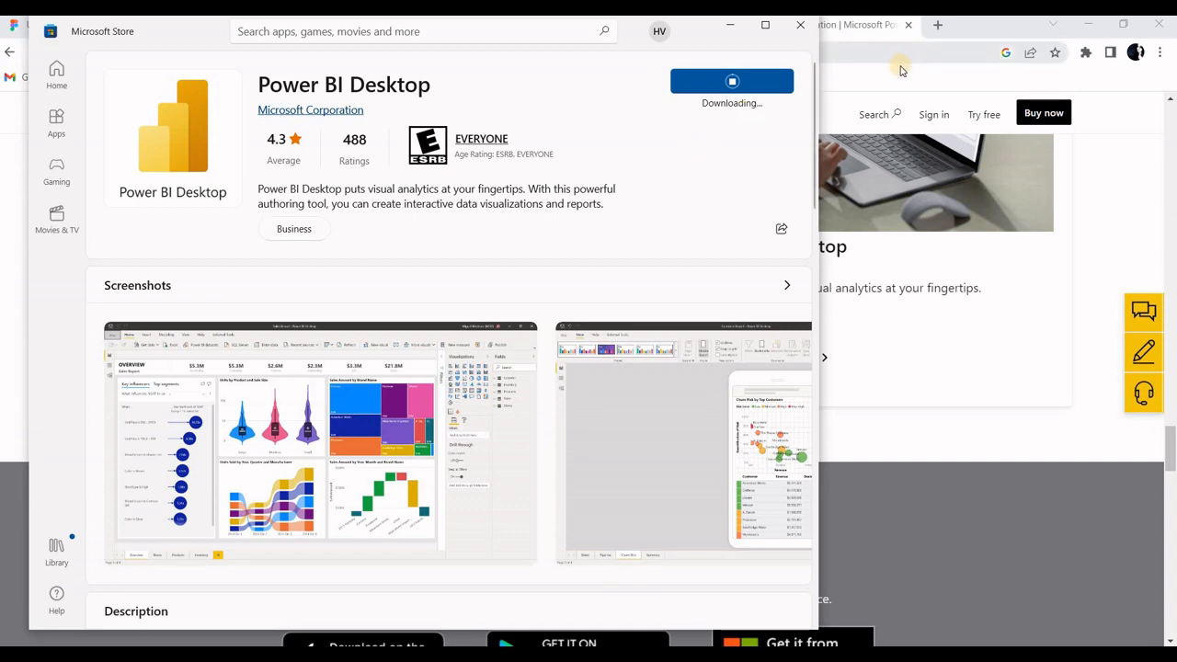
- Return to Chrome and scroll the Power BI page back to the top
click(799, 25)
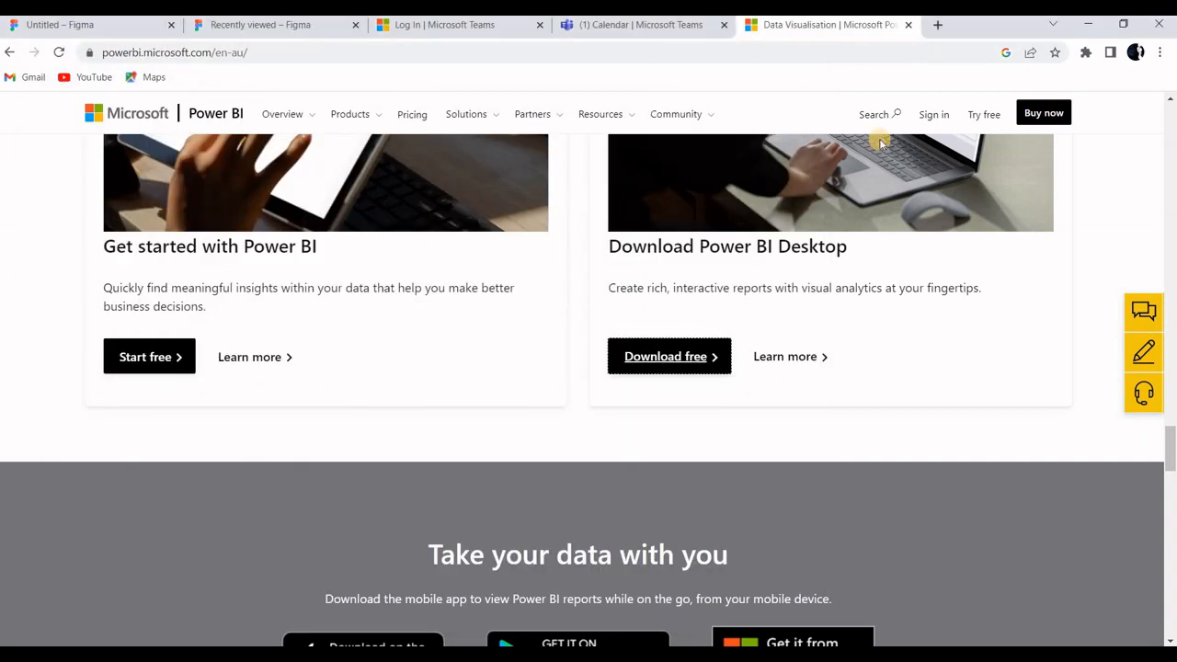
scroll(down, 3)
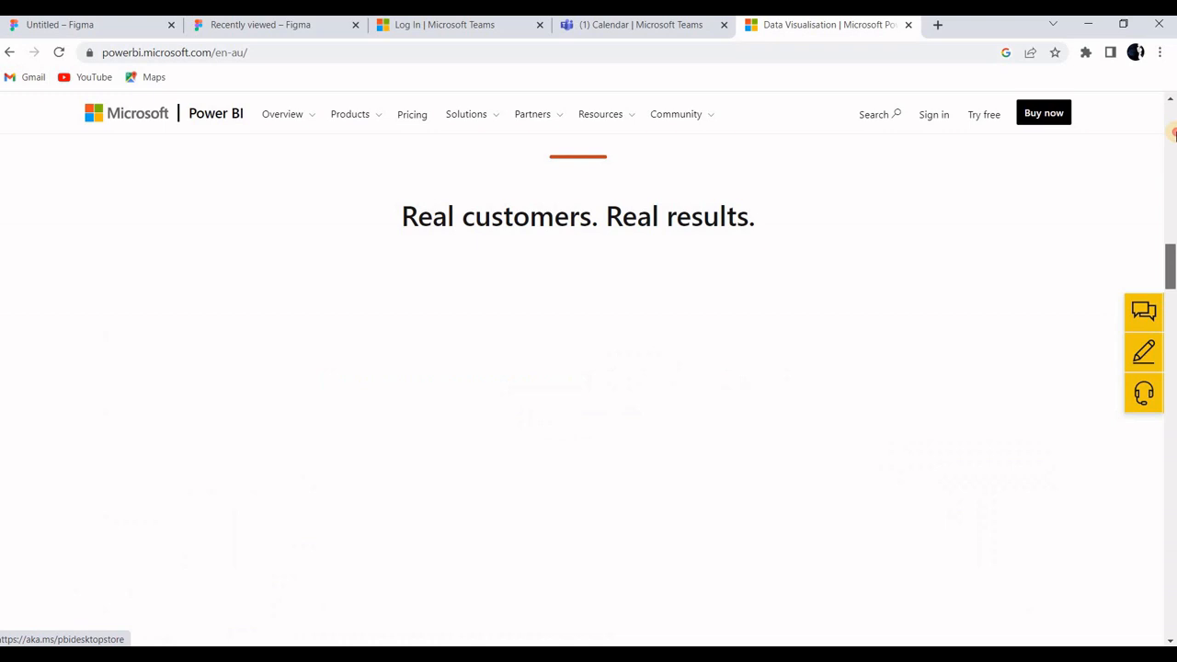
scroll(up, 3)
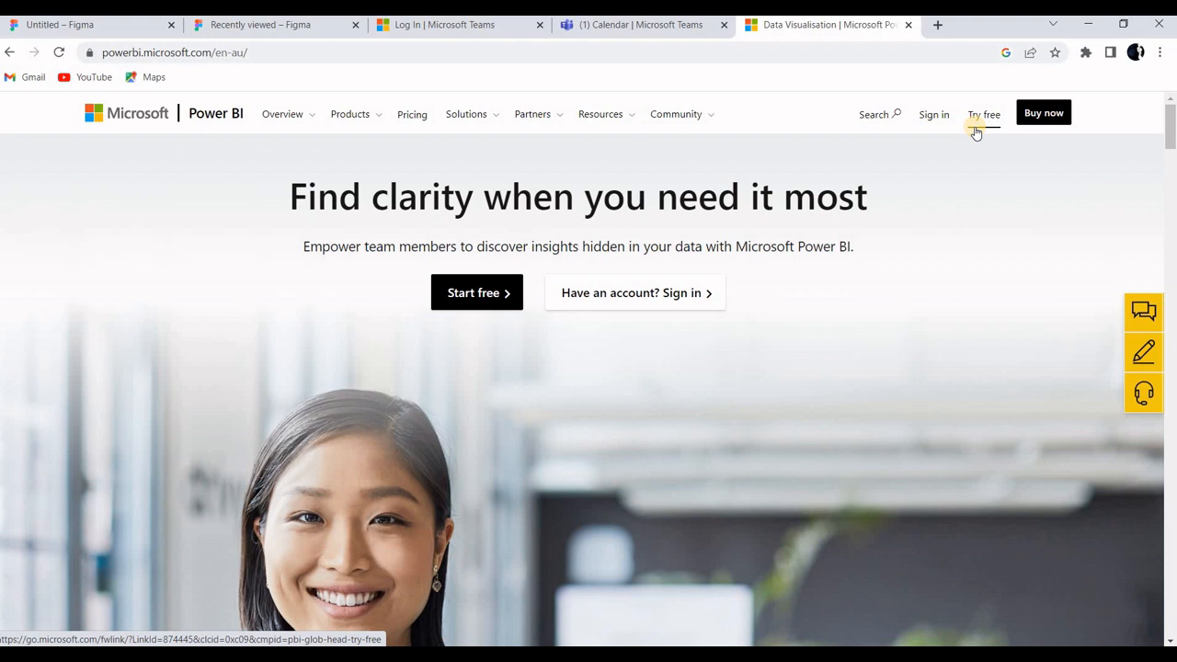
mouse_move(581, 503)
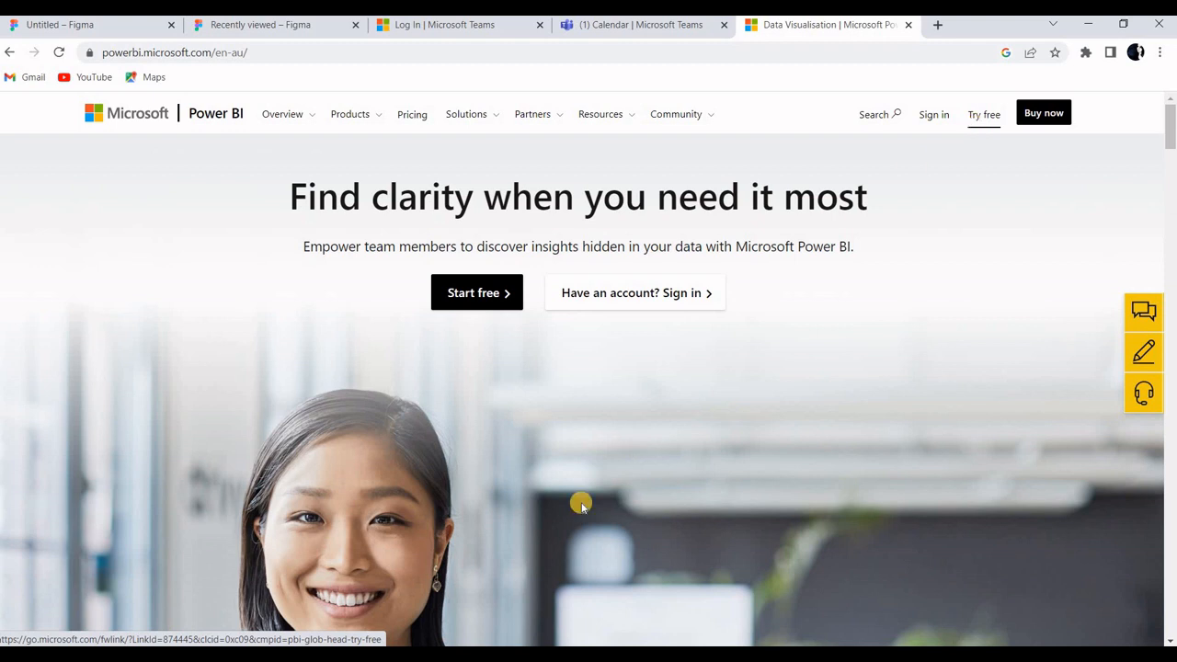
mouse_move(875, 227)
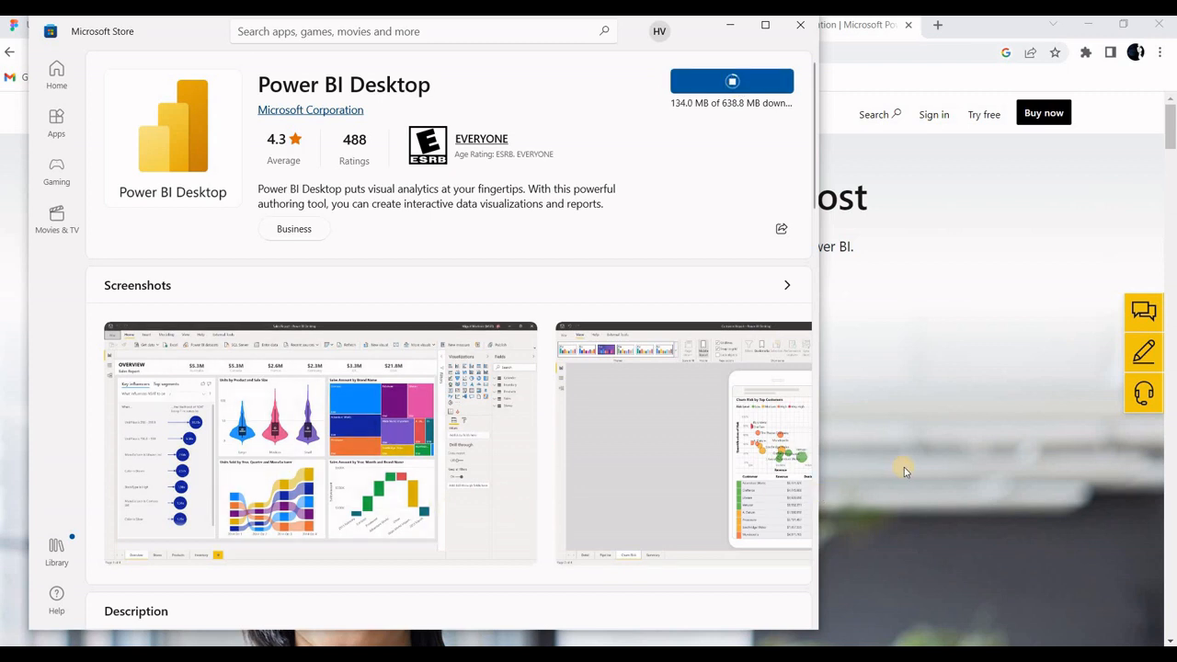
click(799, 24)
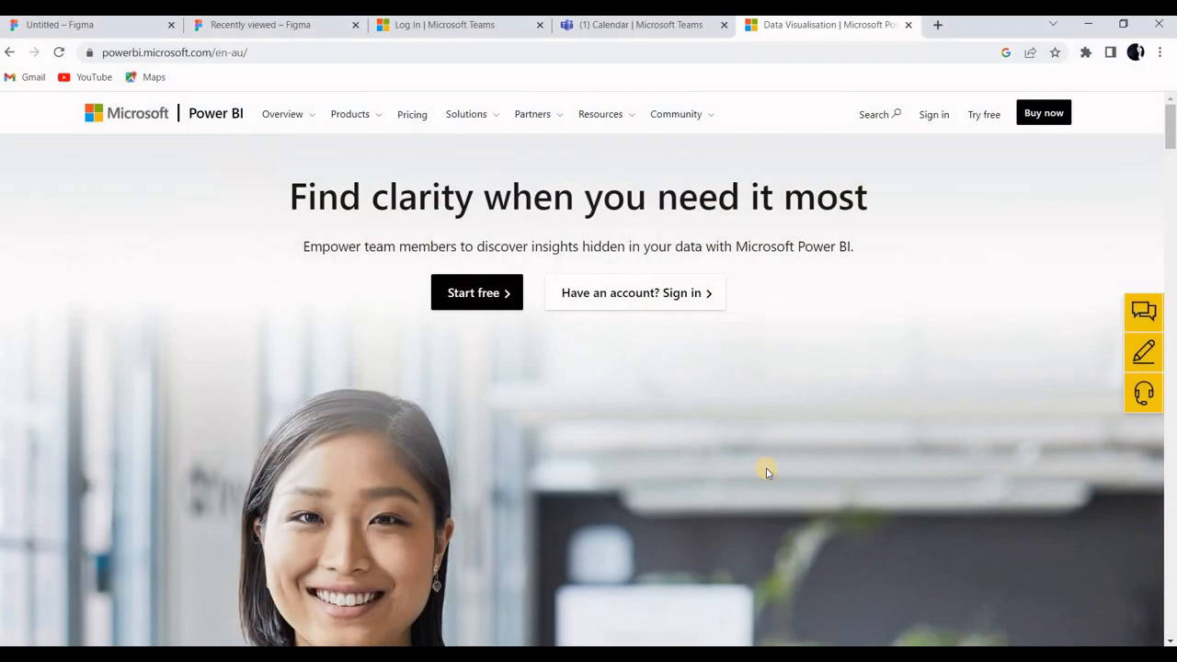
mouse_move(665, 405)
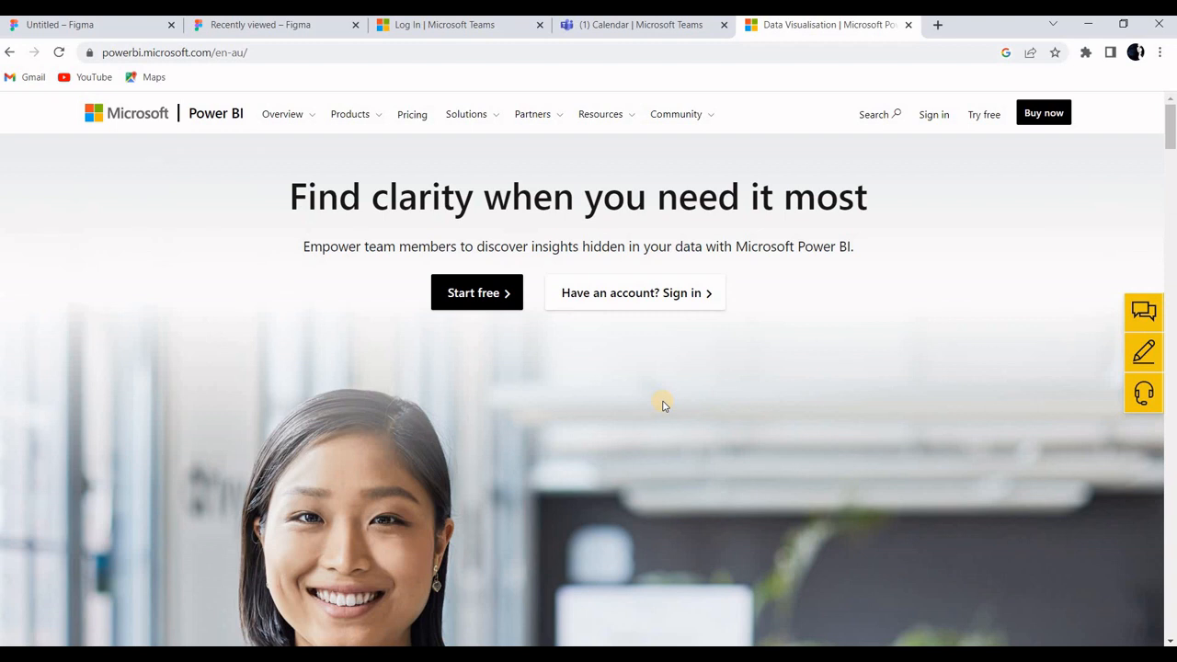
mouse_move(486, 526)
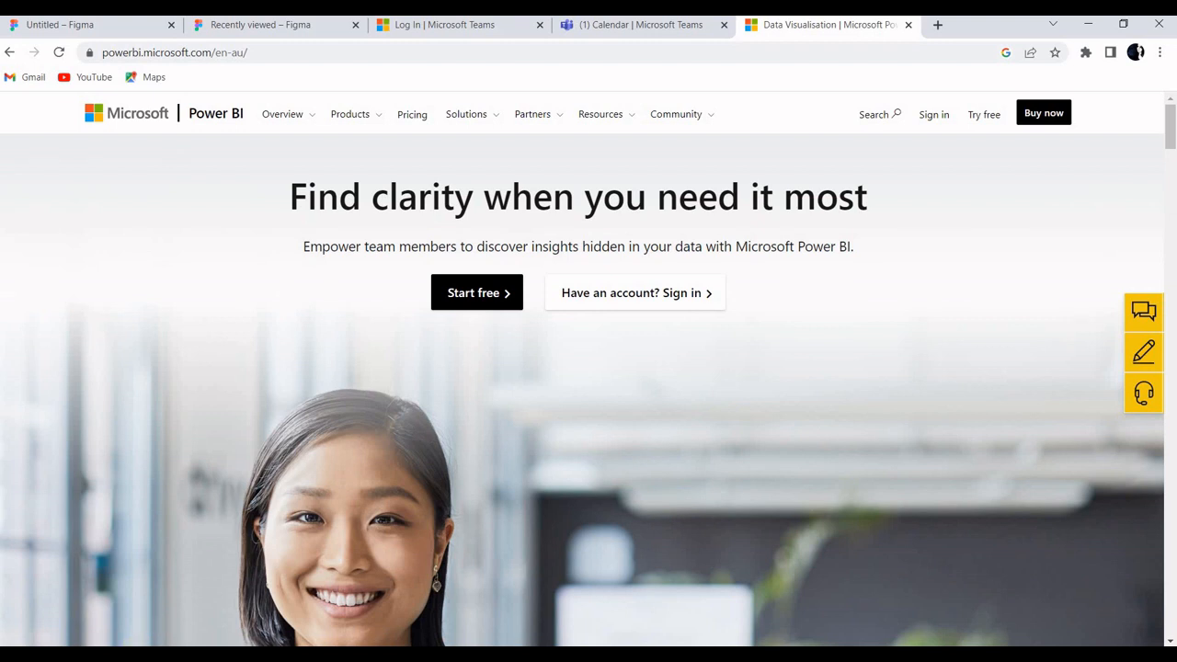
mouse_move(643, 629)
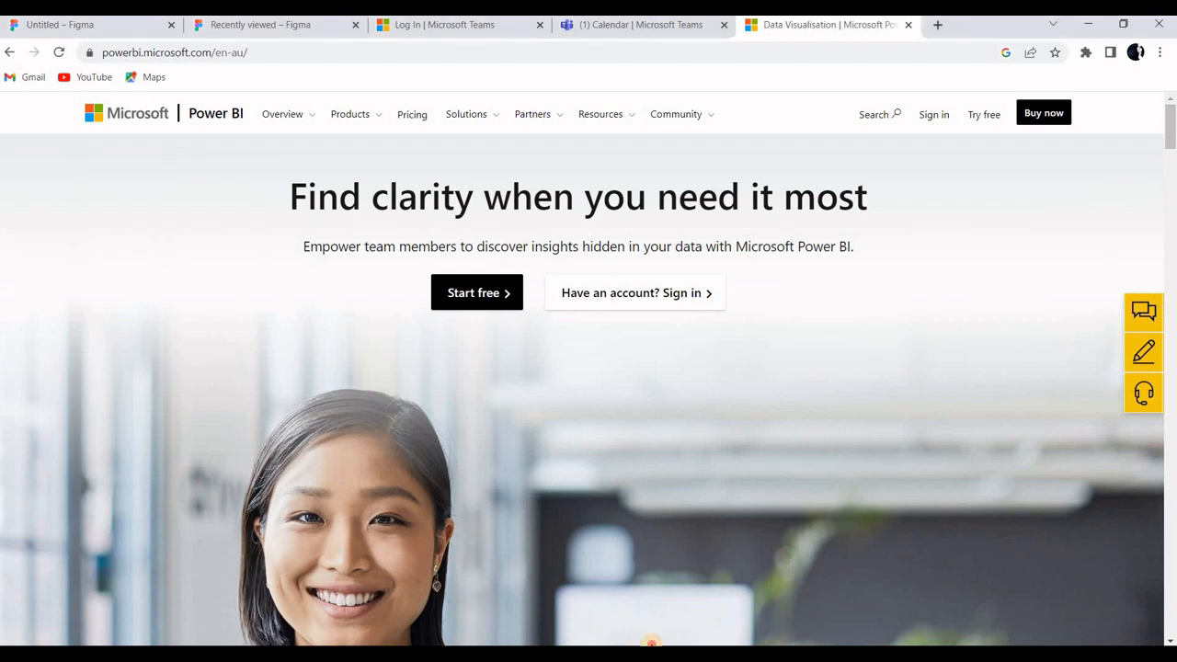
mouse_move(732, 549)
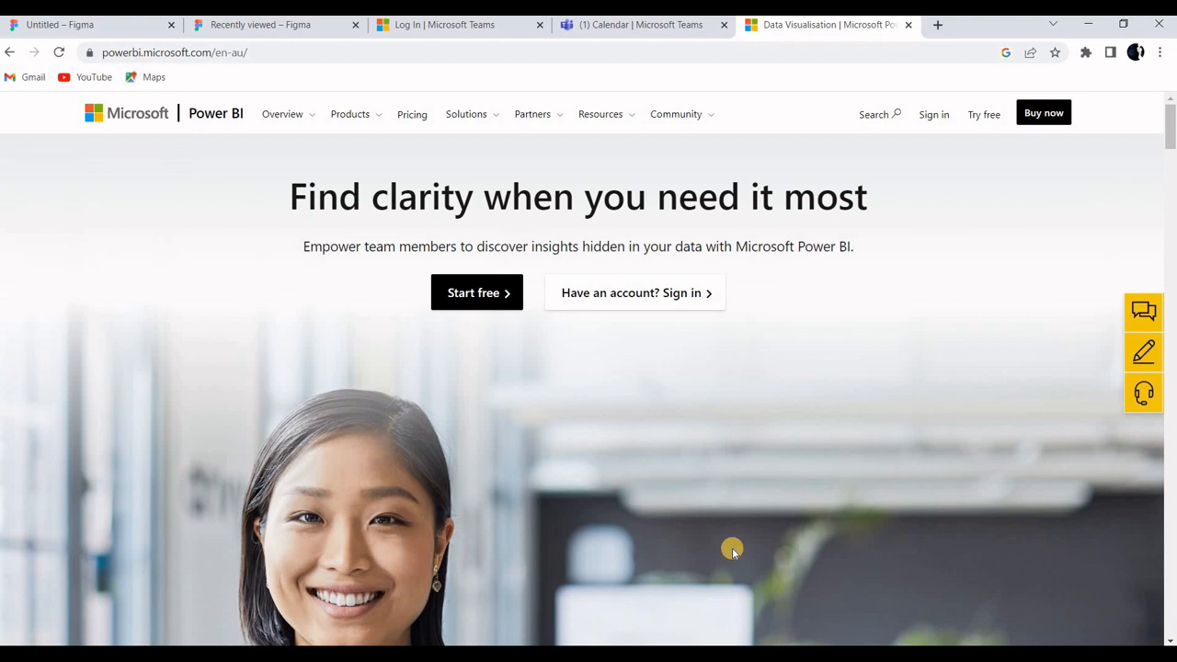
mouse_move(745, 416)
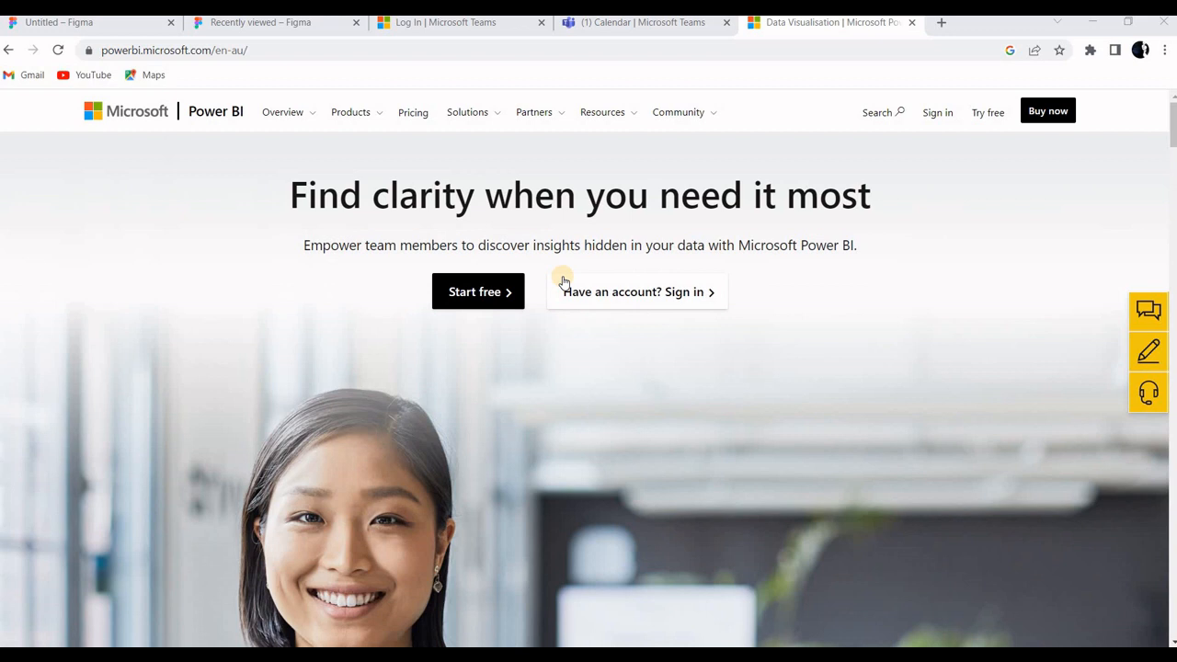
mouse_move(252, 522)
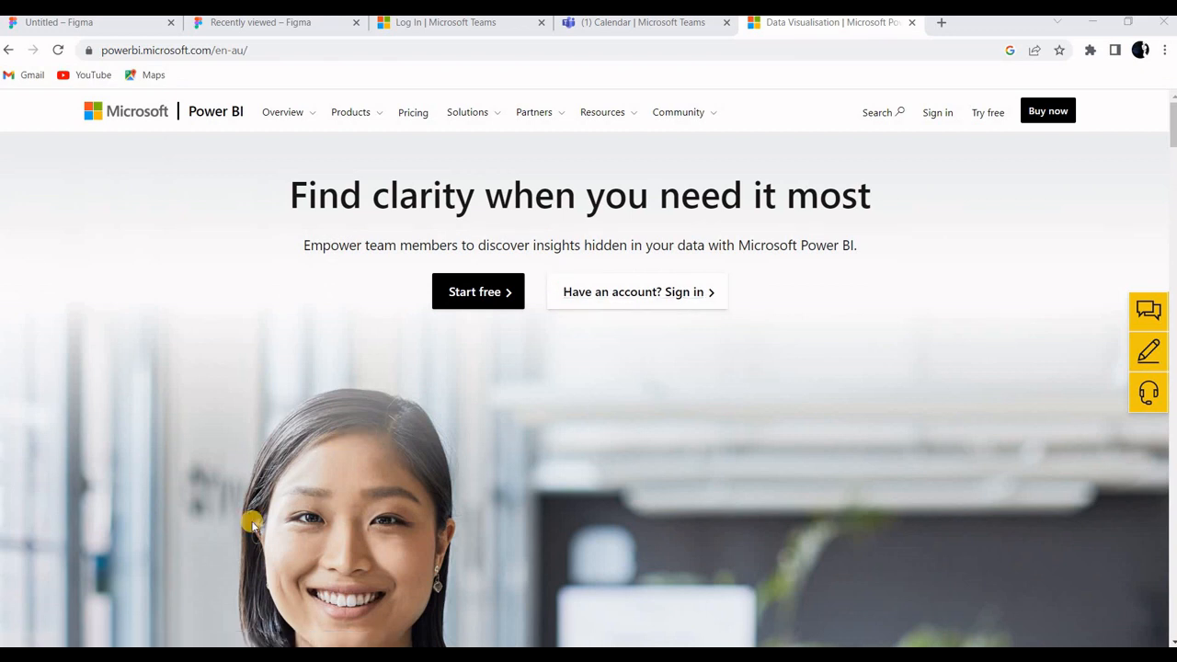
mouse_move(554, 469)
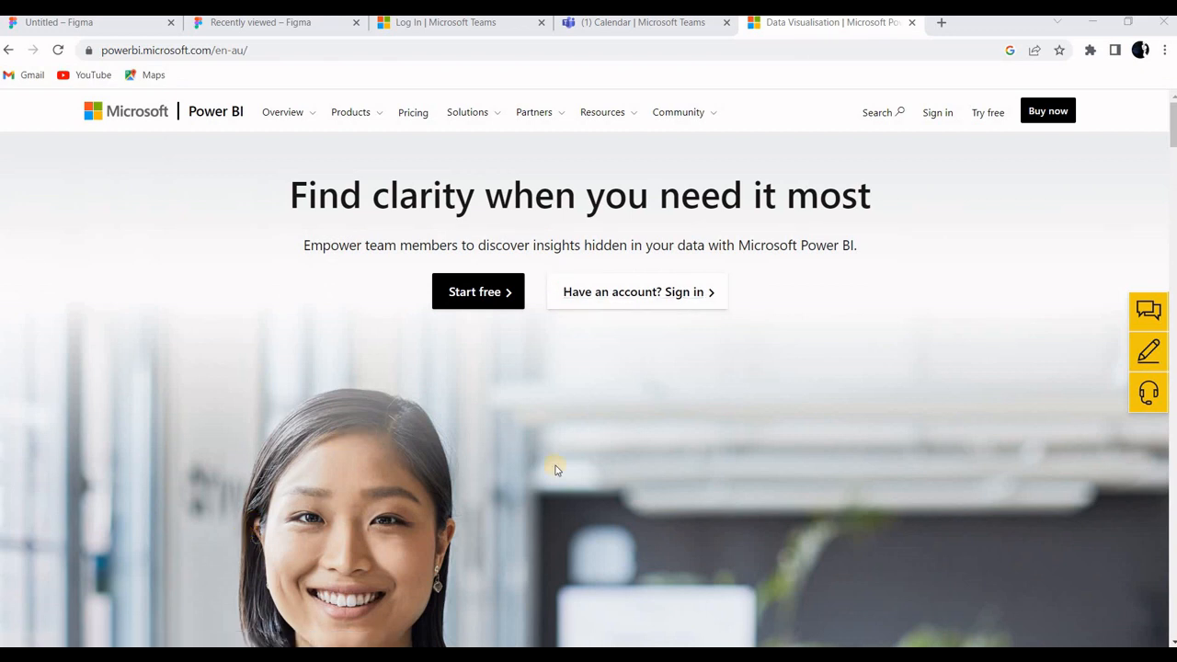
mouse_move(549, 632)
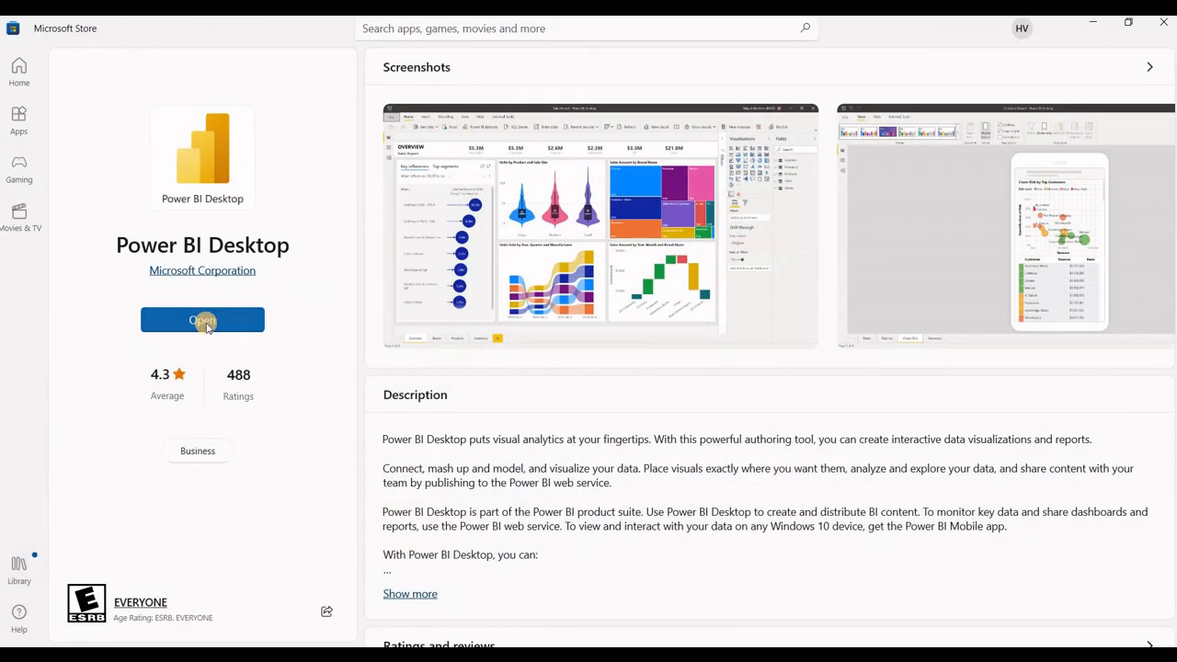
- Launch the installed Power BI Desktop from Microsoft Store with Open
click(202, 320)
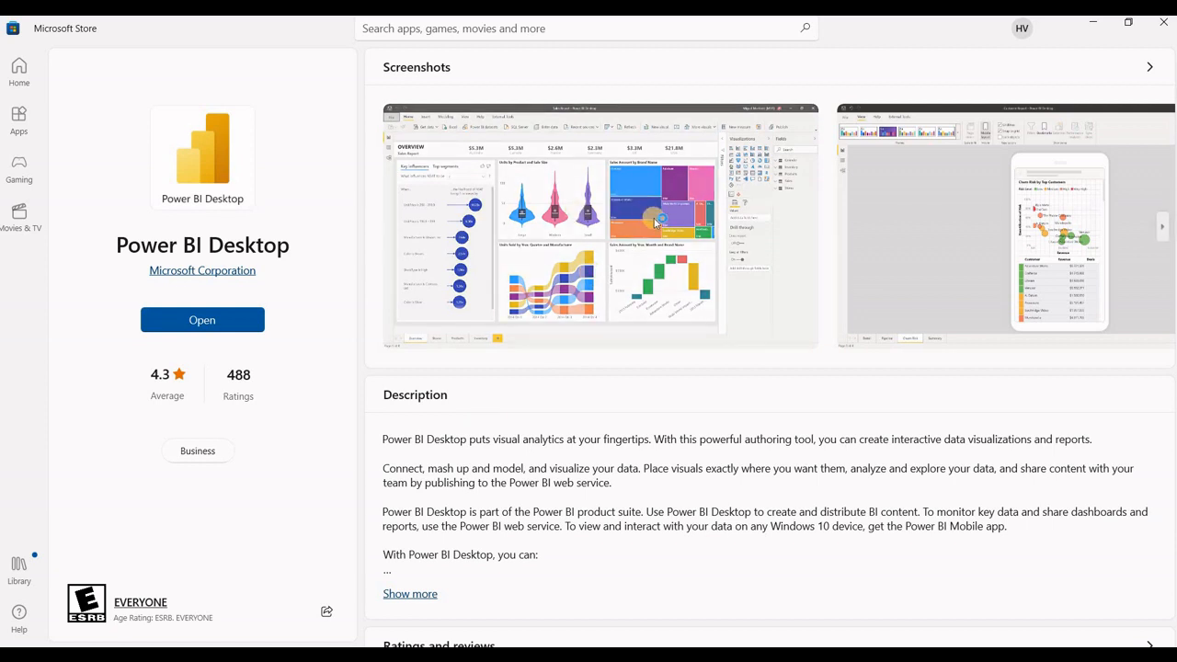
mouse_move(623, 256)
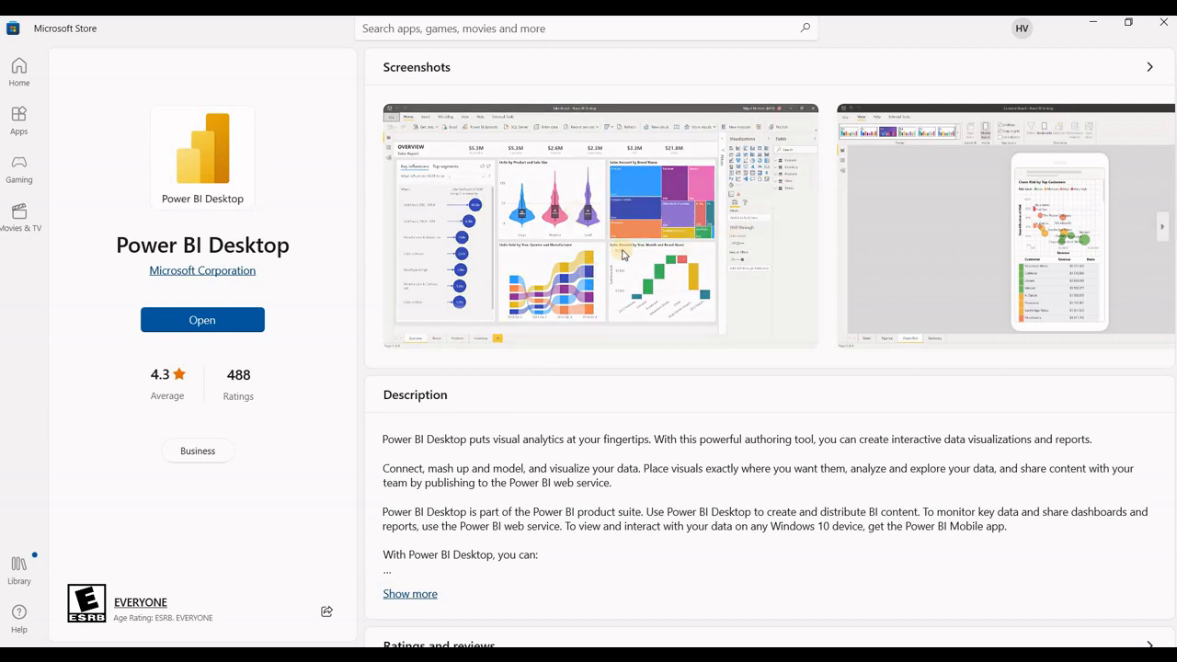
mouse_move(556, 259)
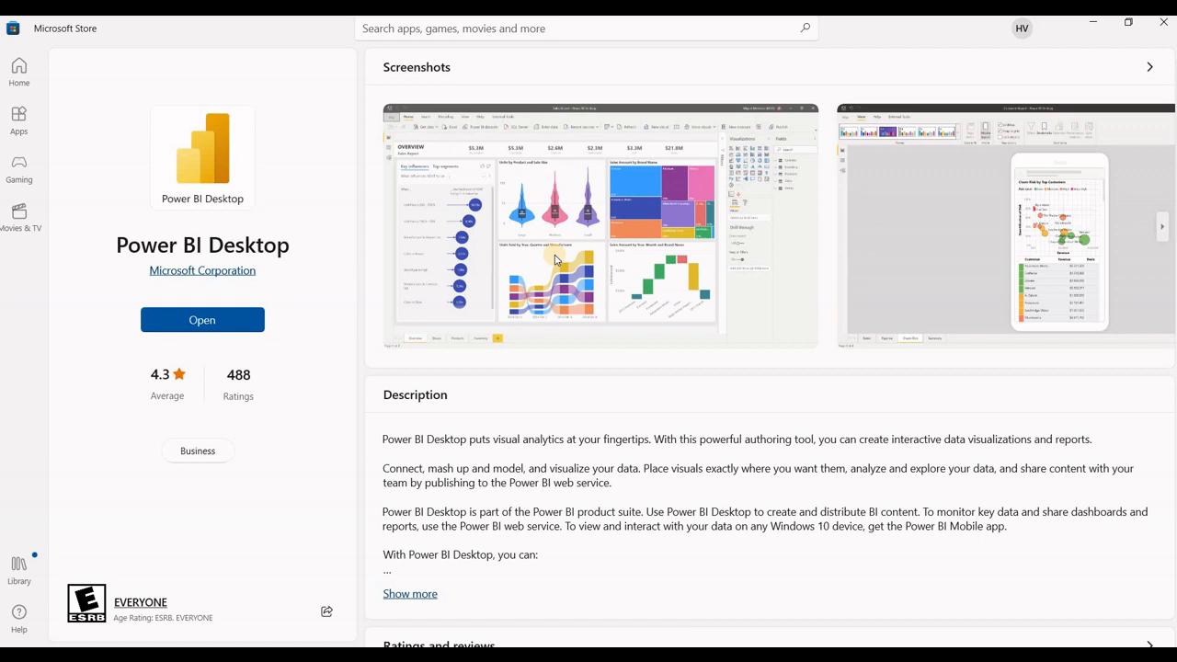
mouse_move(472, 290)
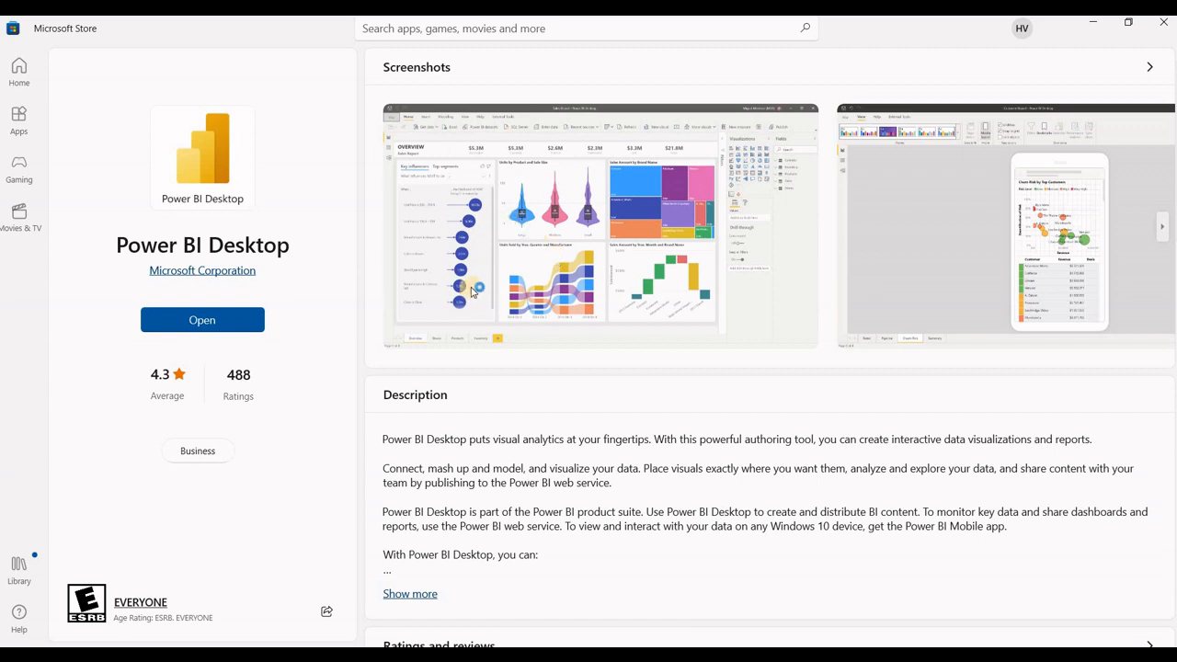
- Wait on the Power BI Desktop splash screen until the Untitled report appears
click(202, 319)
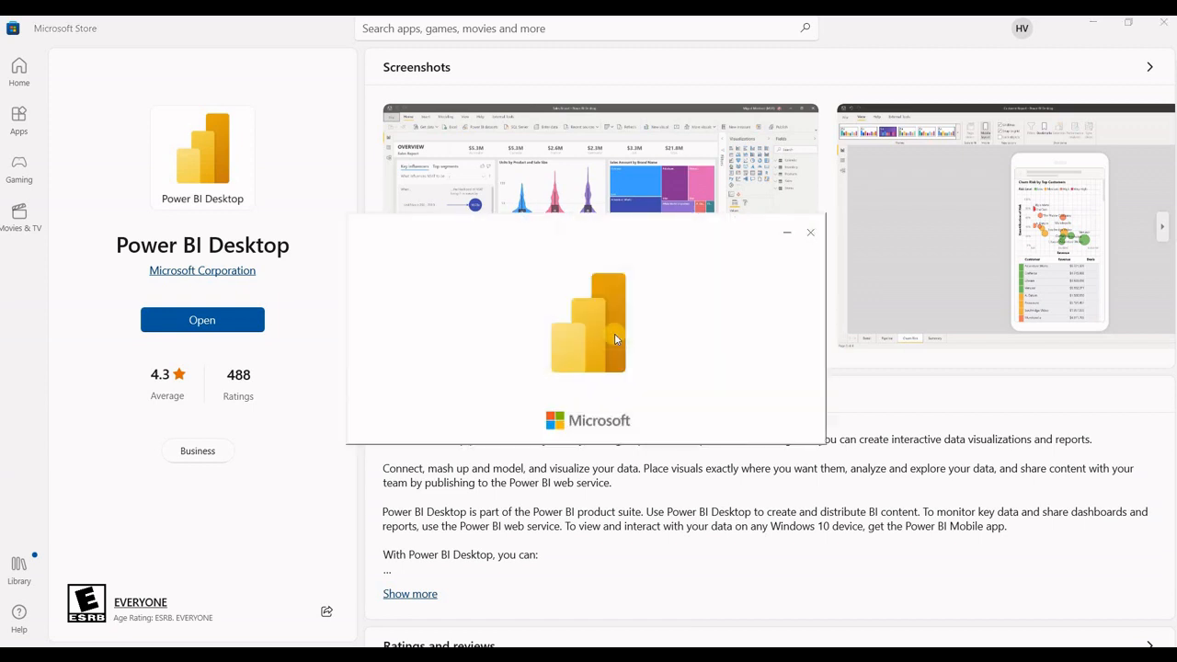
mouse_move(642, 306)
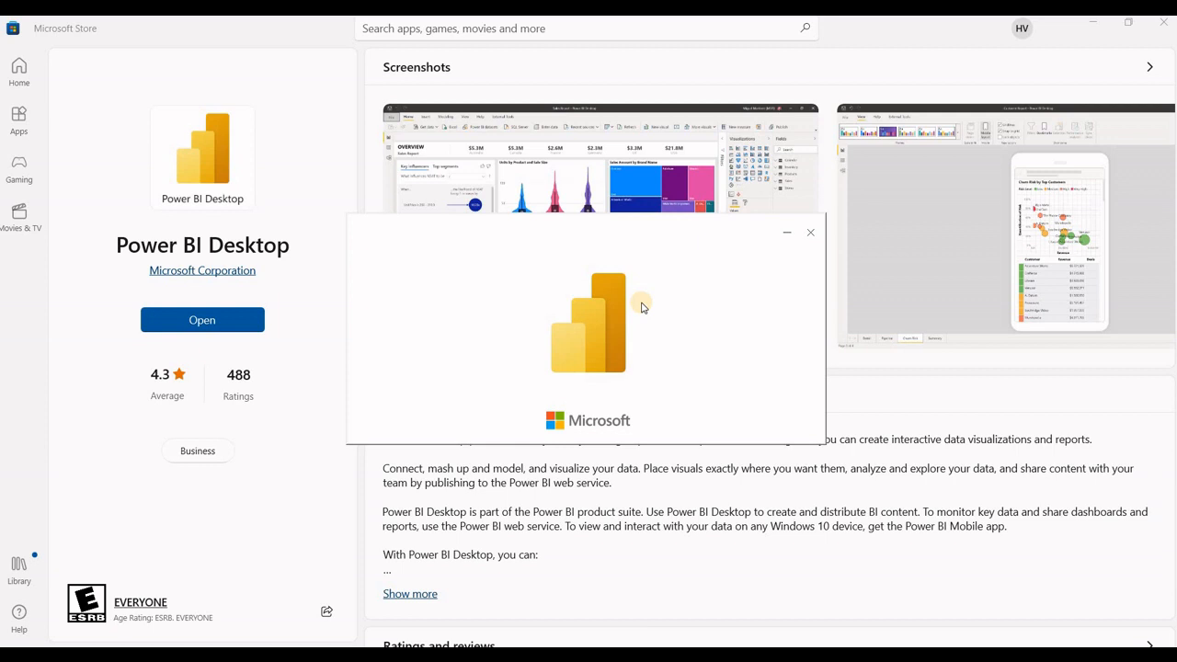
click(201, 319)
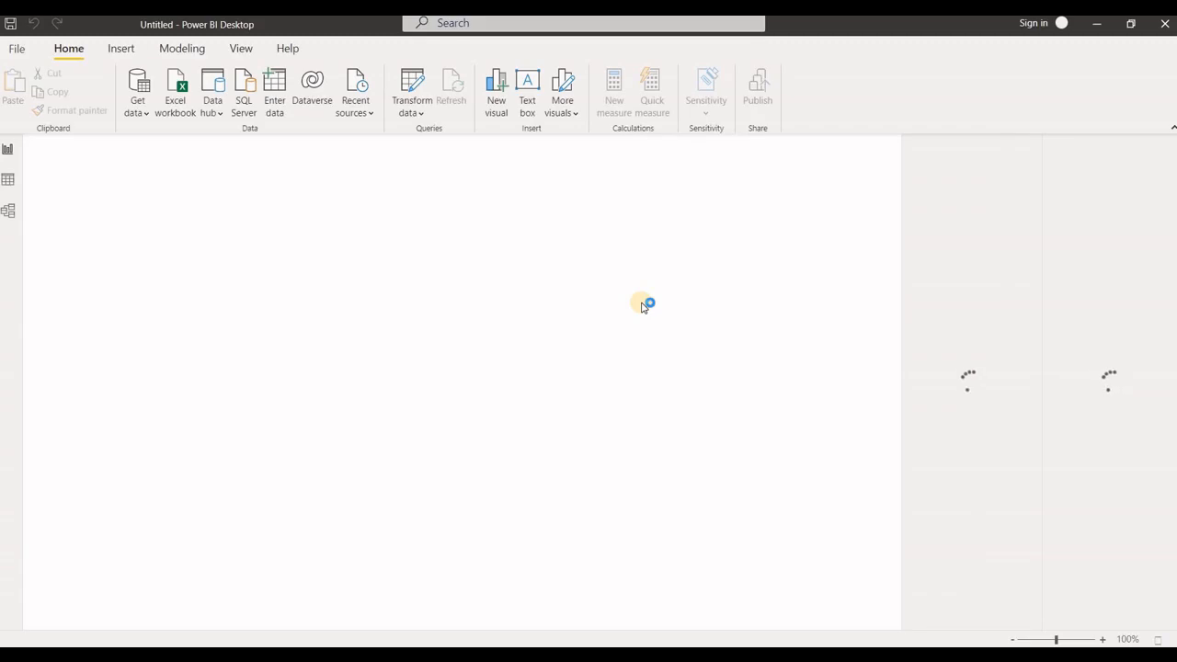
mouse_move(642, 306)
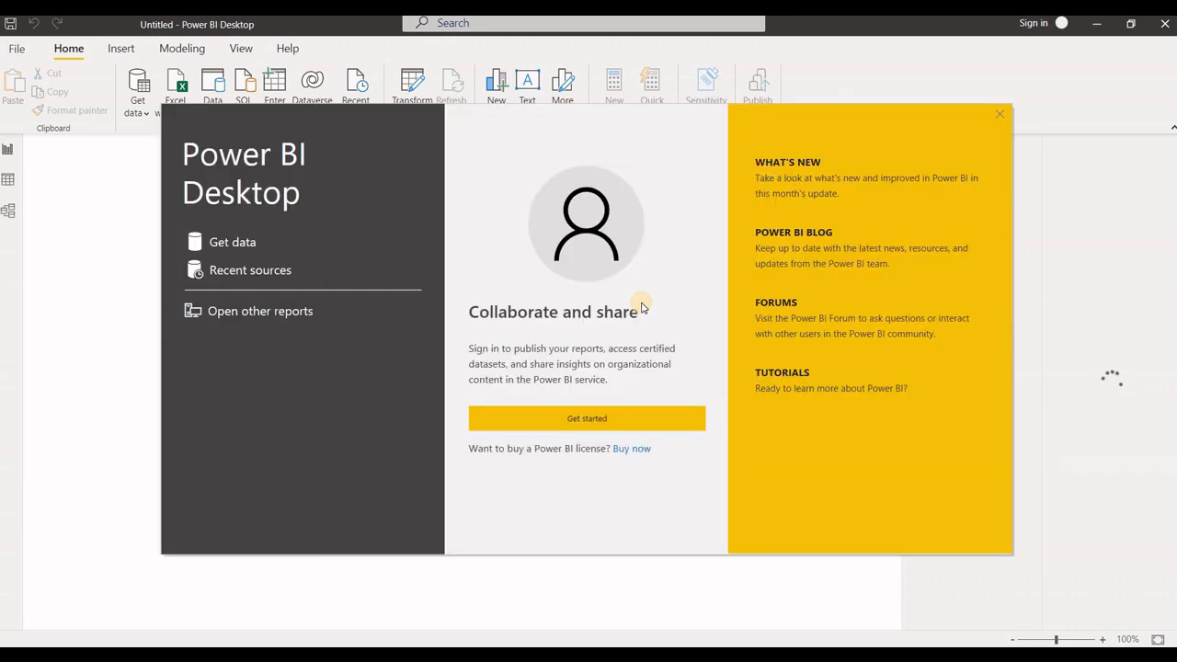
mouse_move(634, 422)
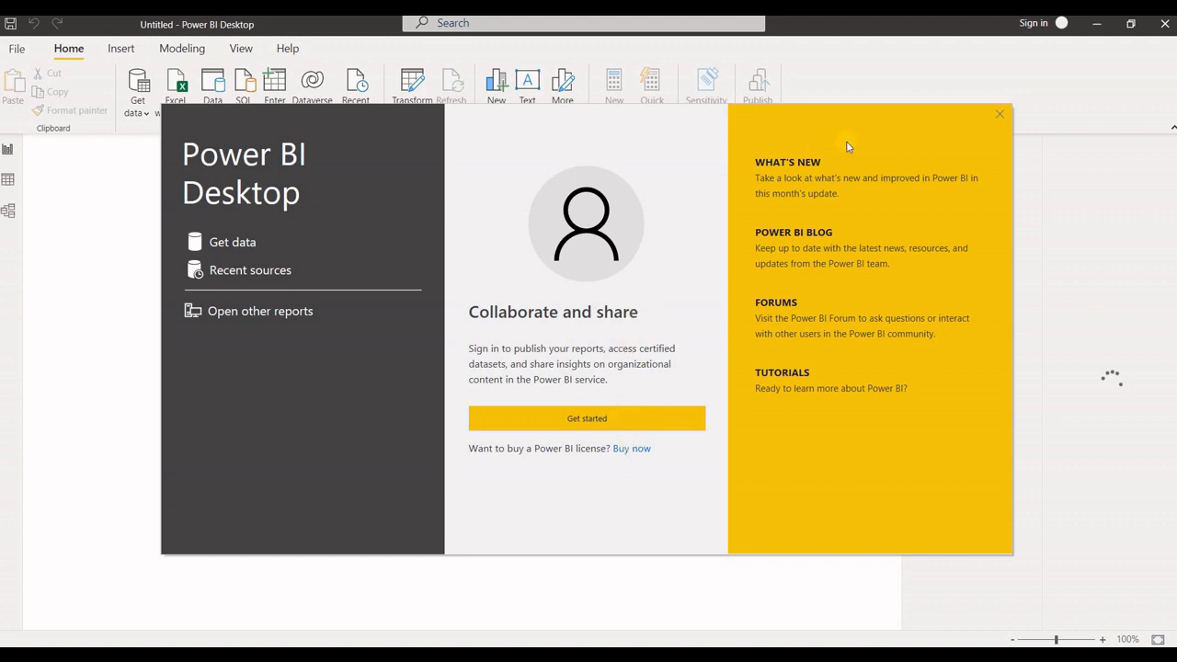
mouse_move(1001, 118)
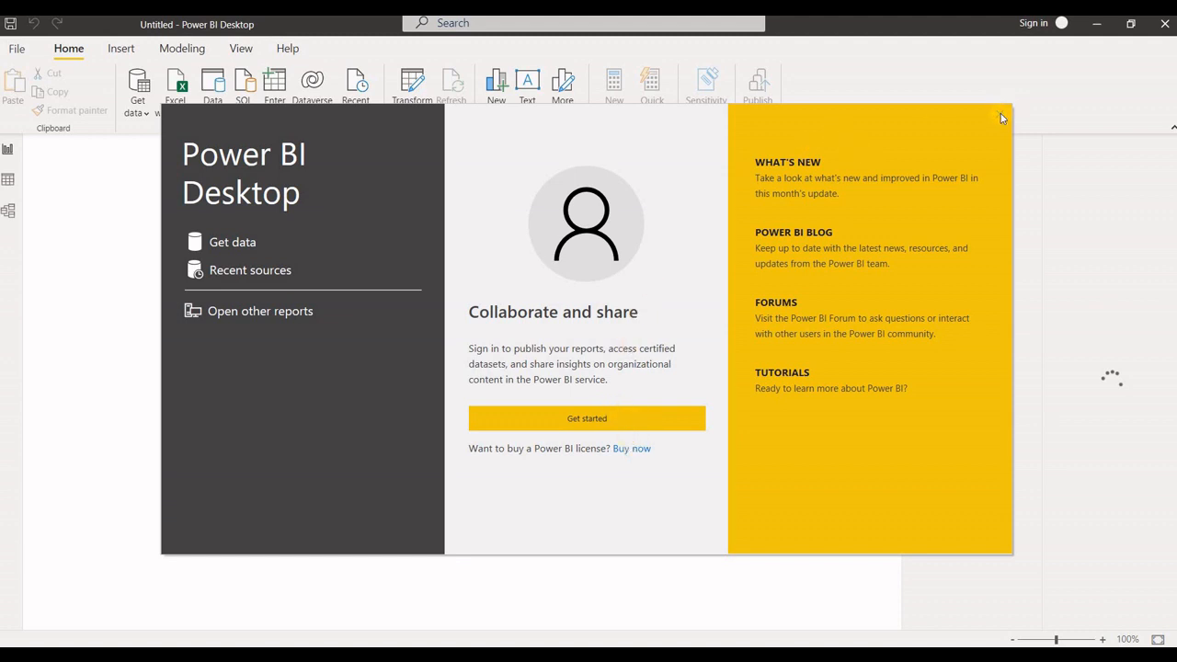
mouse_move(604, 424)
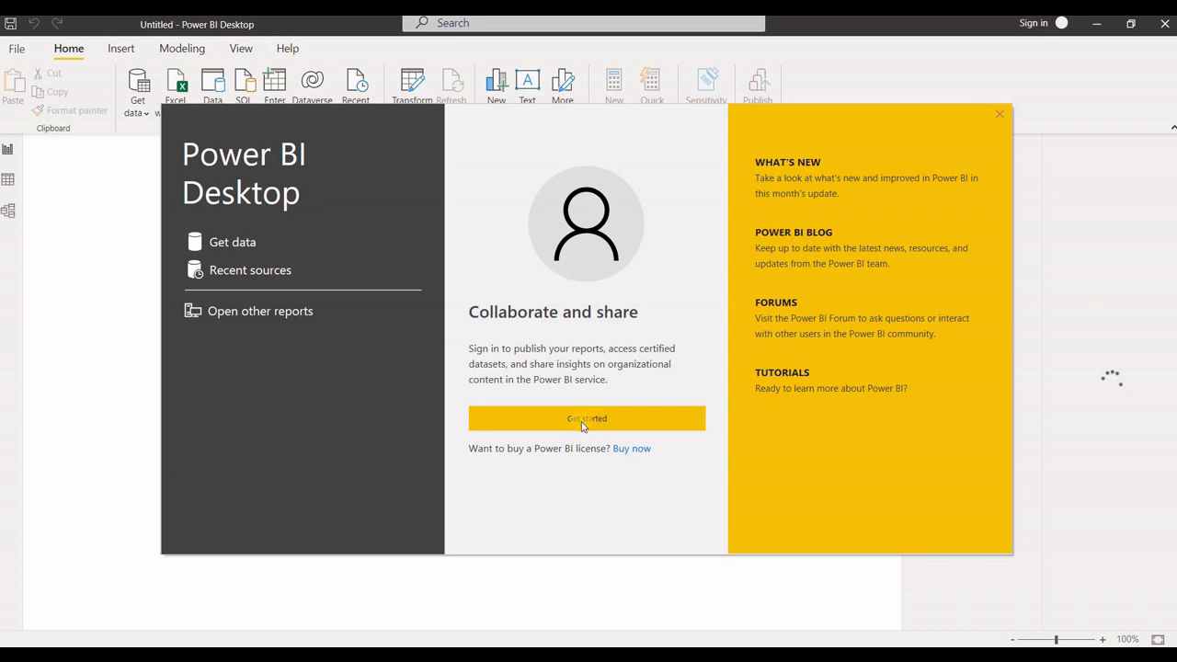
mouse_move(502, 398)
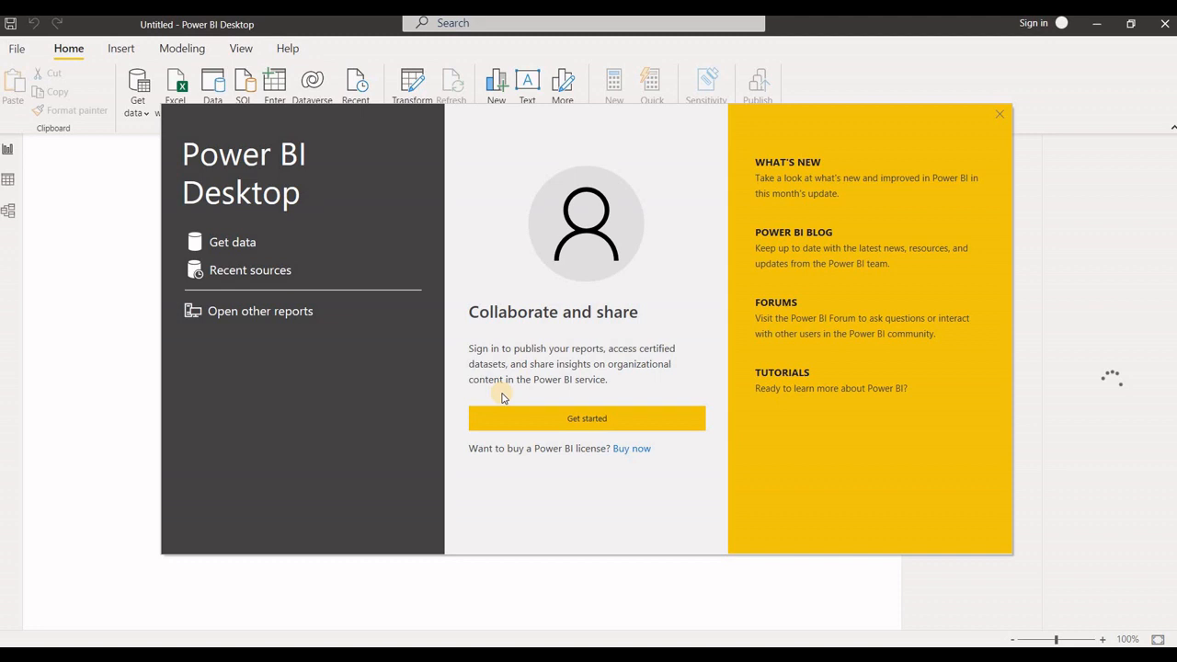
mouse_move(1104, 135)
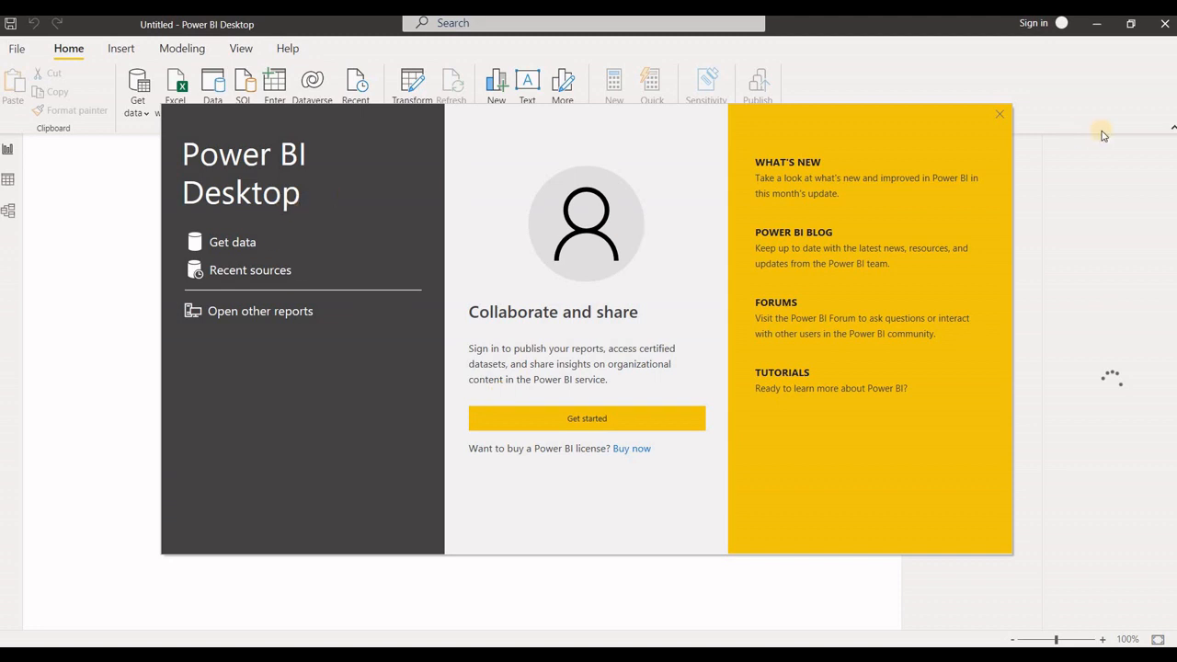
mouse_move(743, 521)
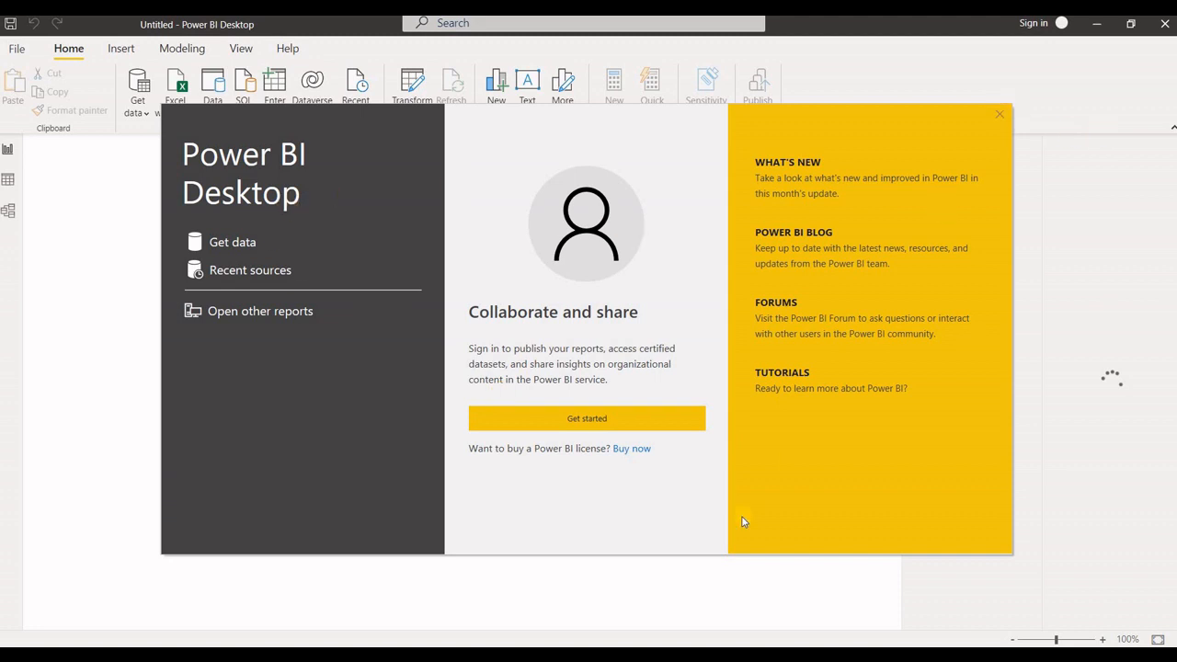
mouse_move(631, 449)
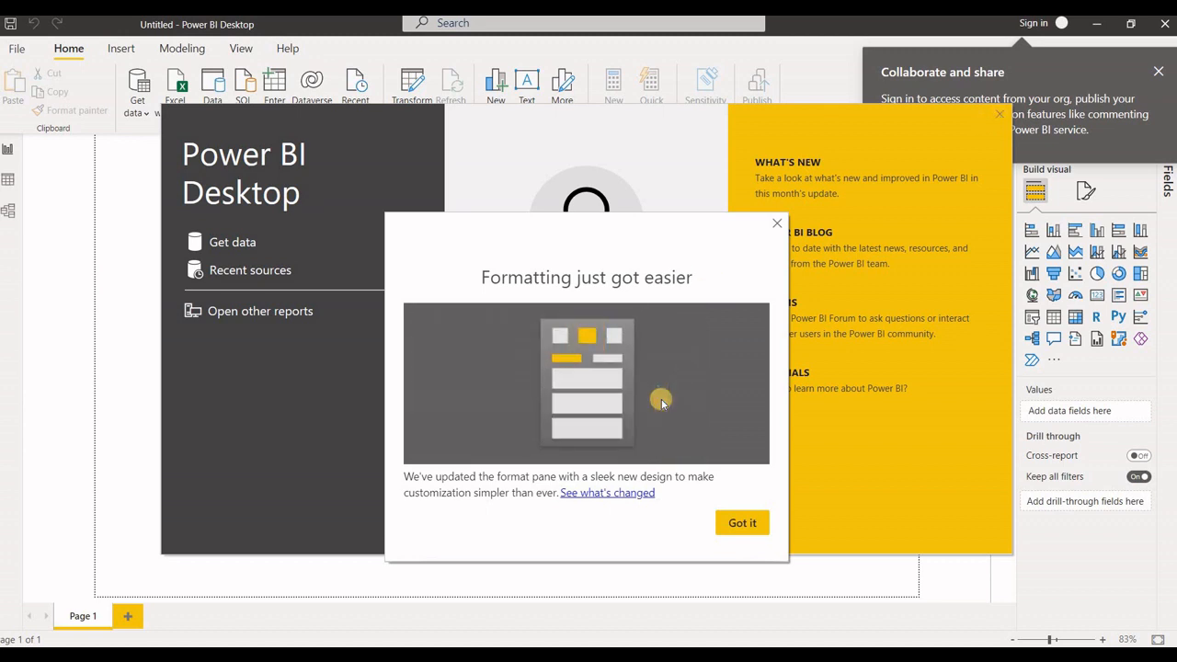
- Dismiss the formatting update notice with Got it and close the welcome screen
click(741, 522)
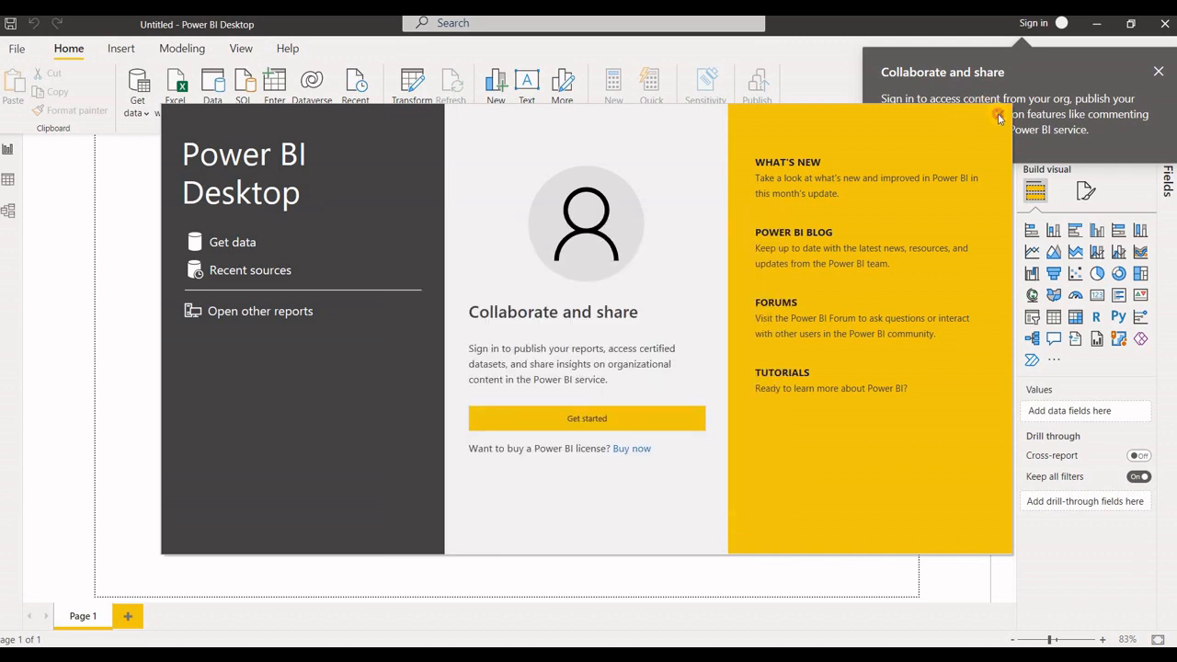
click(999, 118)
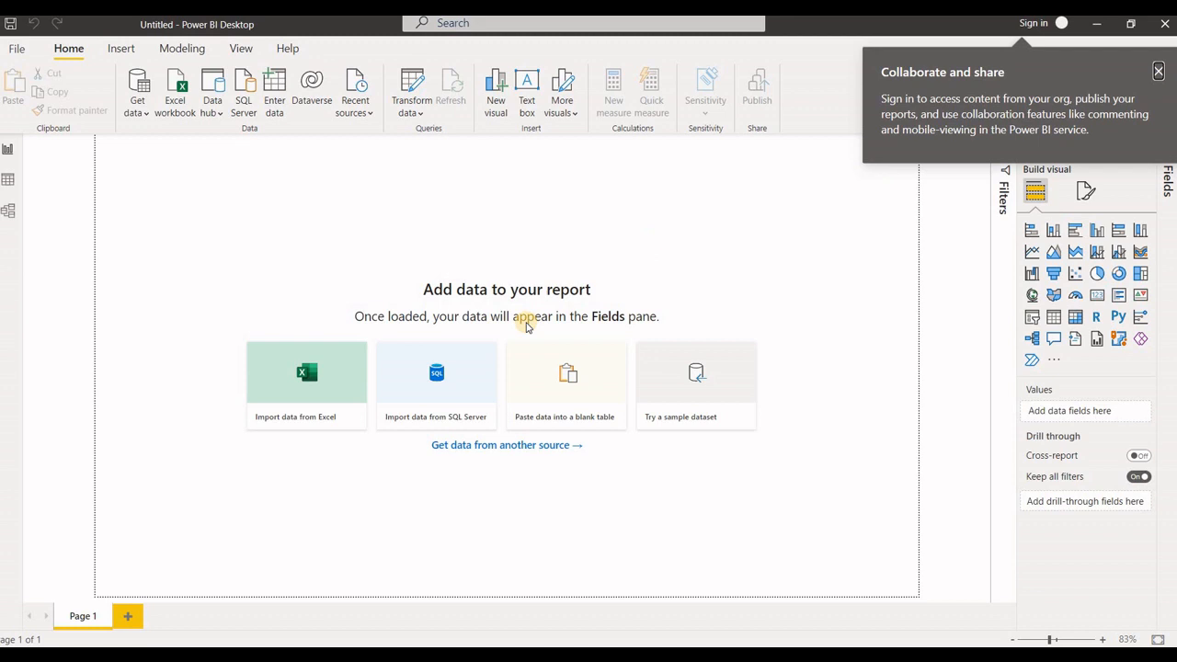
mouse_move(851, 104)
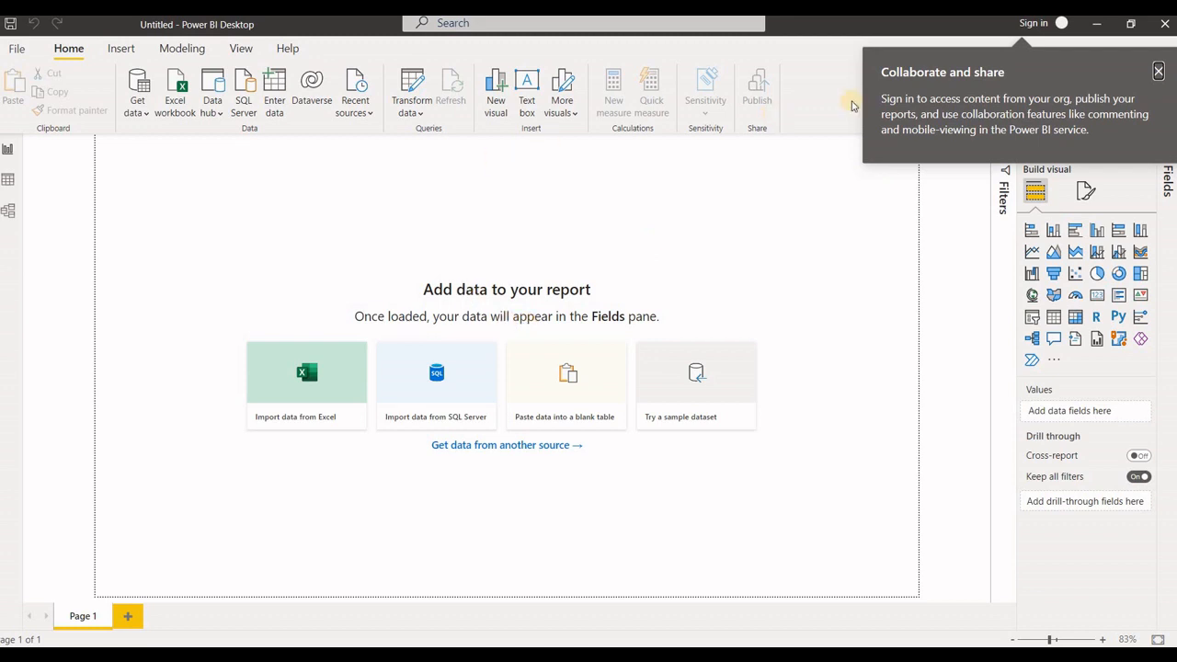
mouse_move(910, 120)
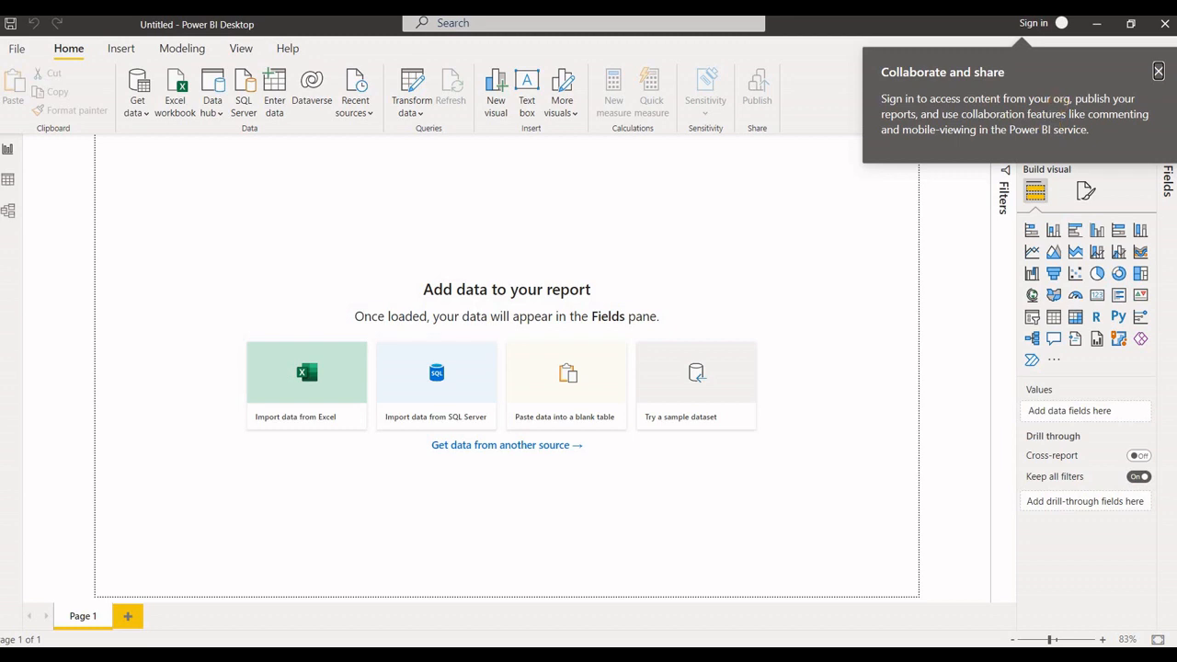
- Dismiss the Collaborate and share tip and close the common data sources list
click(1158, 71)
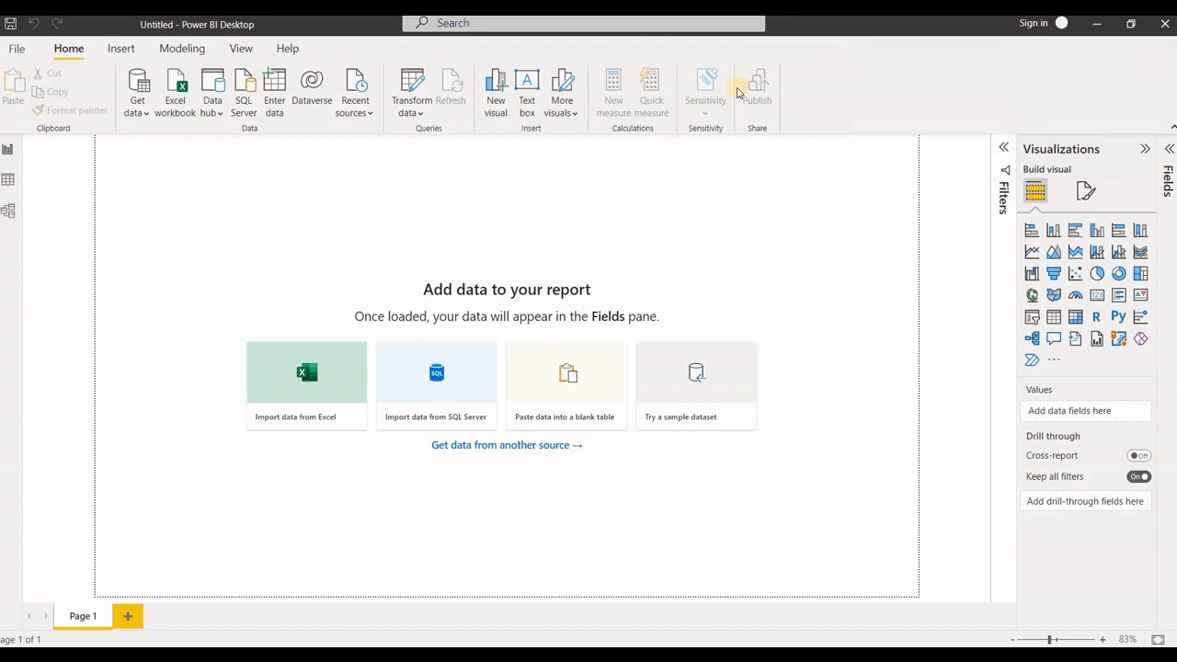
mouse_move(1064, 154)
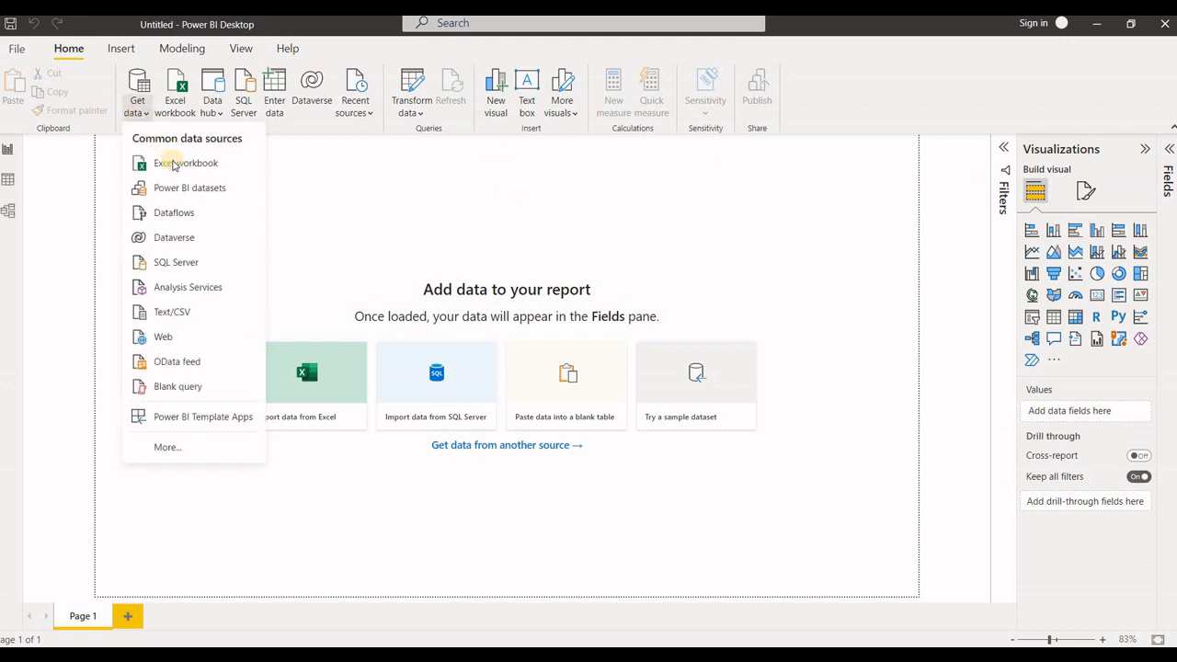
mouse_move(186, 163)
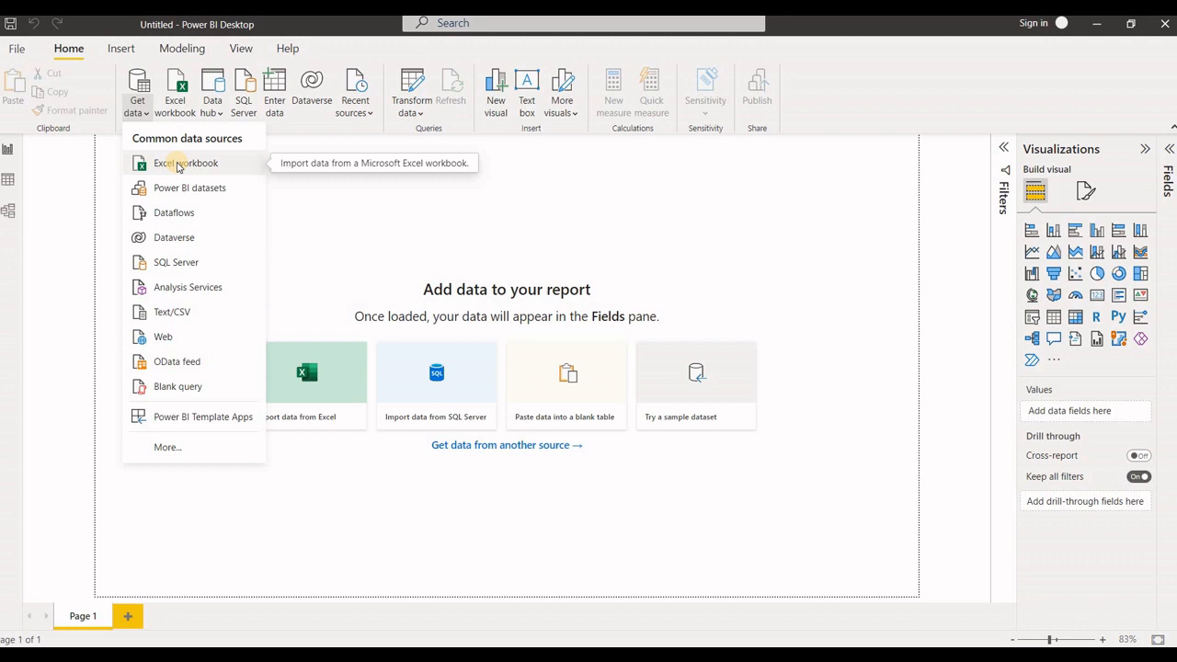
mouse_move(196, 221)
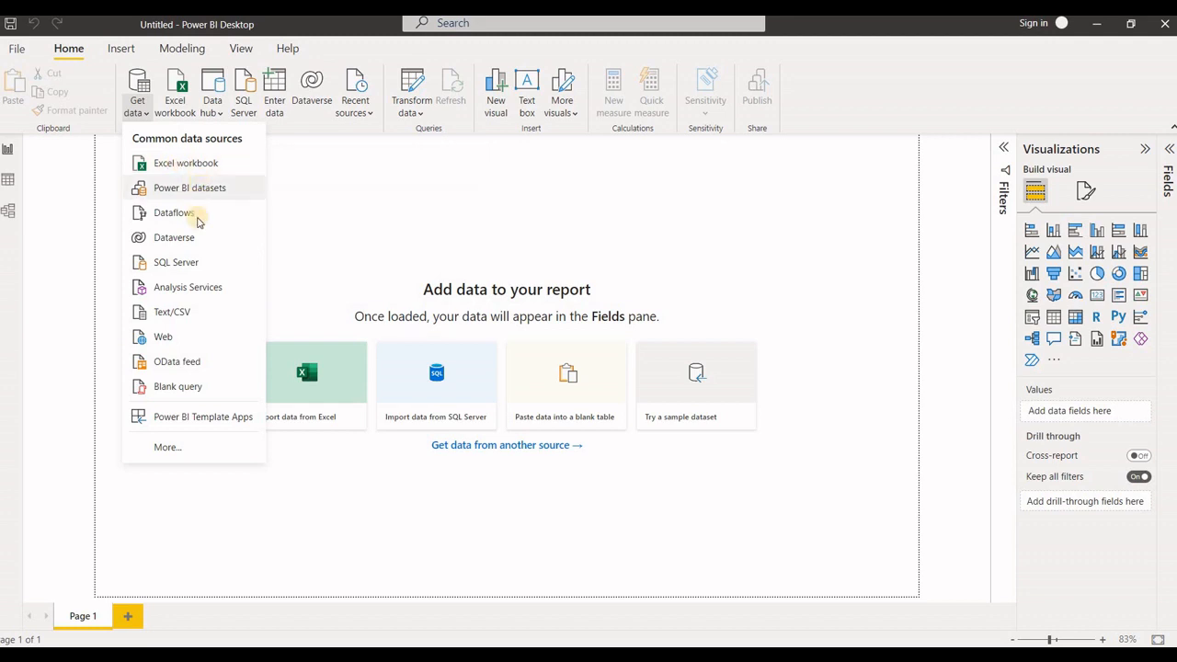
mouse_move(196, 237)
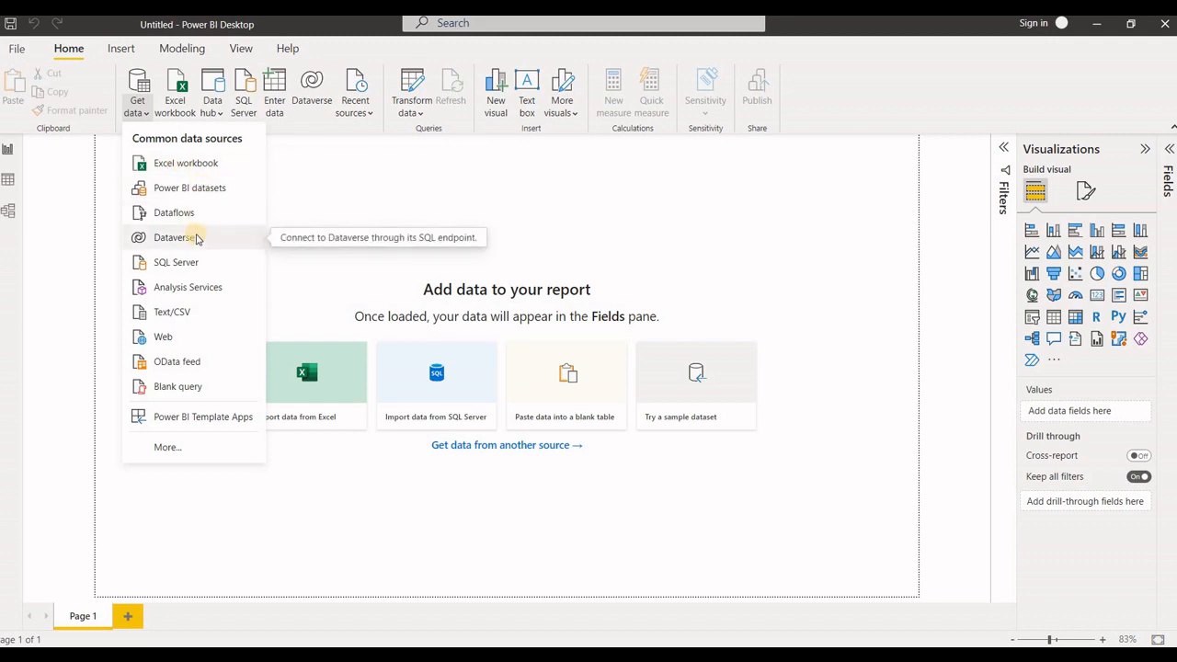
mouse_move(211, 292)
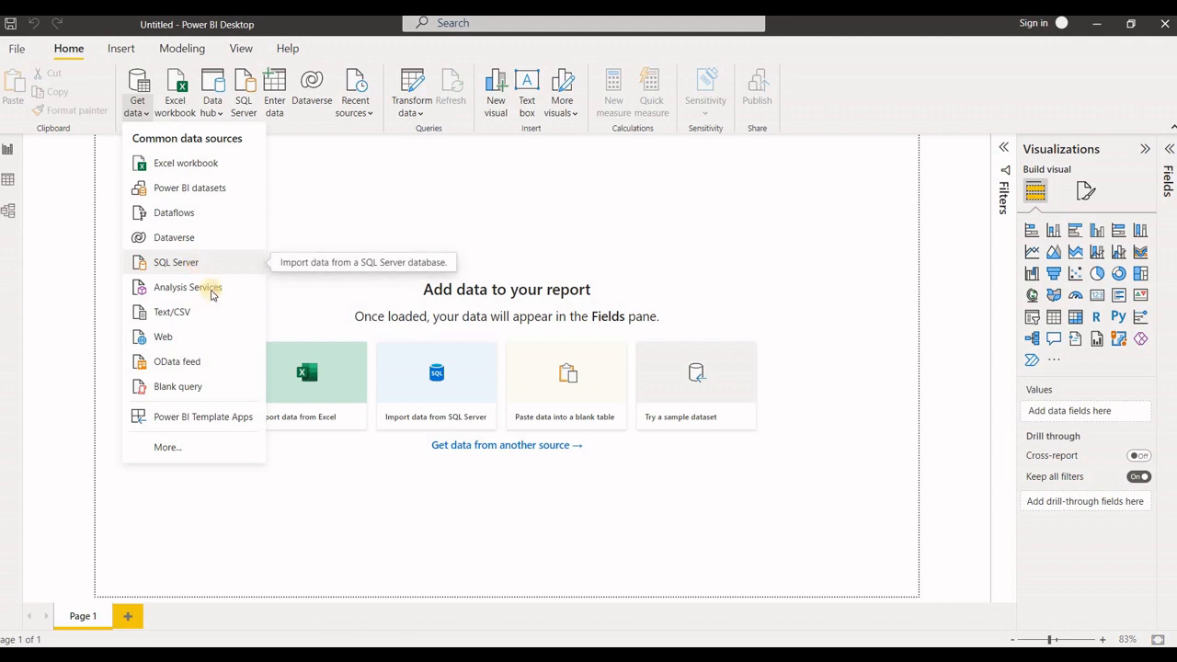
mouse_move(202, 416)
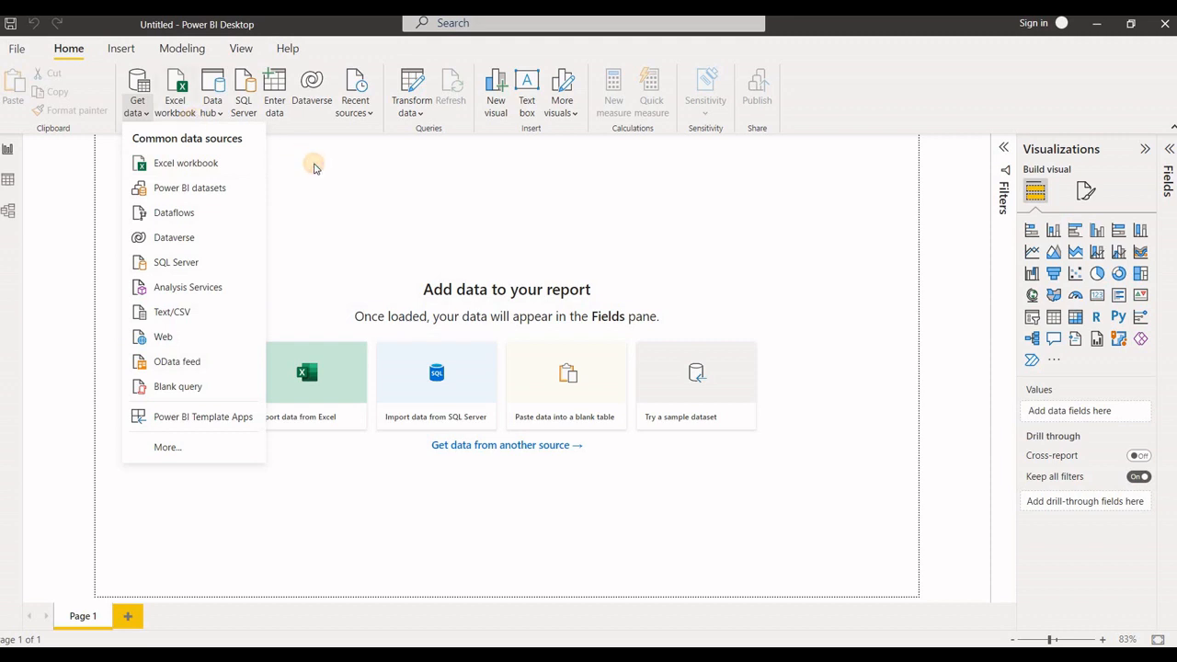
click(731, 104)
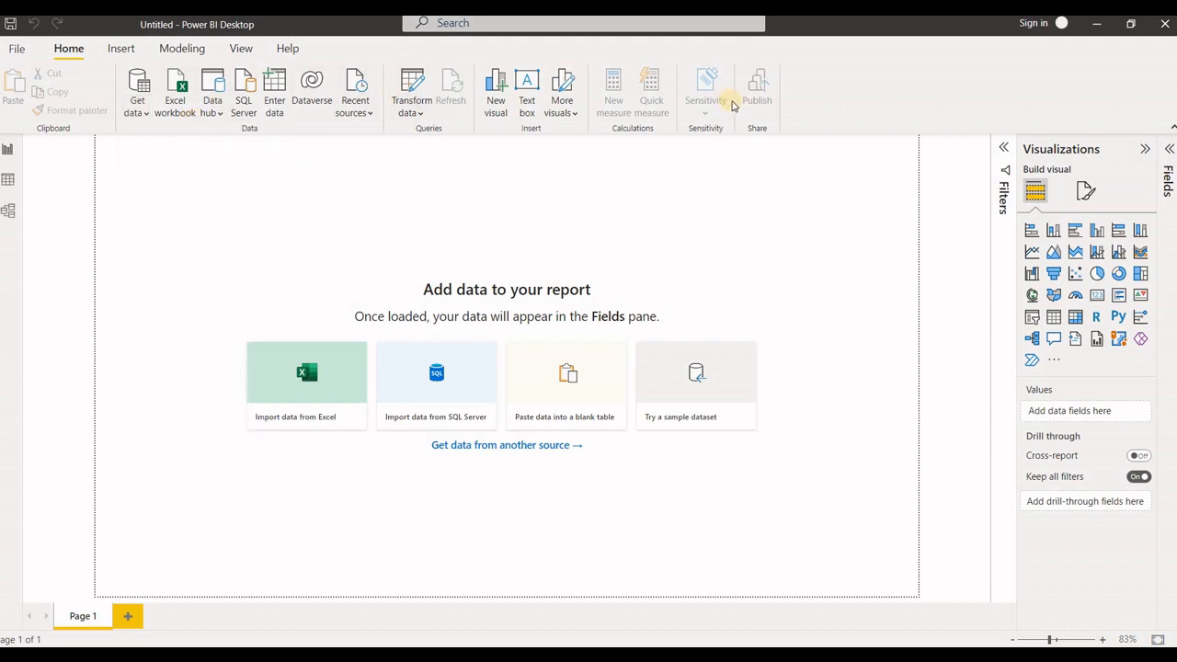
mouse_move(347, 127)
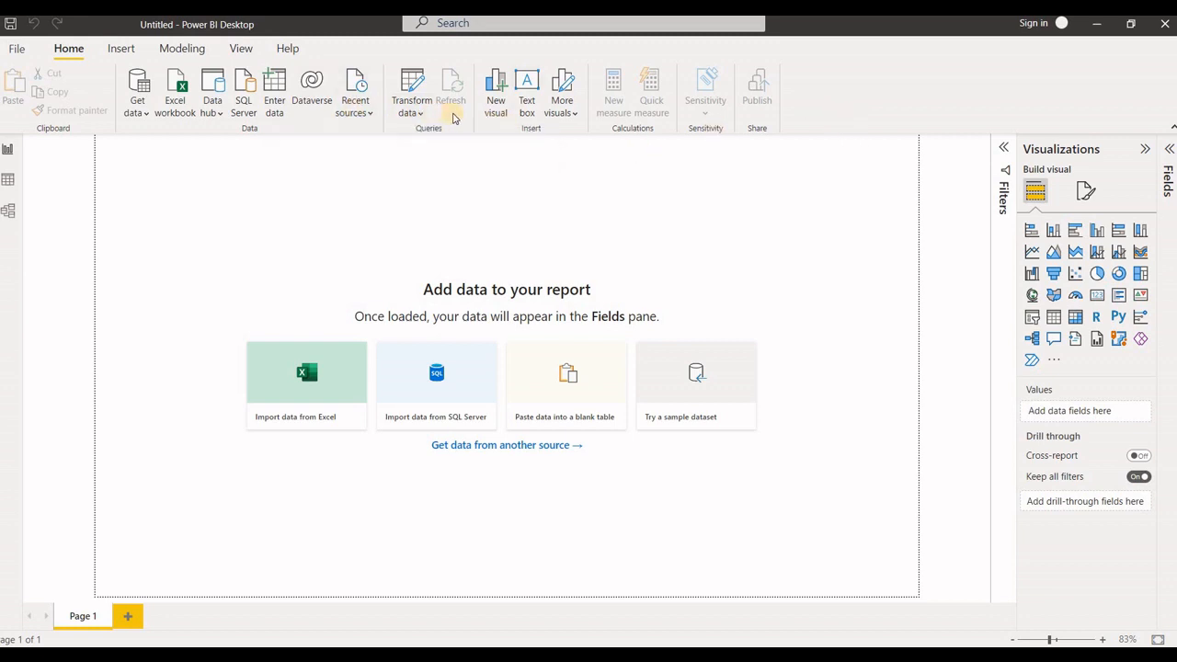
mouse_move(212, 92)
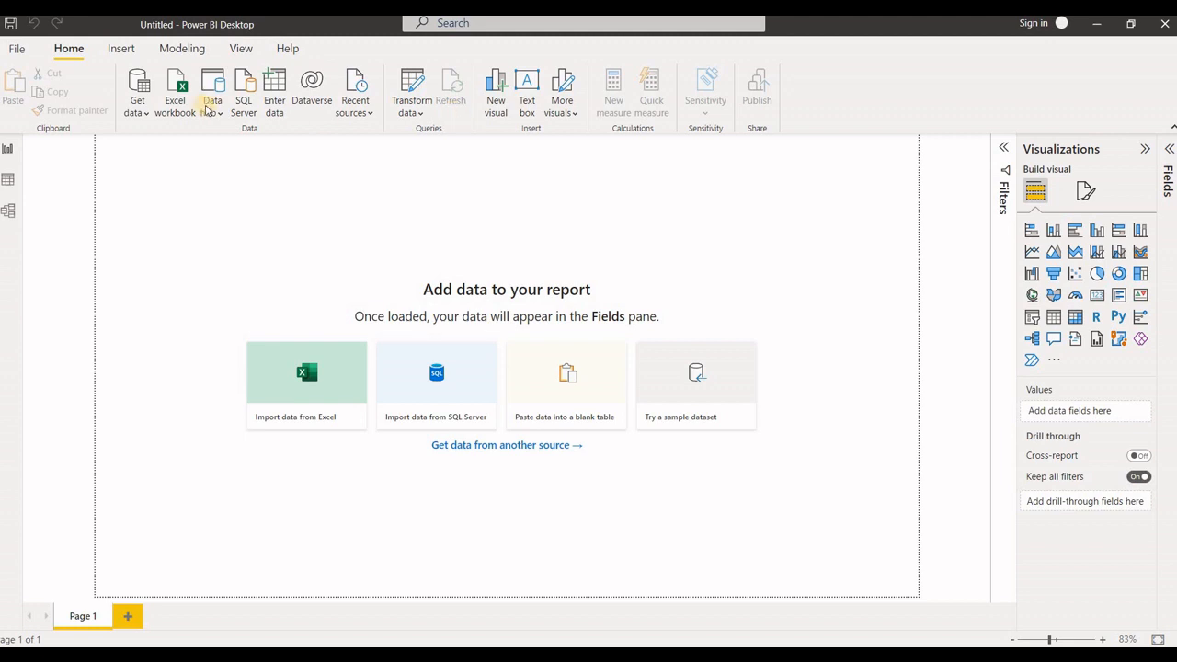
click(121, 48)
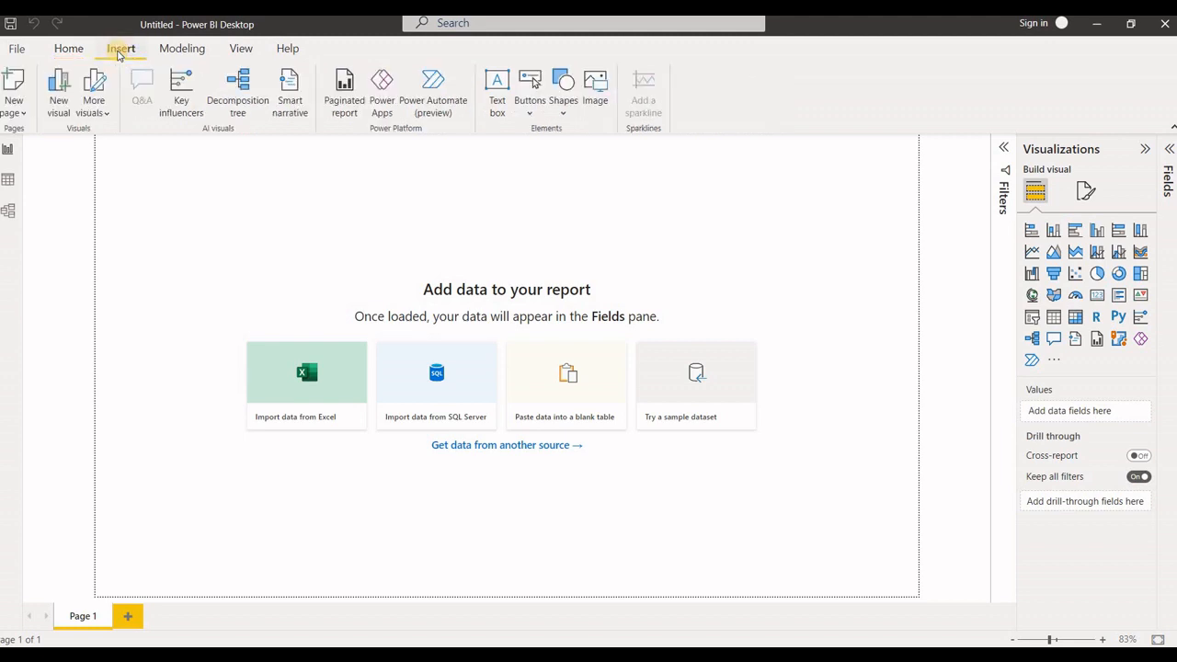
mouse_move(147, 49)
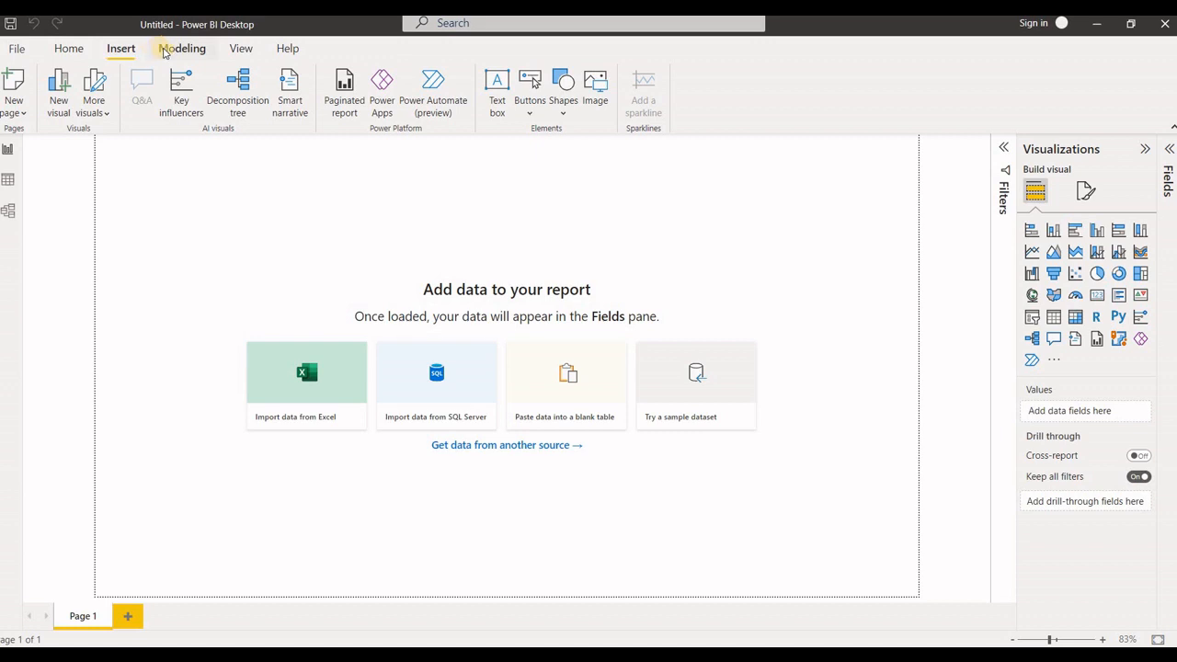
click(182, 48)
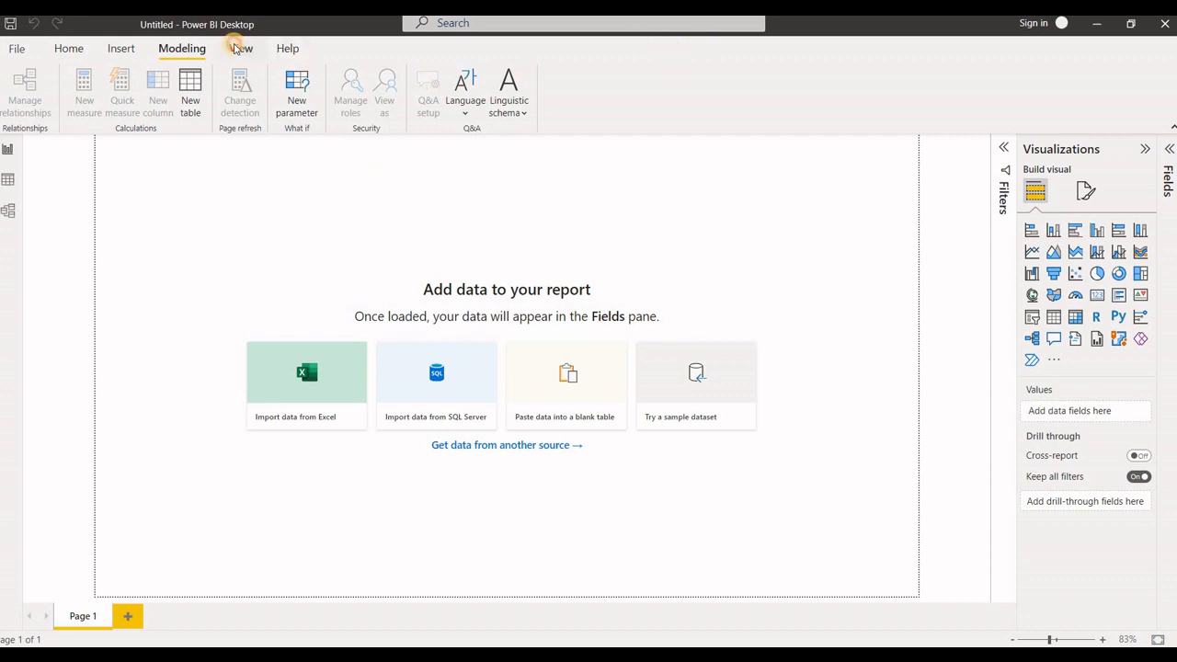
click(241, 48)
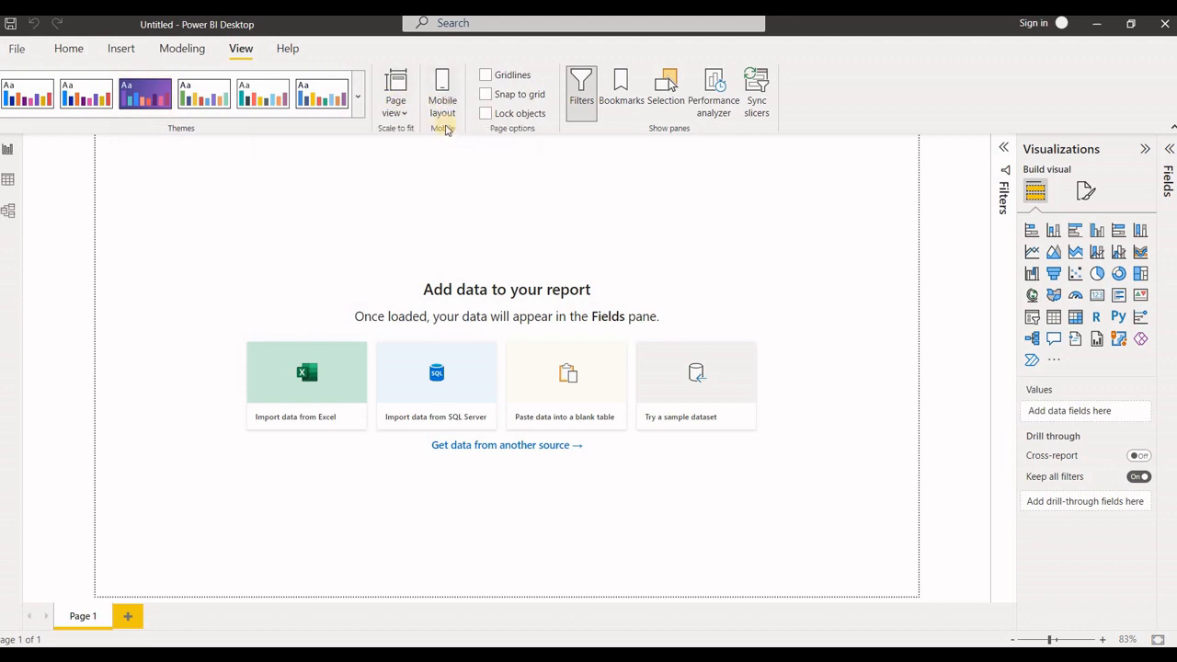
mouse_move(442, 92)
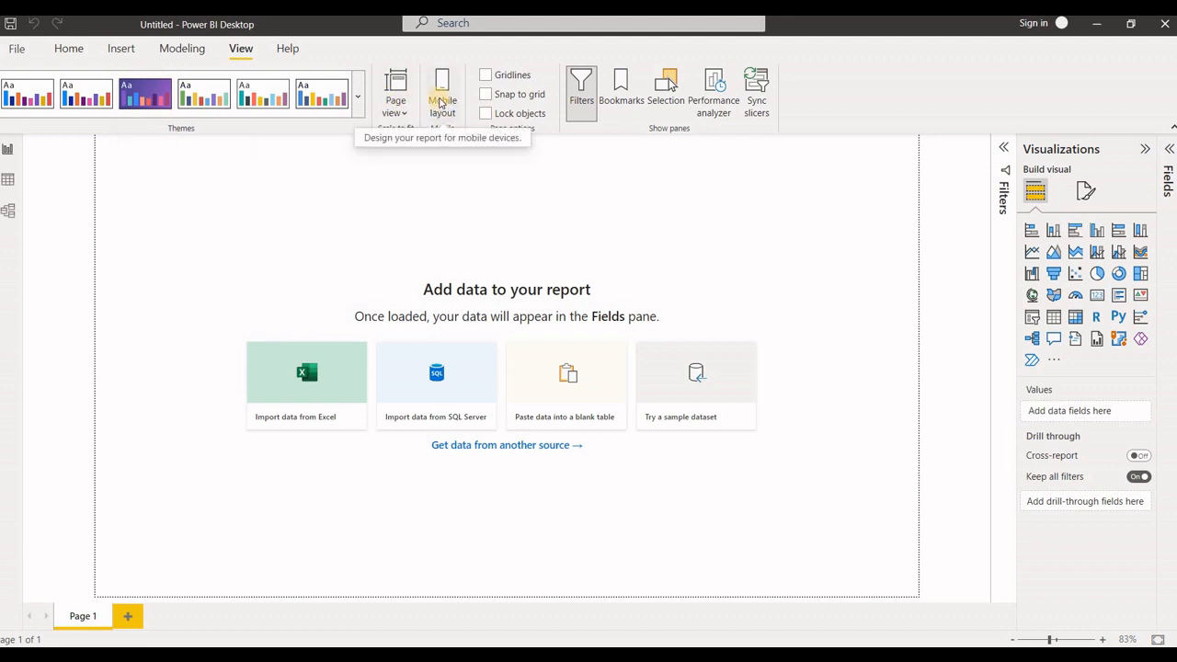
mouse_move(68, 47)
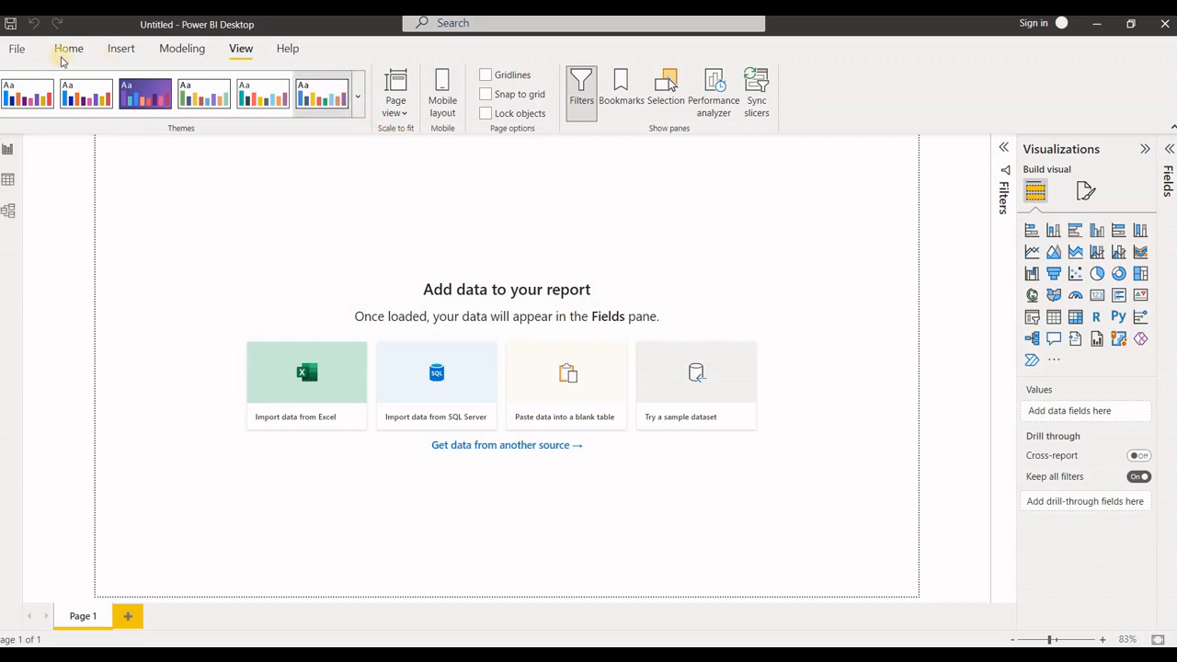
click(68, 49)
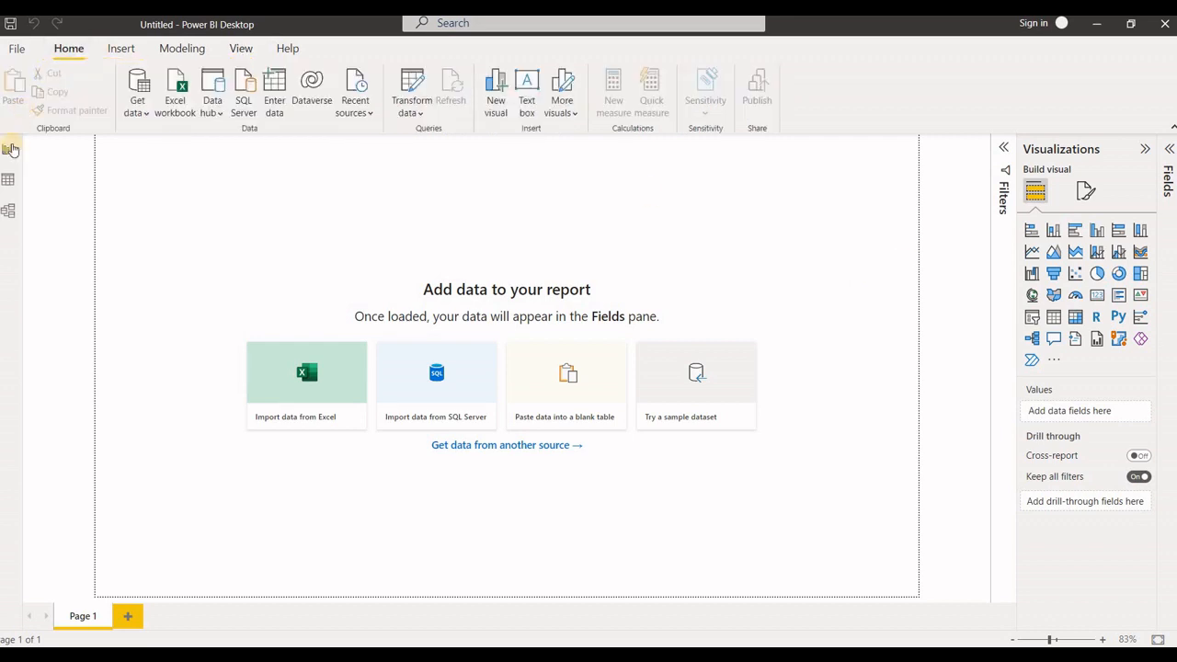
mouse_move(9, 149)
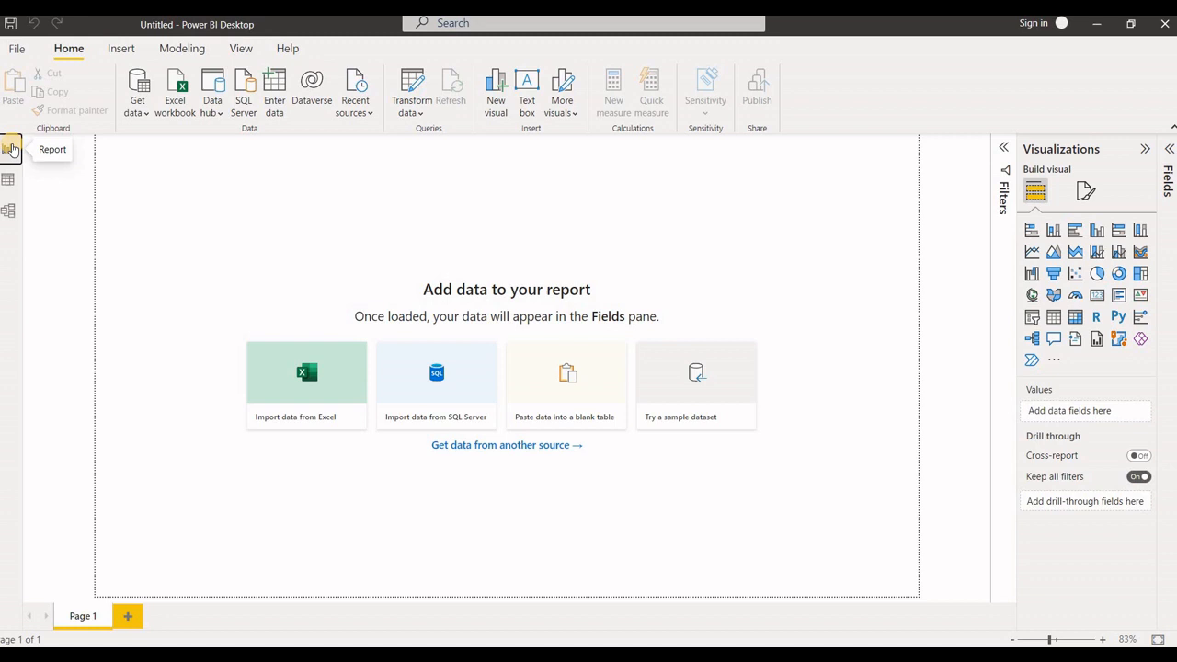
mouse_move(10, 180)
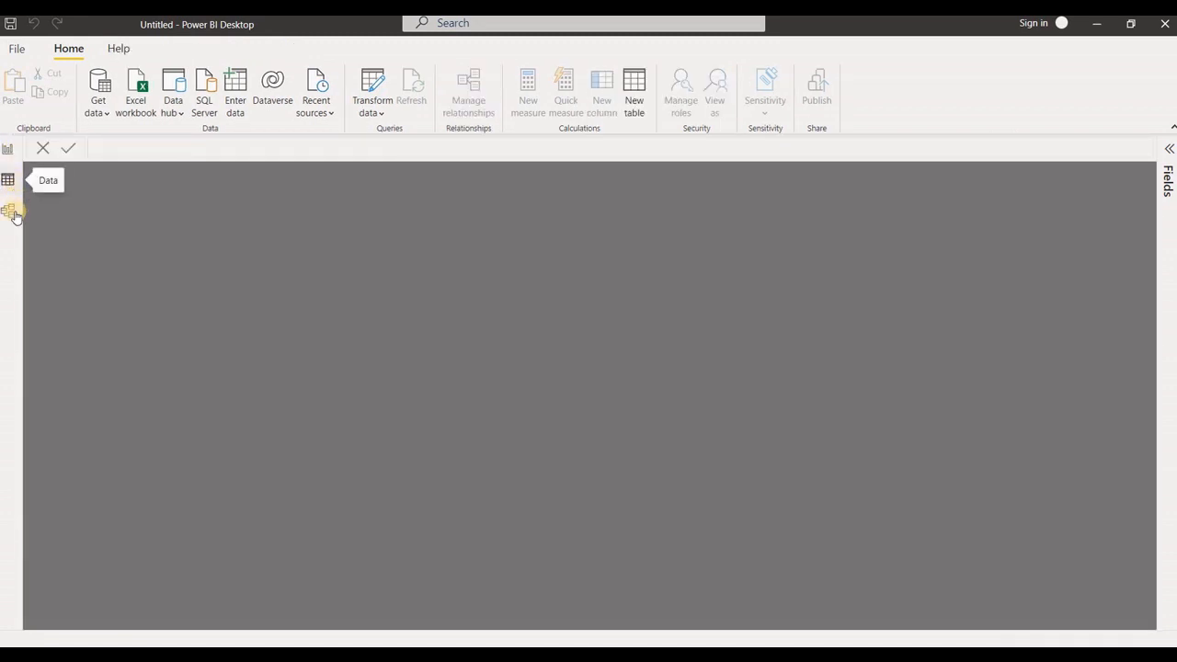
click(10, 212)
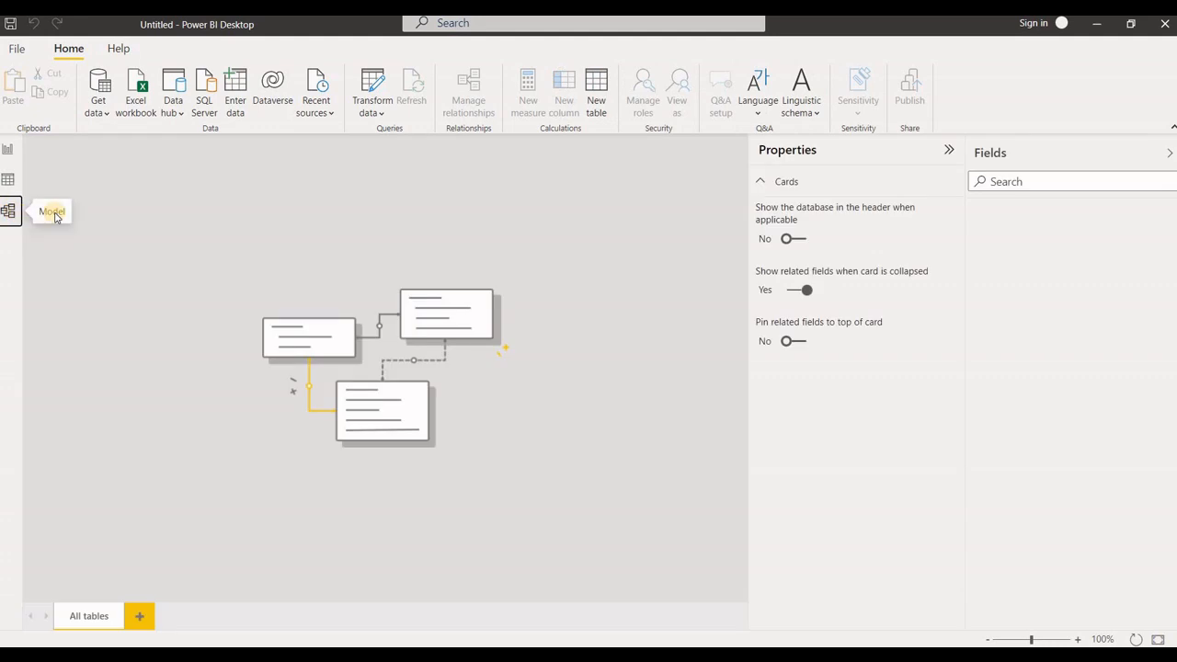
mouse_move(13, 181)
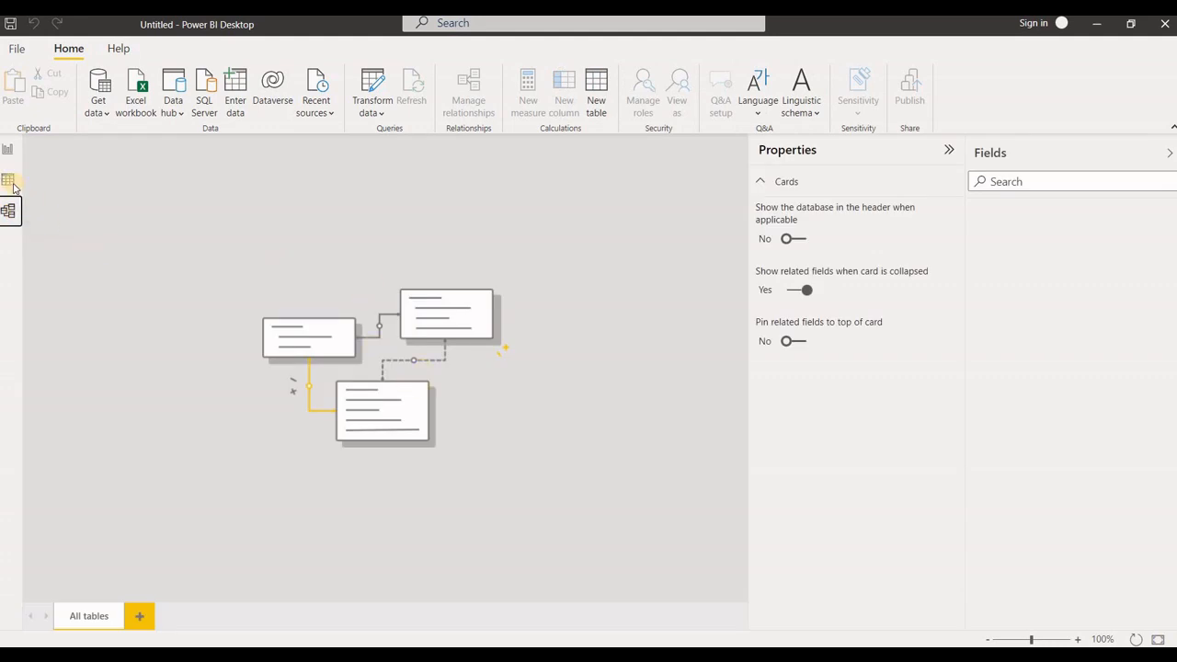
click(9, 149)
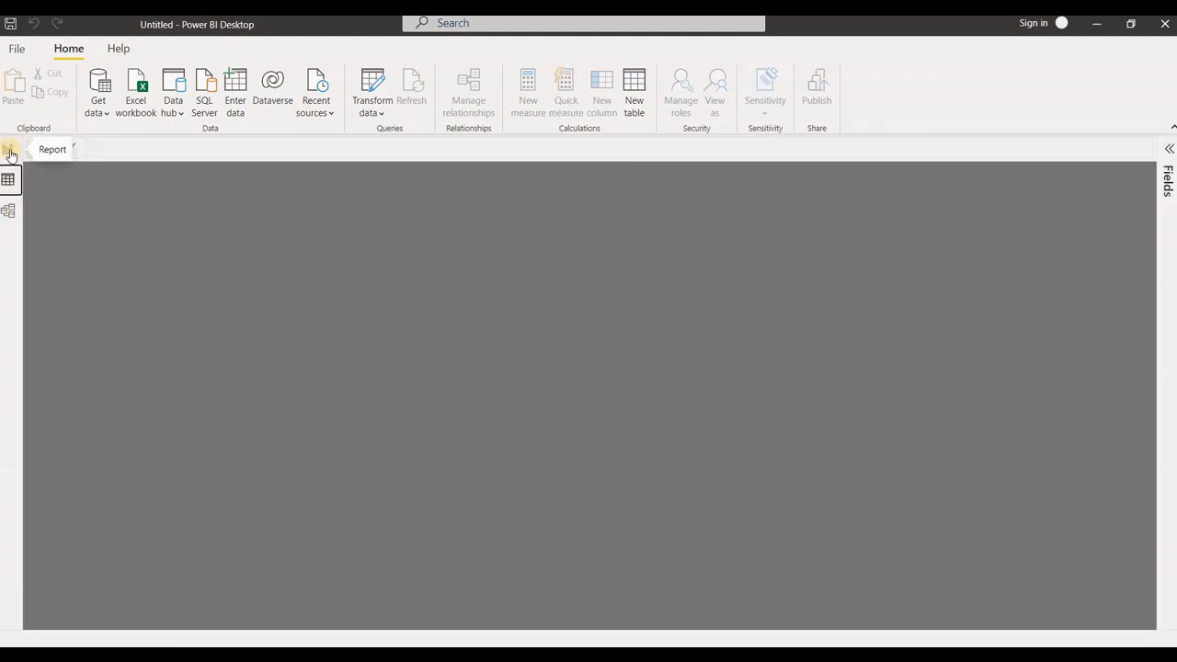
click(8, 149)
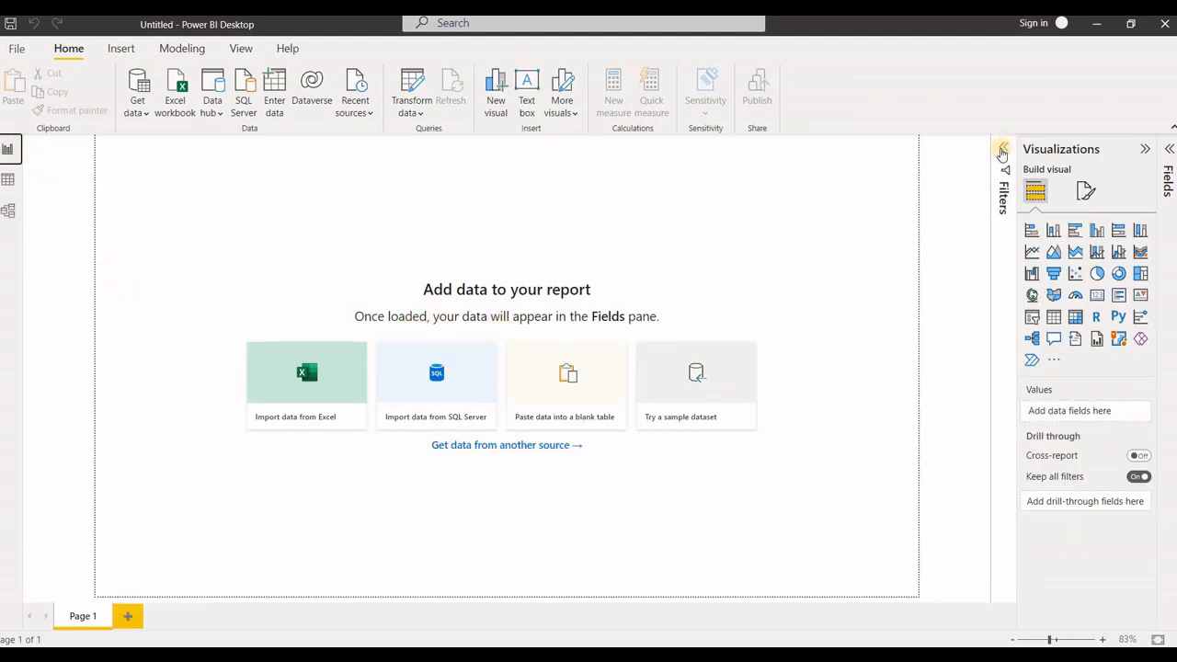
mouse_move(1003, 149)
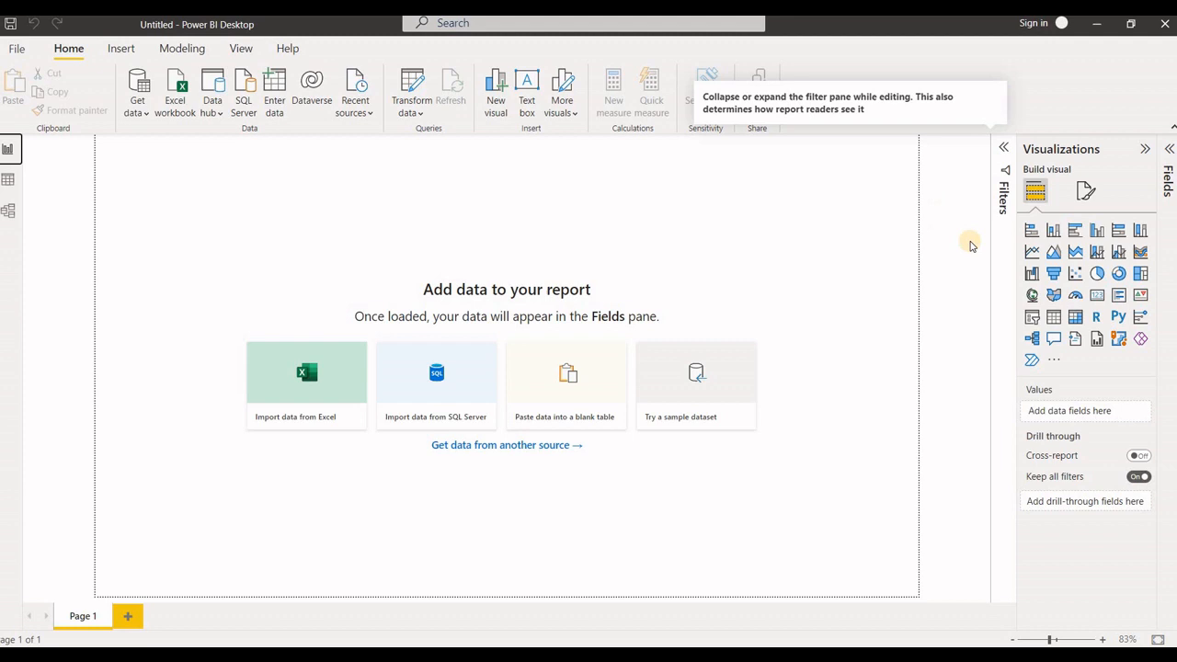
mouse_move(1110, 218)
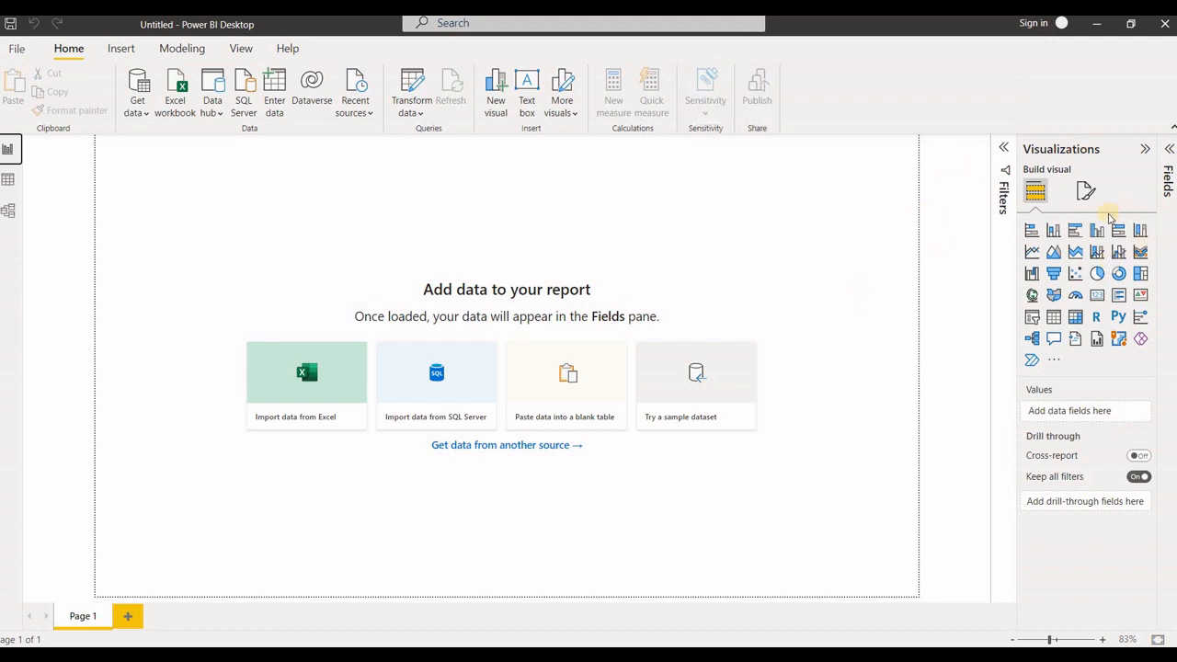
mouse_move(639, 147)
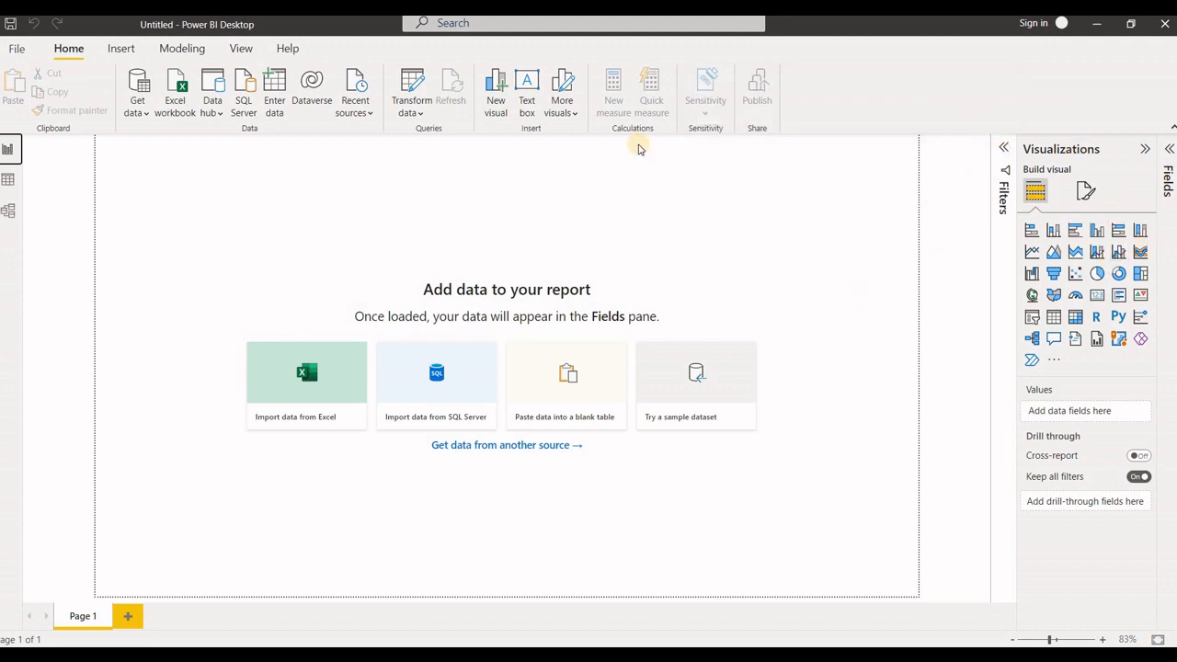
mouse_move(1066, 198)
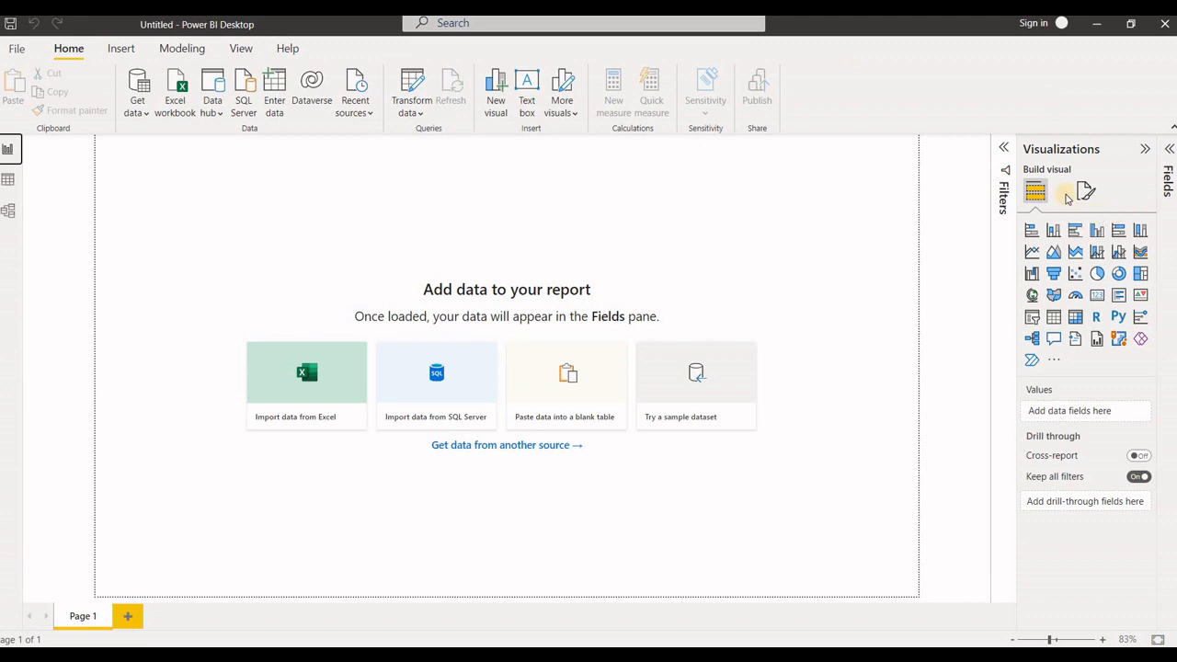
mouse_move(1003, 153)
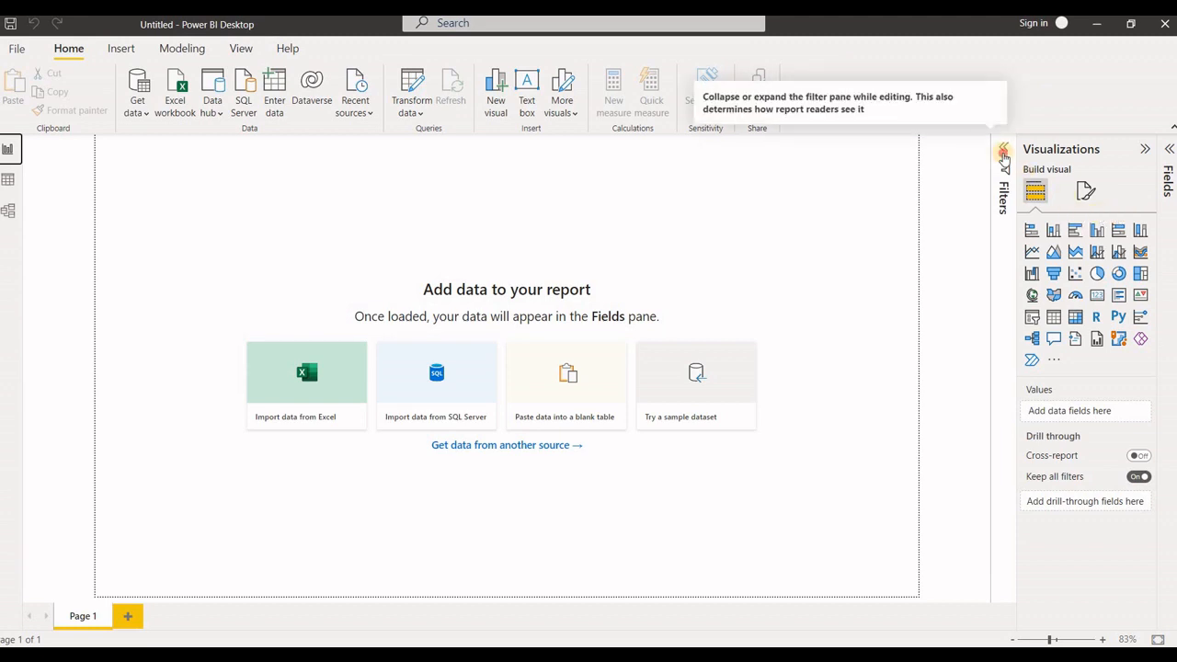
- Expand the collapsed Filters and Fields panes beside Visualizations
click(1004, 156)
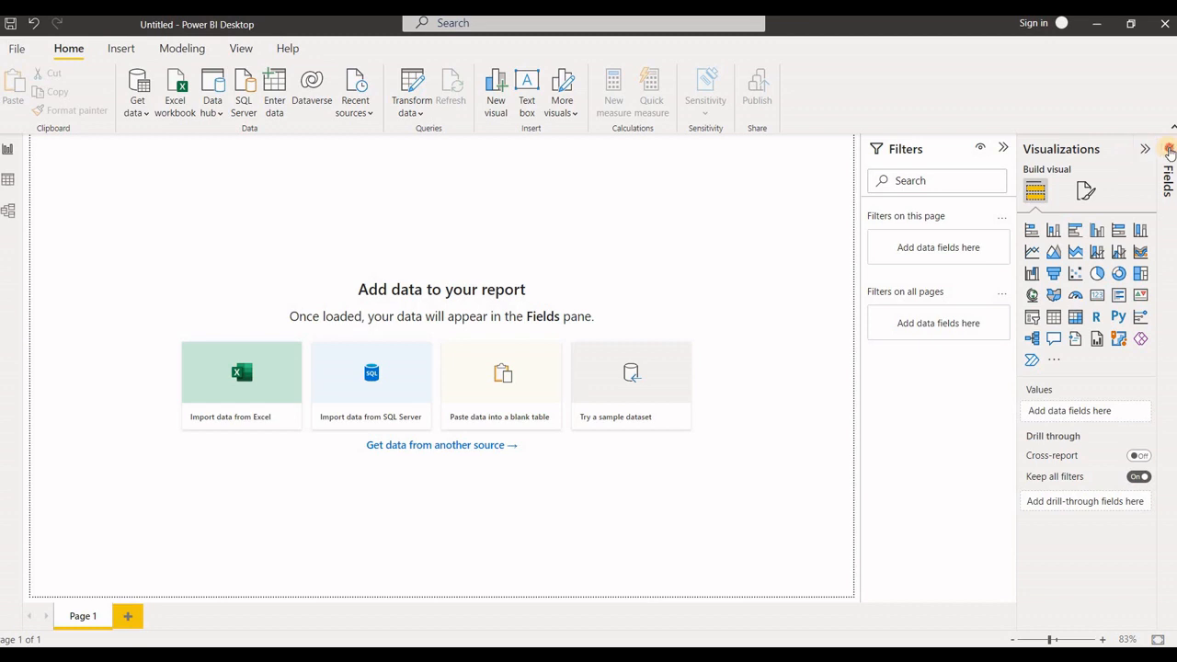
click(1169, 157)
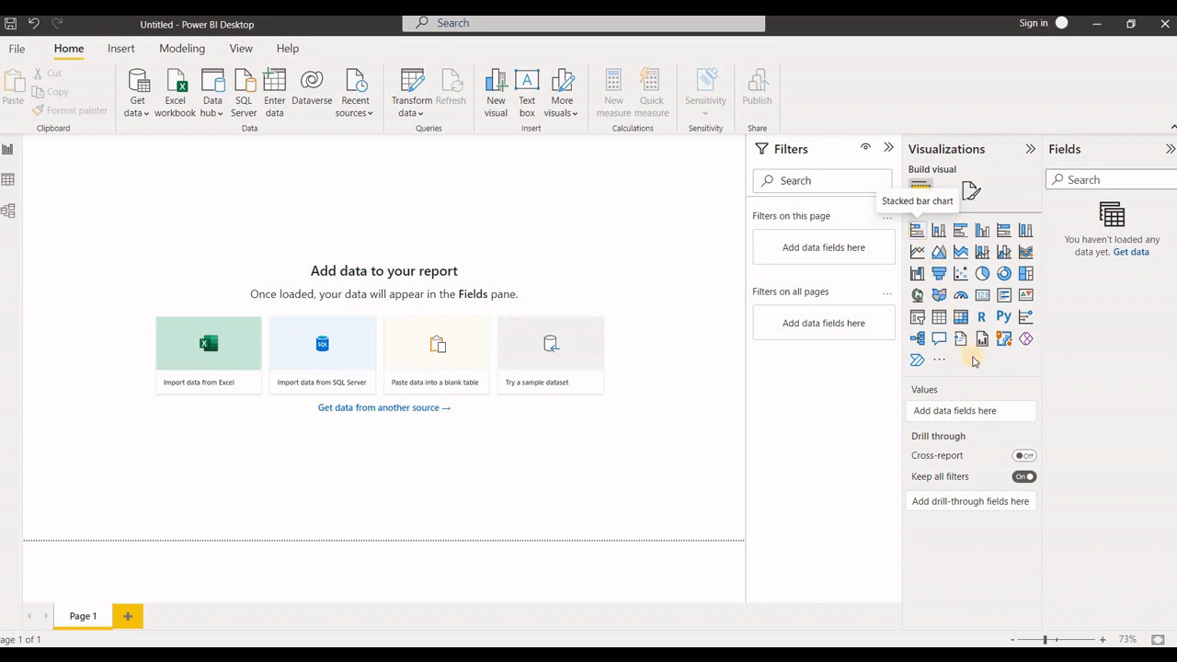
mouse_move(809, 242)
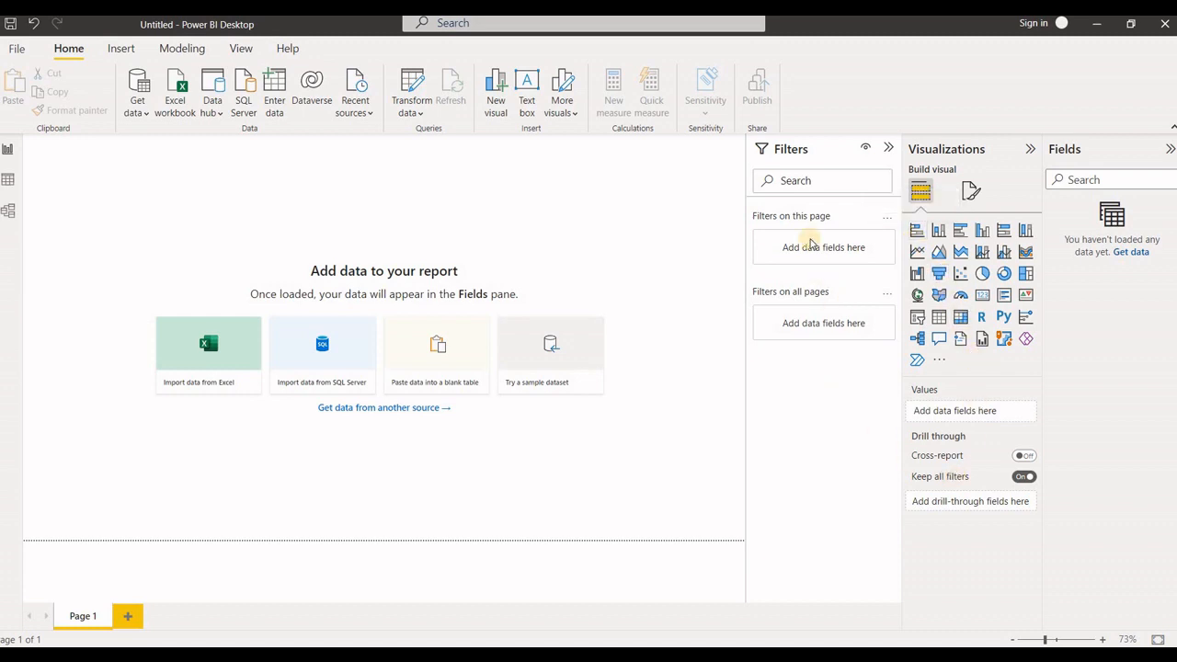
mouse_move(862, 212)
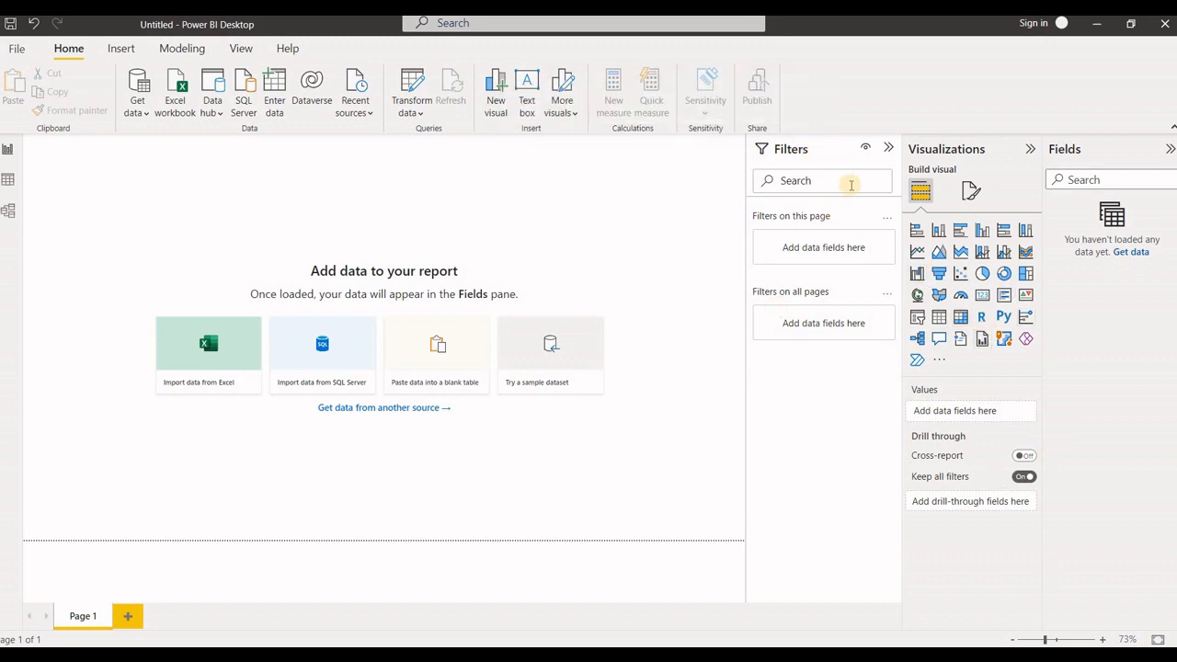
mouse_move(323, 153)
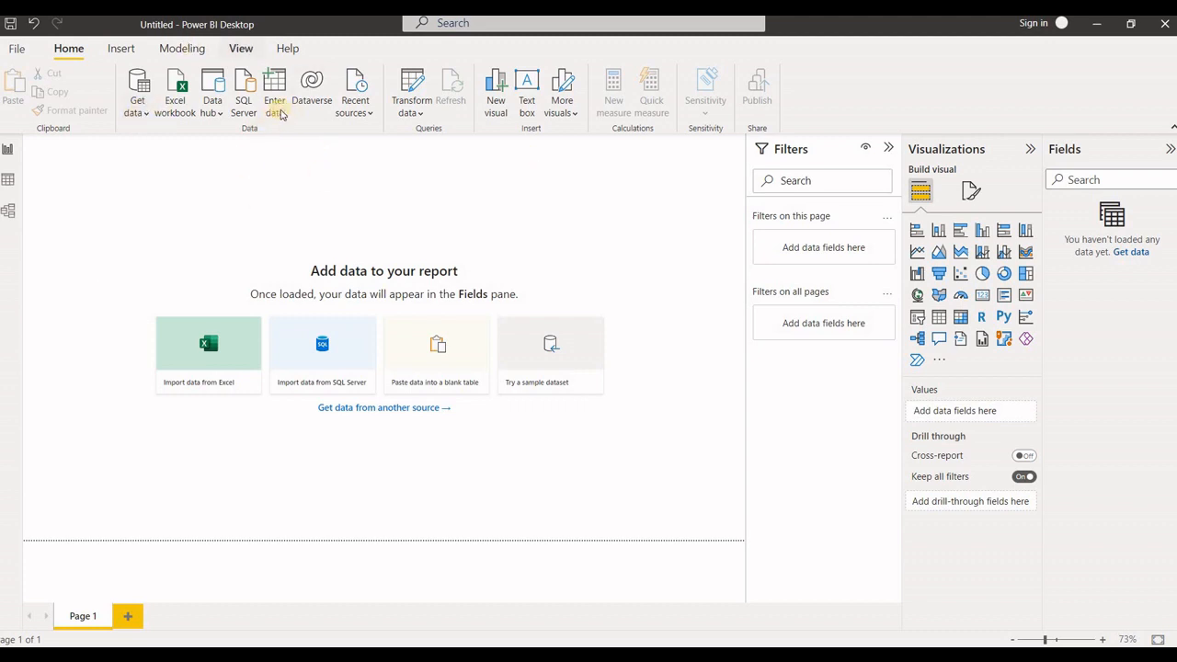
mouse_move(428, 407)
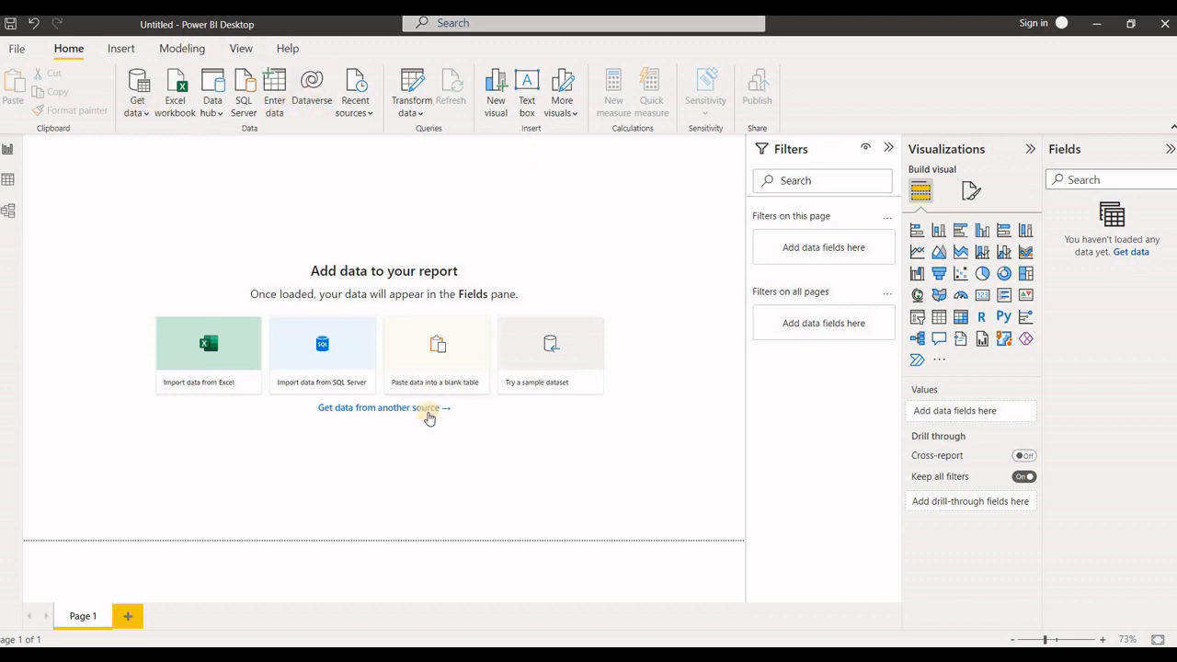
mouse_move(761, 517)
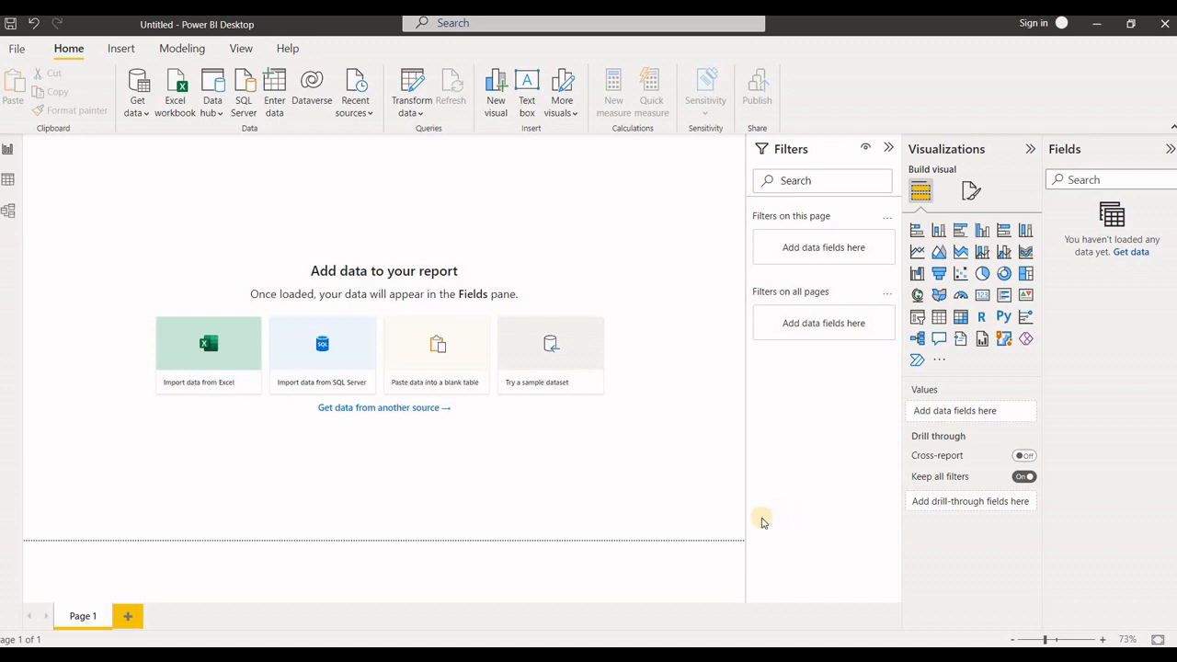
mouse_move(844, 558)
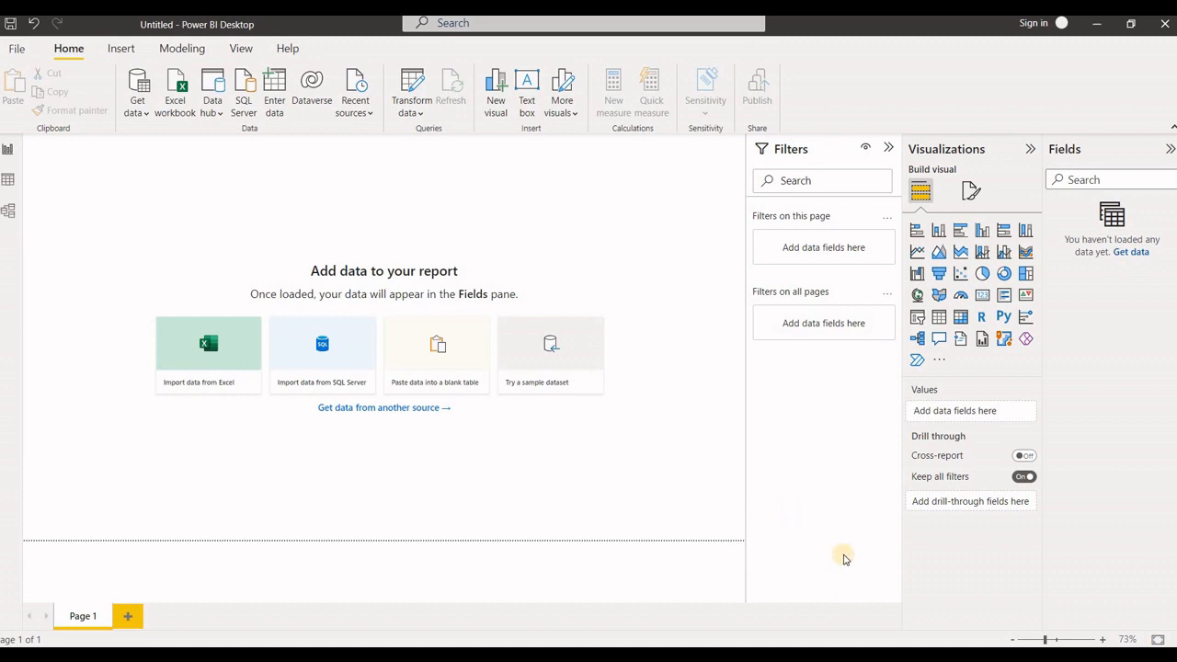
mouse_move(873, 622)
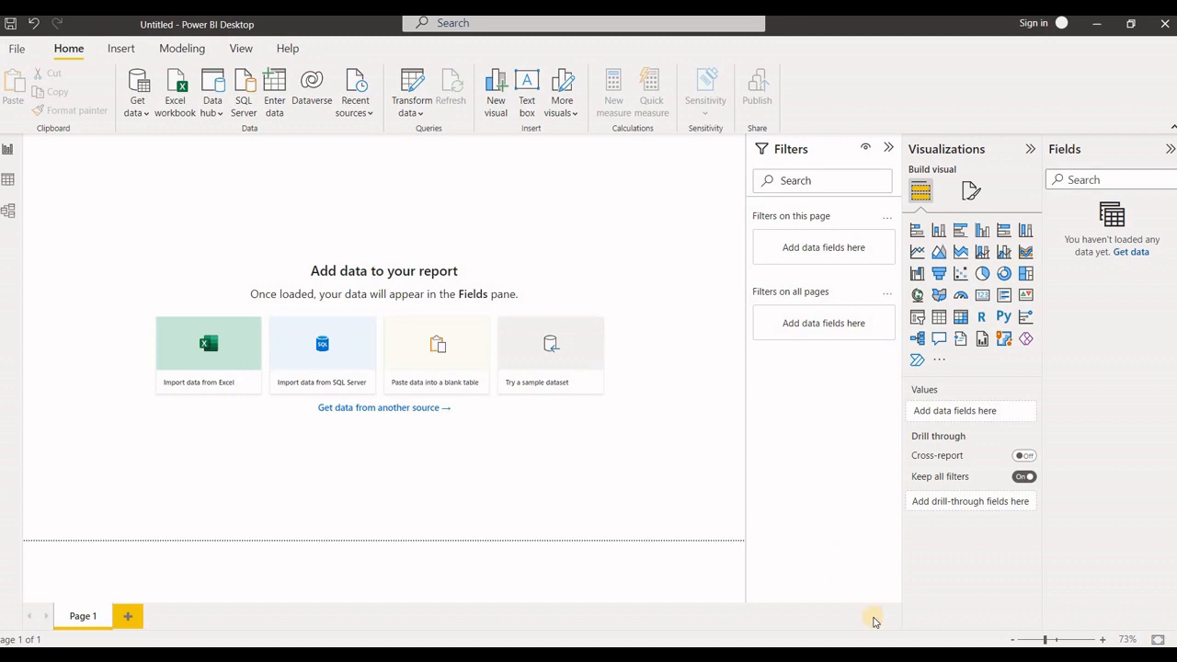
mouse_move(890, 573)
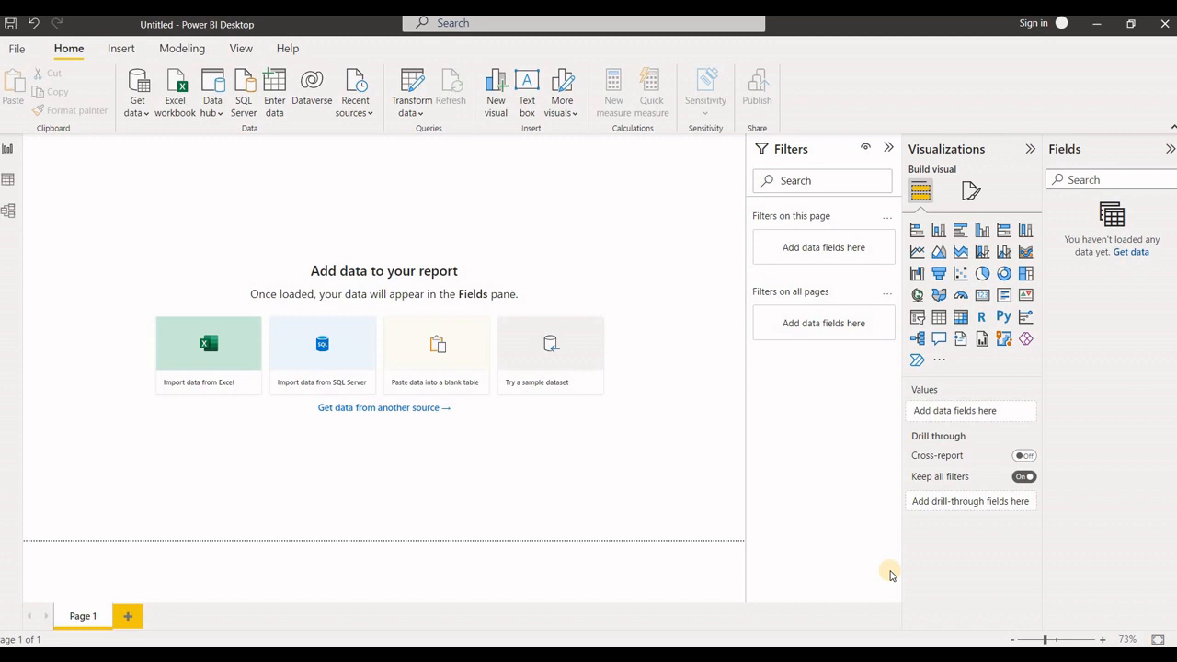
mouse_move(564, 517)
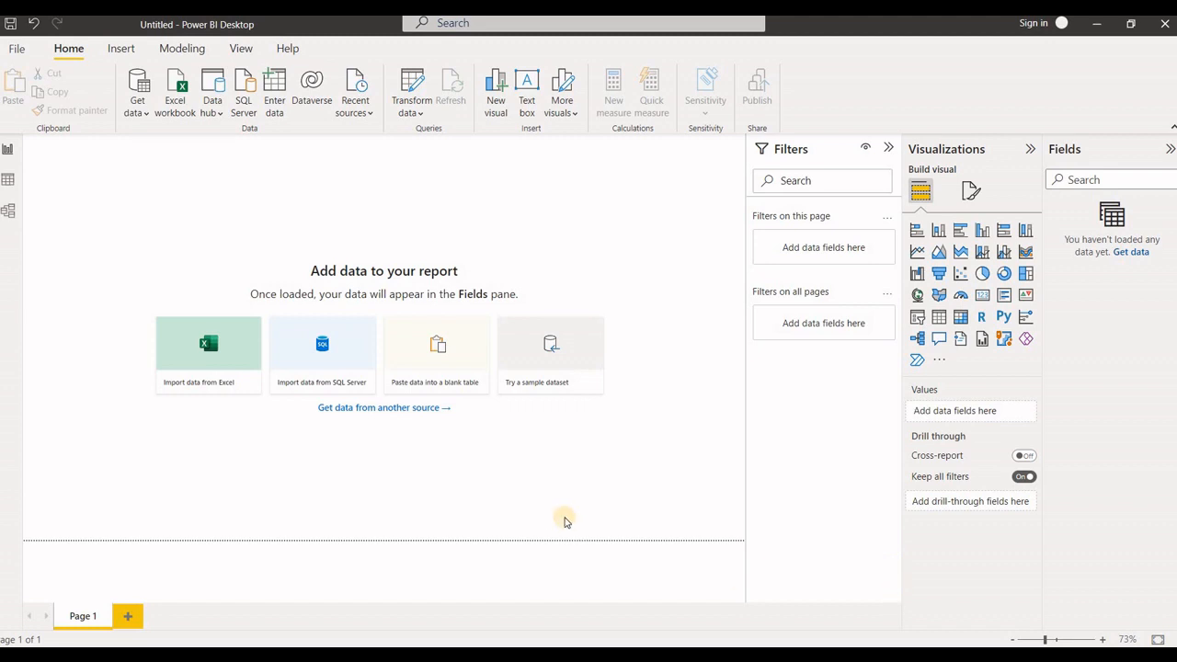